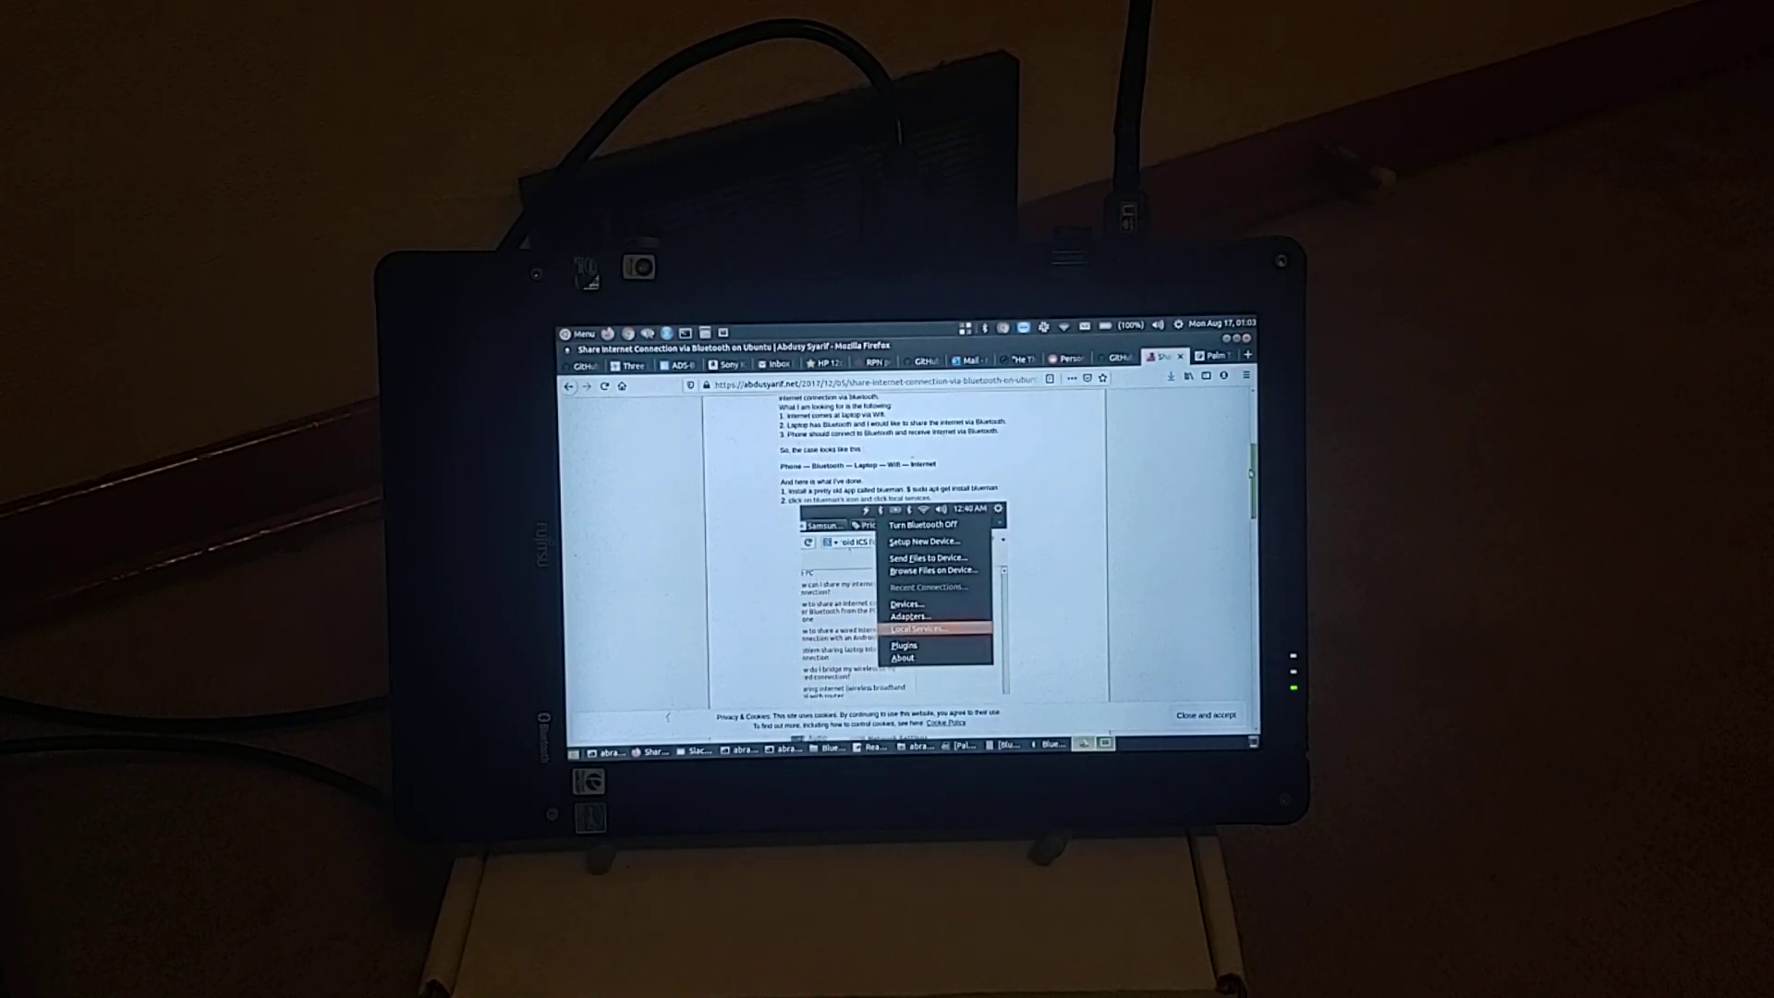
Step: Scroll through and select entries in the Blueman device list
scroll("down", 3)
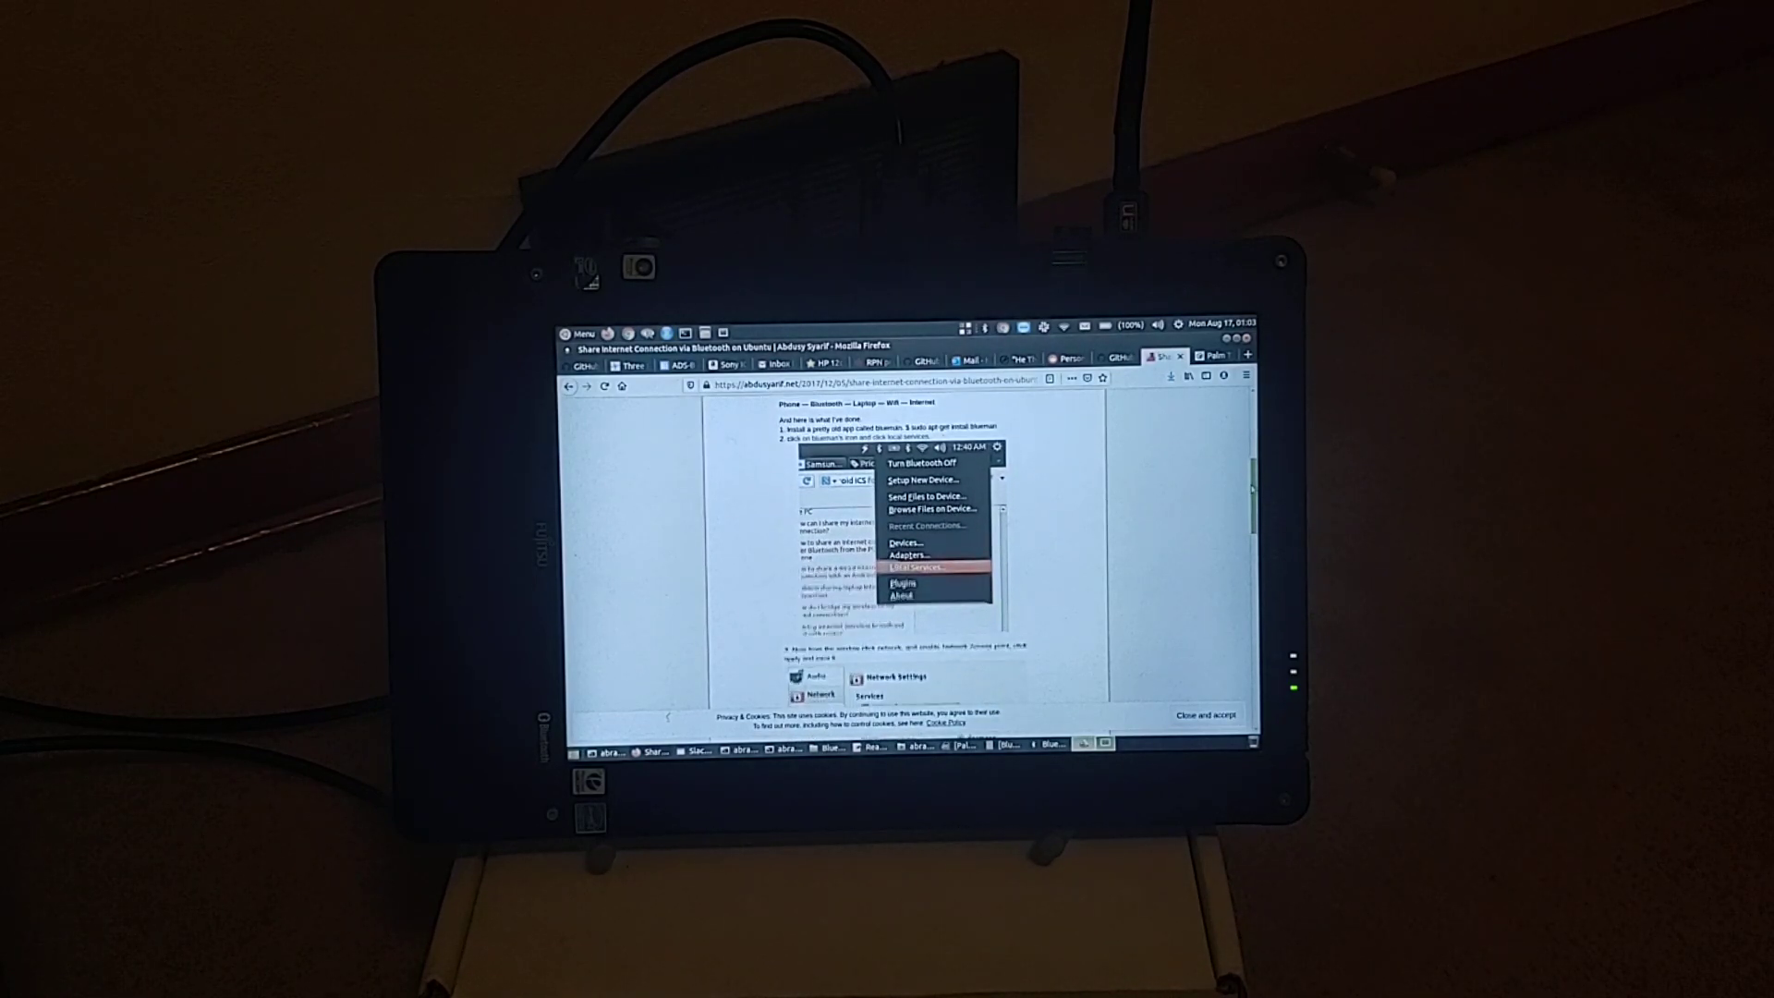
left_click(916, 566)
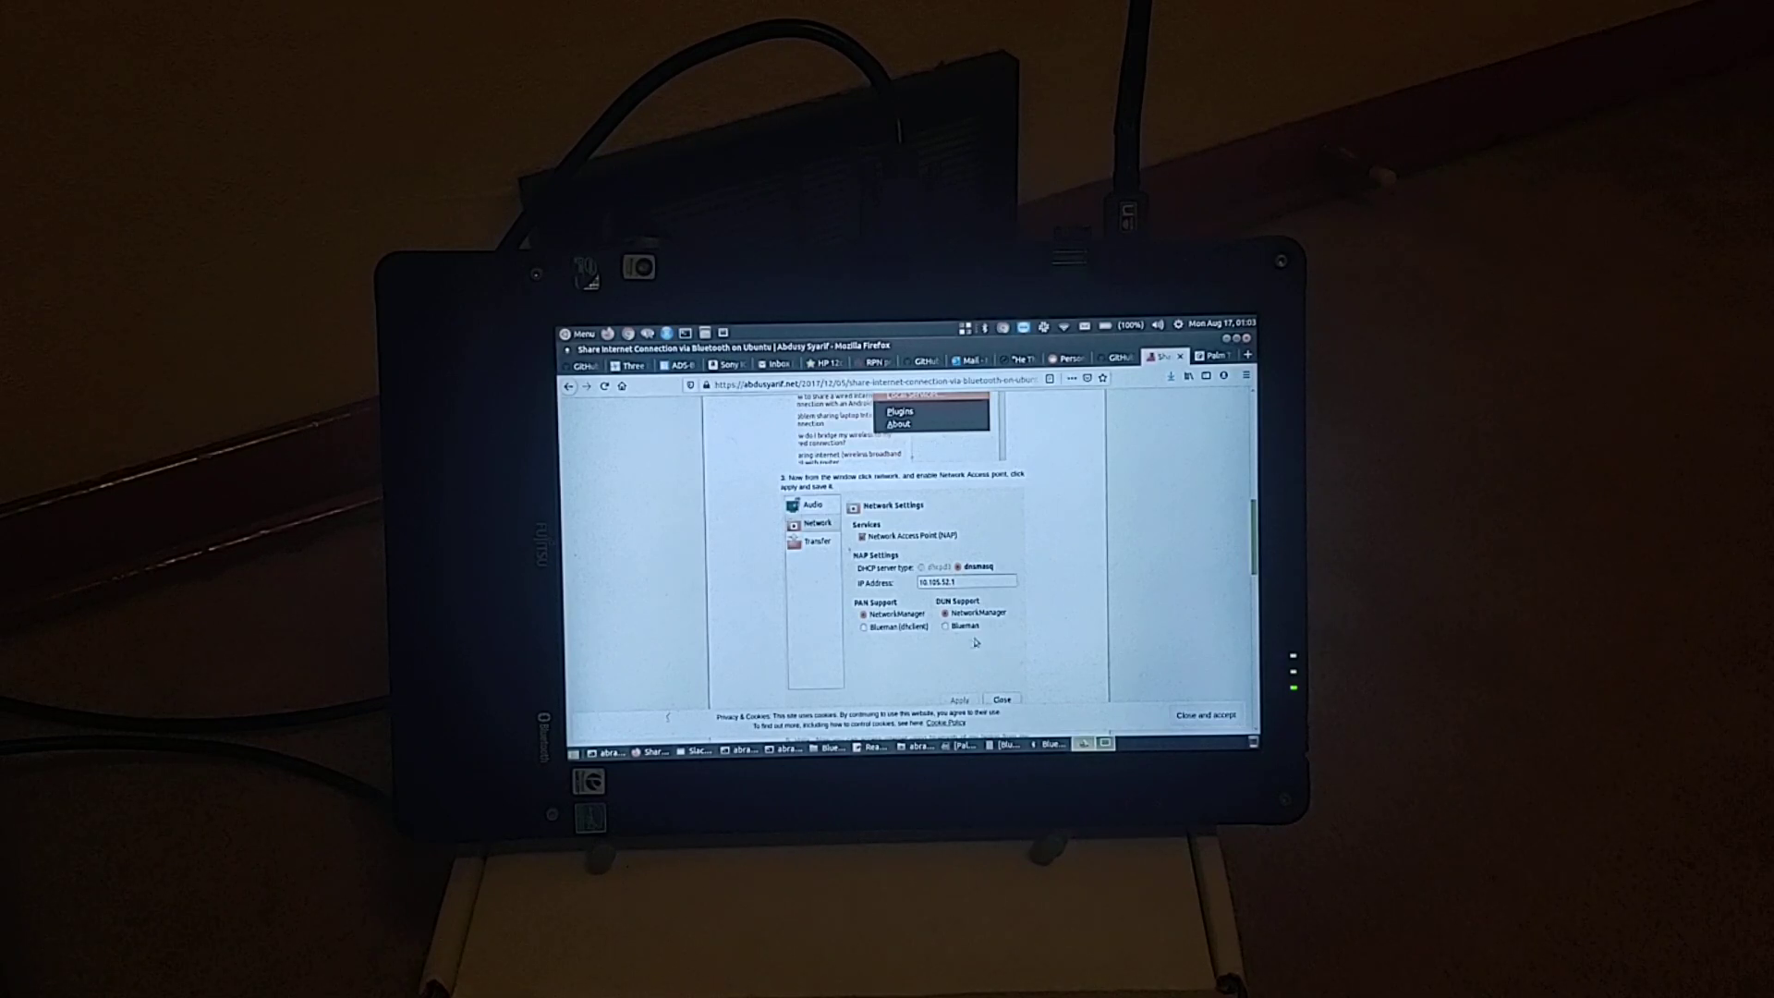
mouse_move(1219, 529)
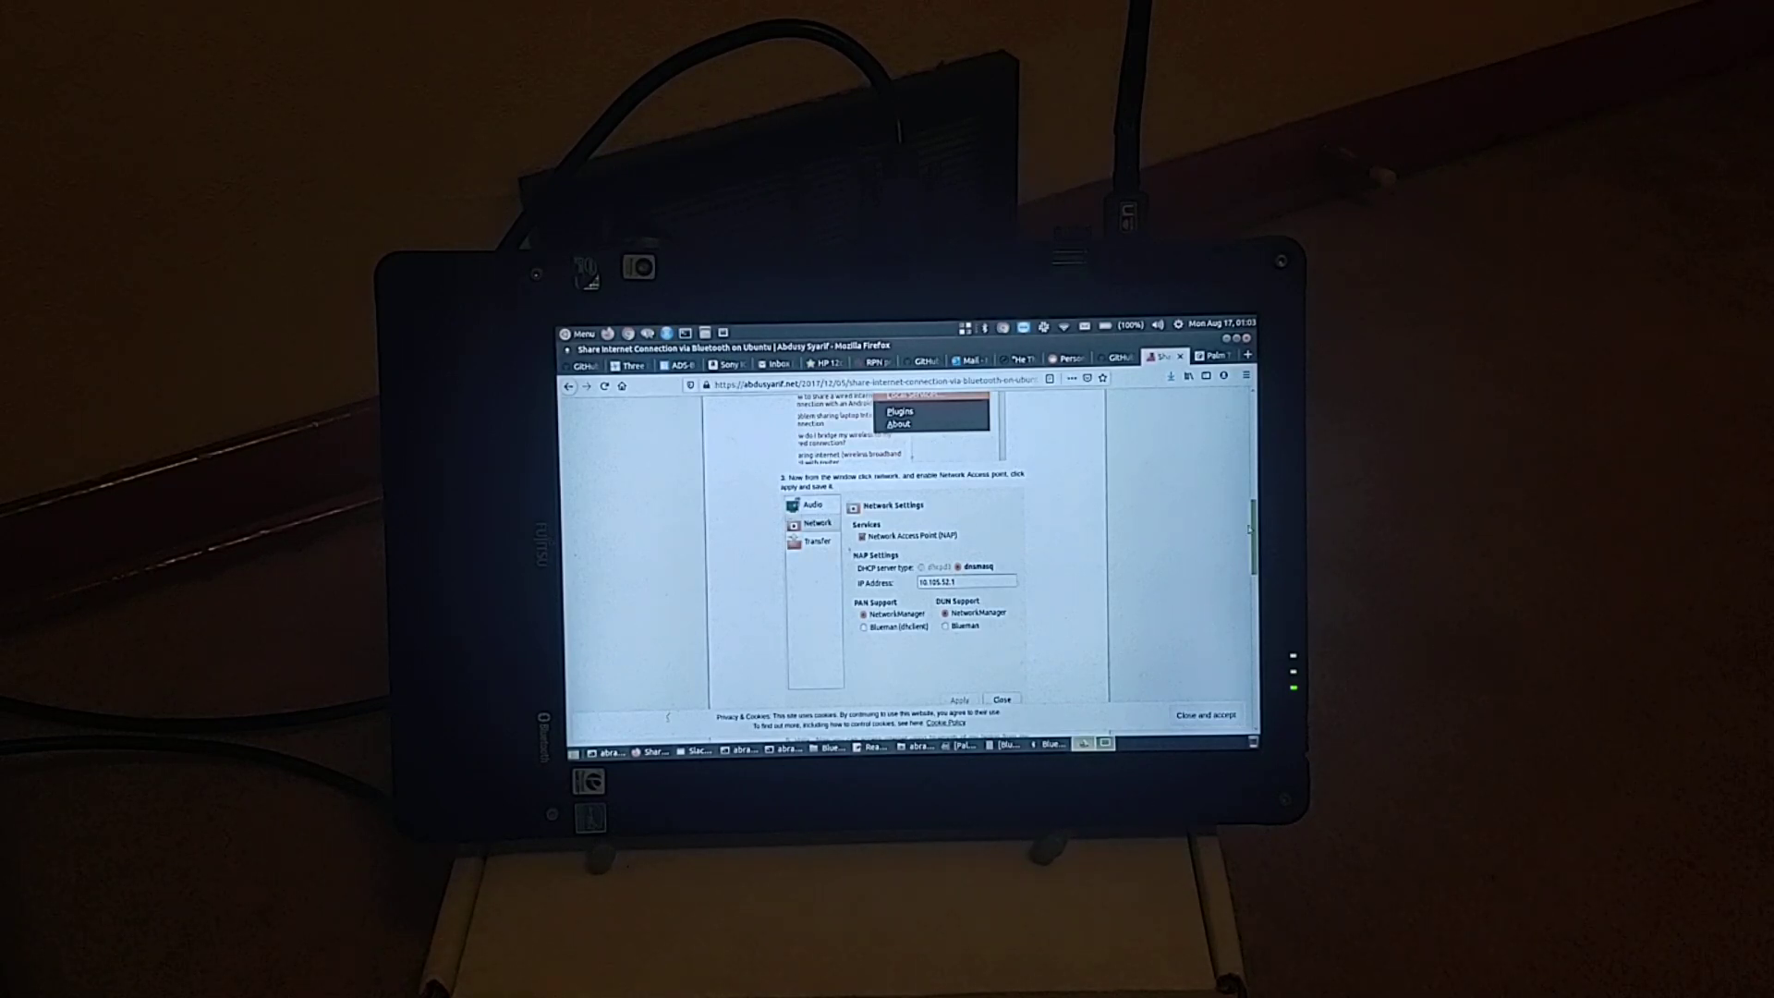
scroll("down", 3)
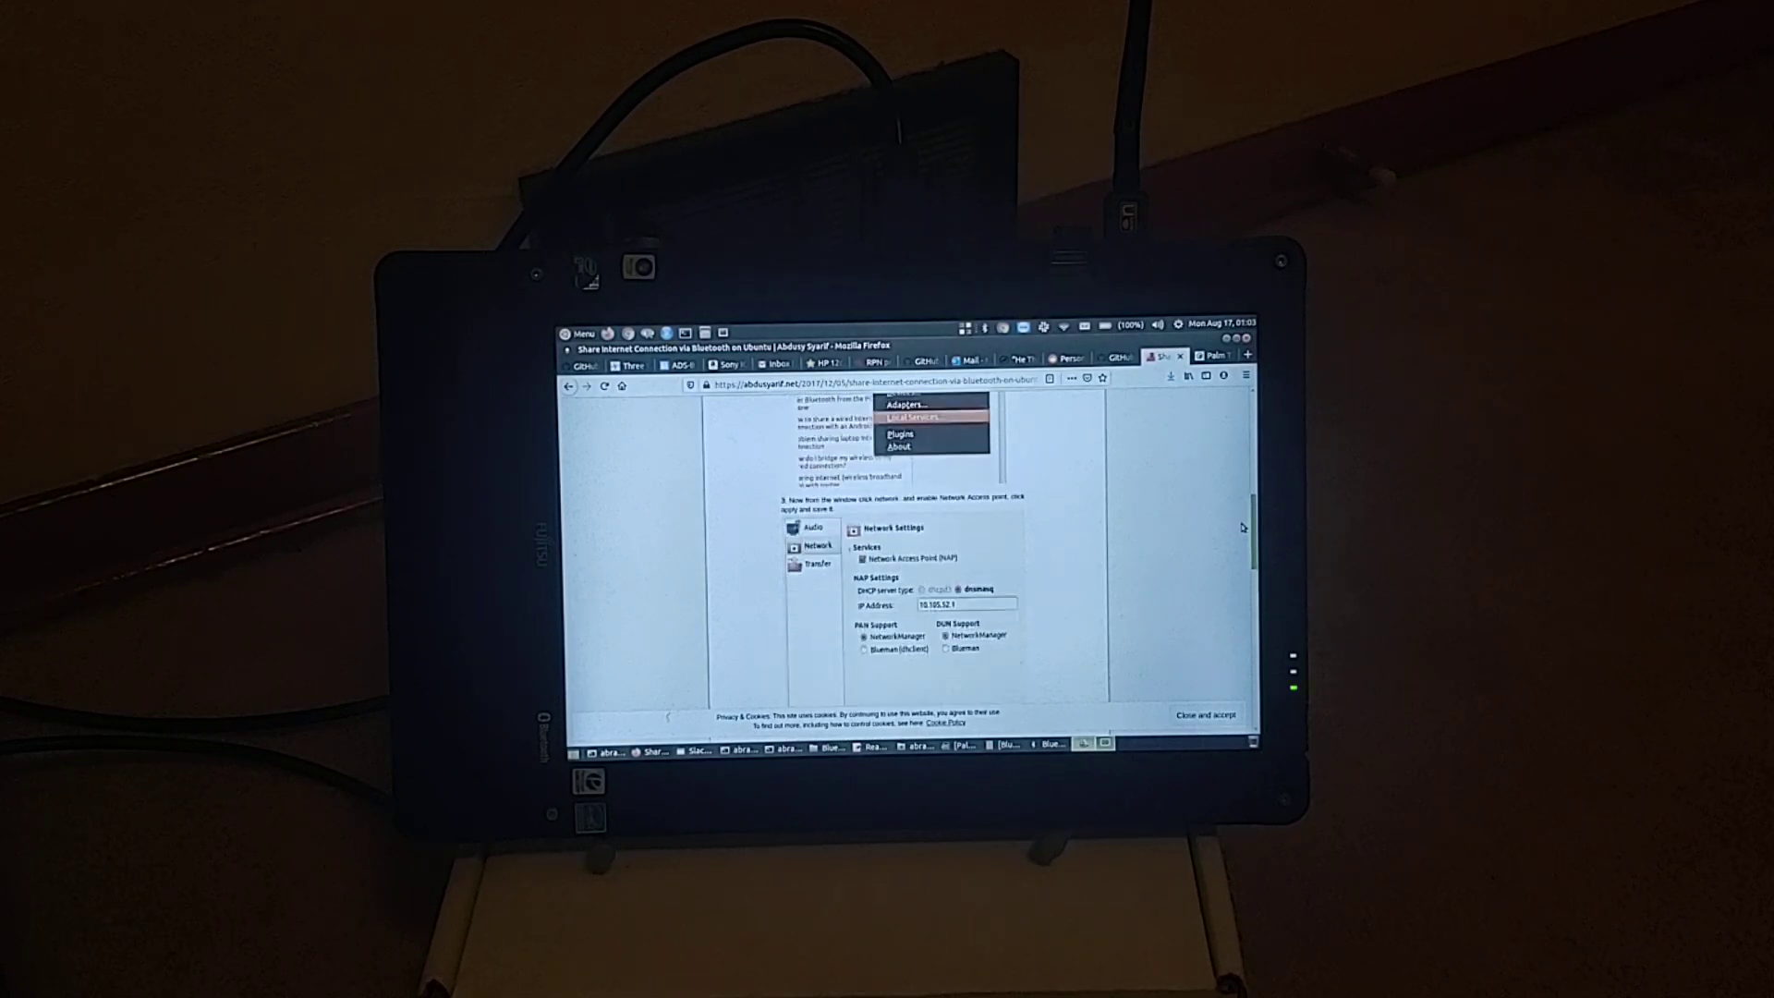
scroll("down", 3)
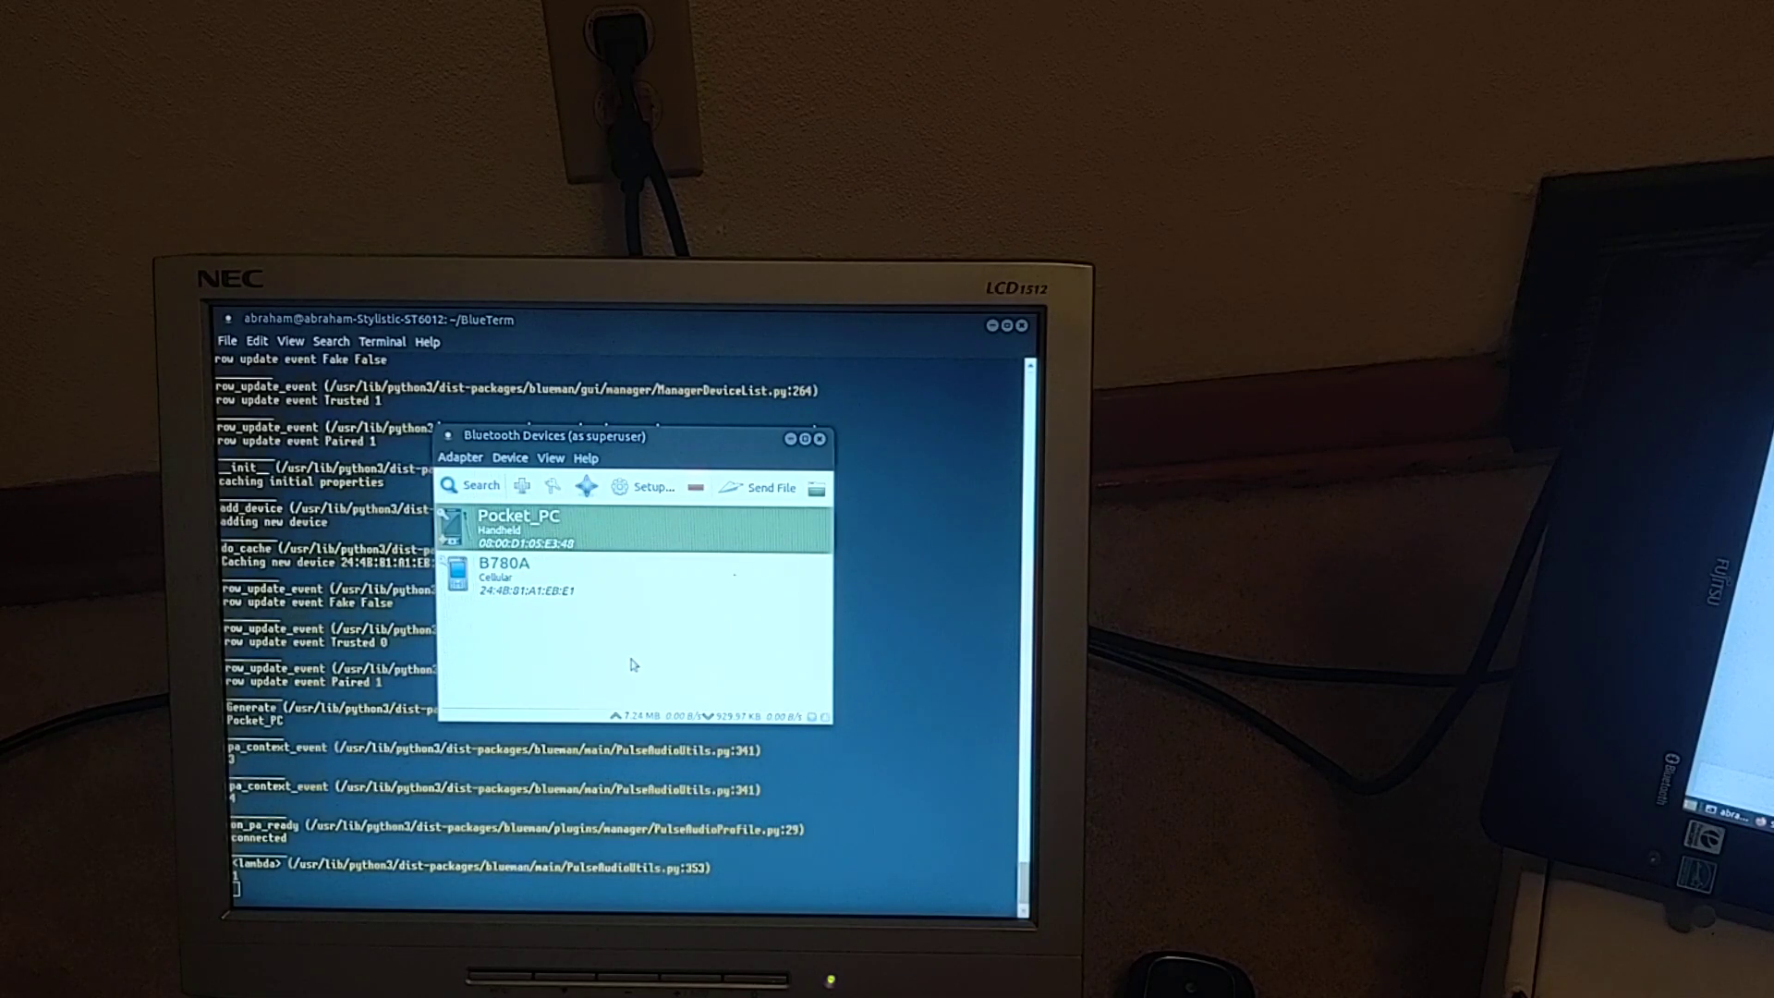
mouse_move(637, 669)
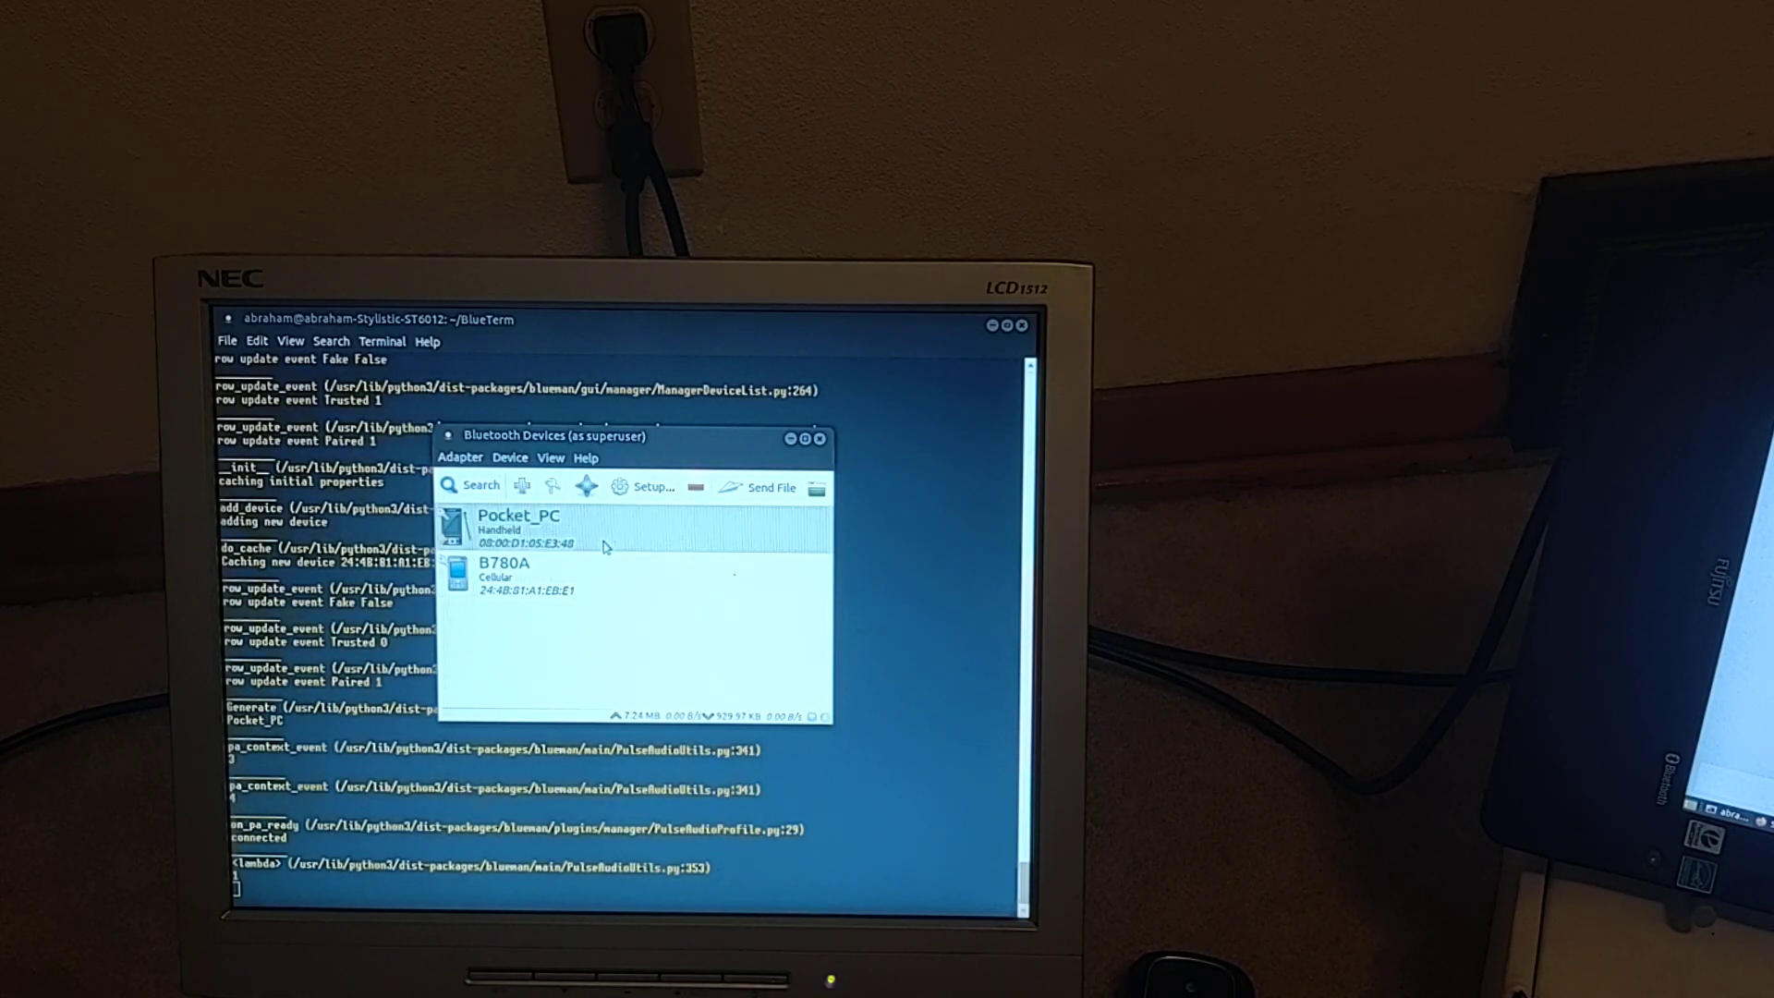
left_click(519, 524)
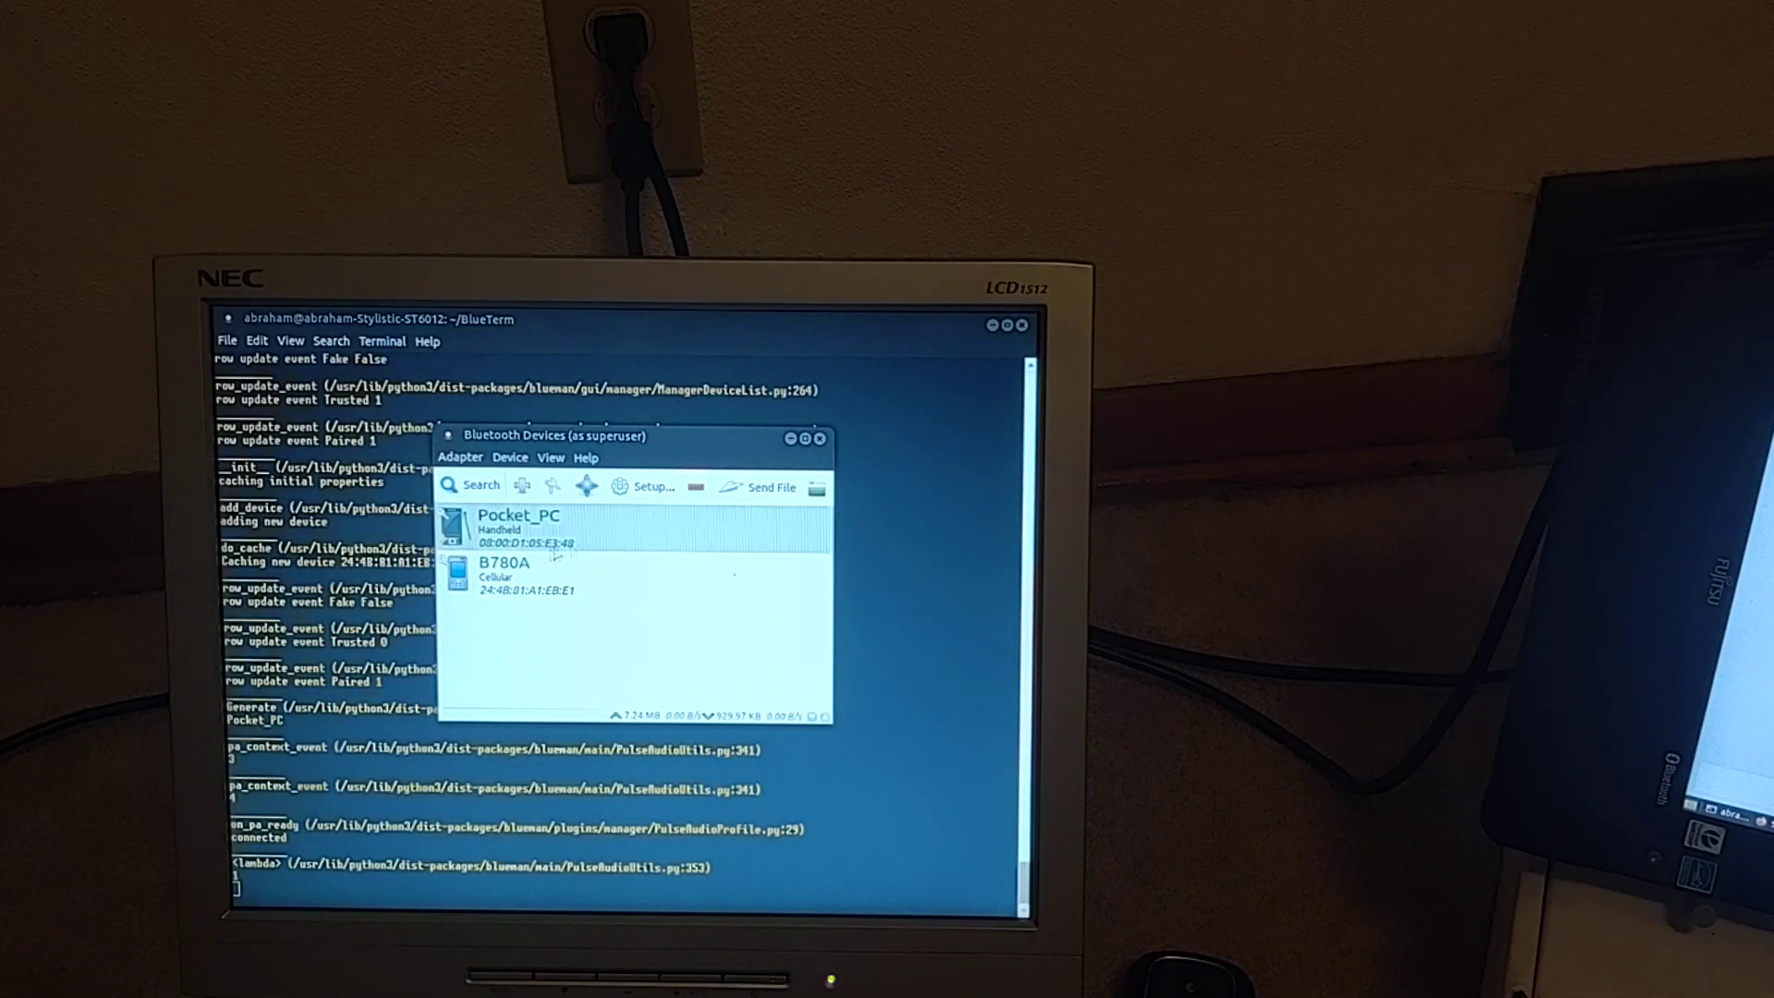
left_click(509, 457)
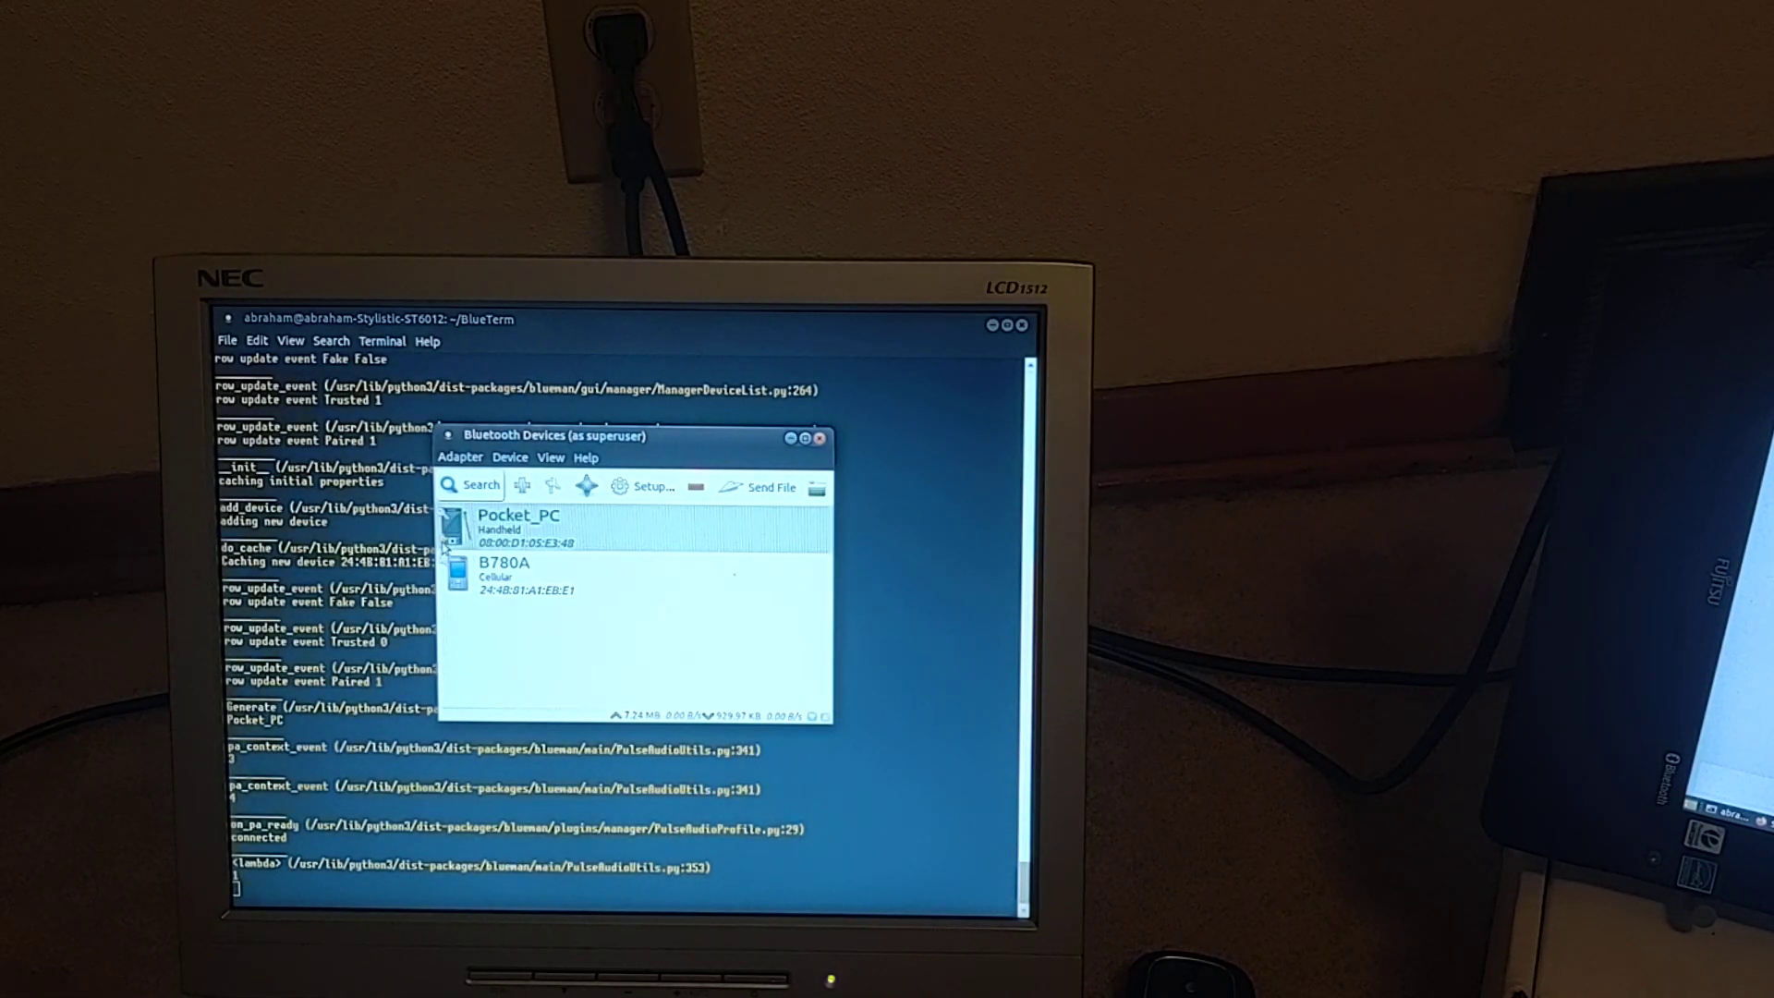
left_click(521, 528)
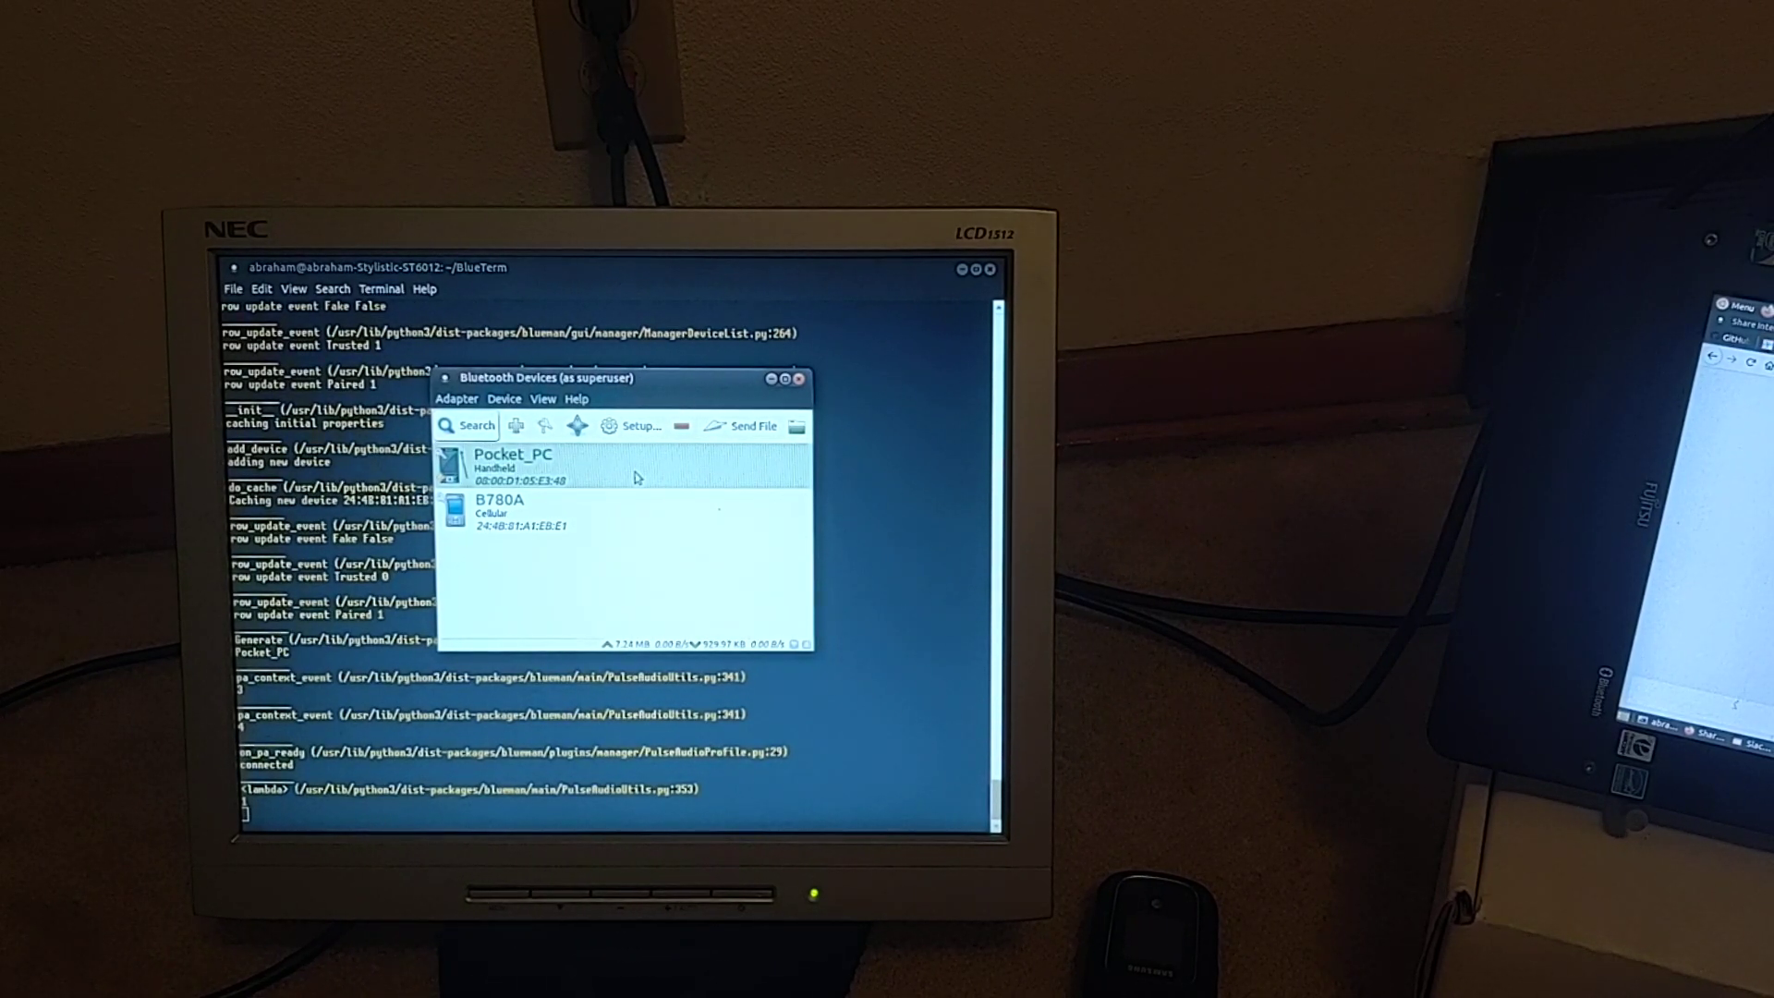
Step: Open Pocket_PC's Local Services, showing NAP enabled with dnsmasq DHCP at 10.207.51.1
right_click(510, 464)
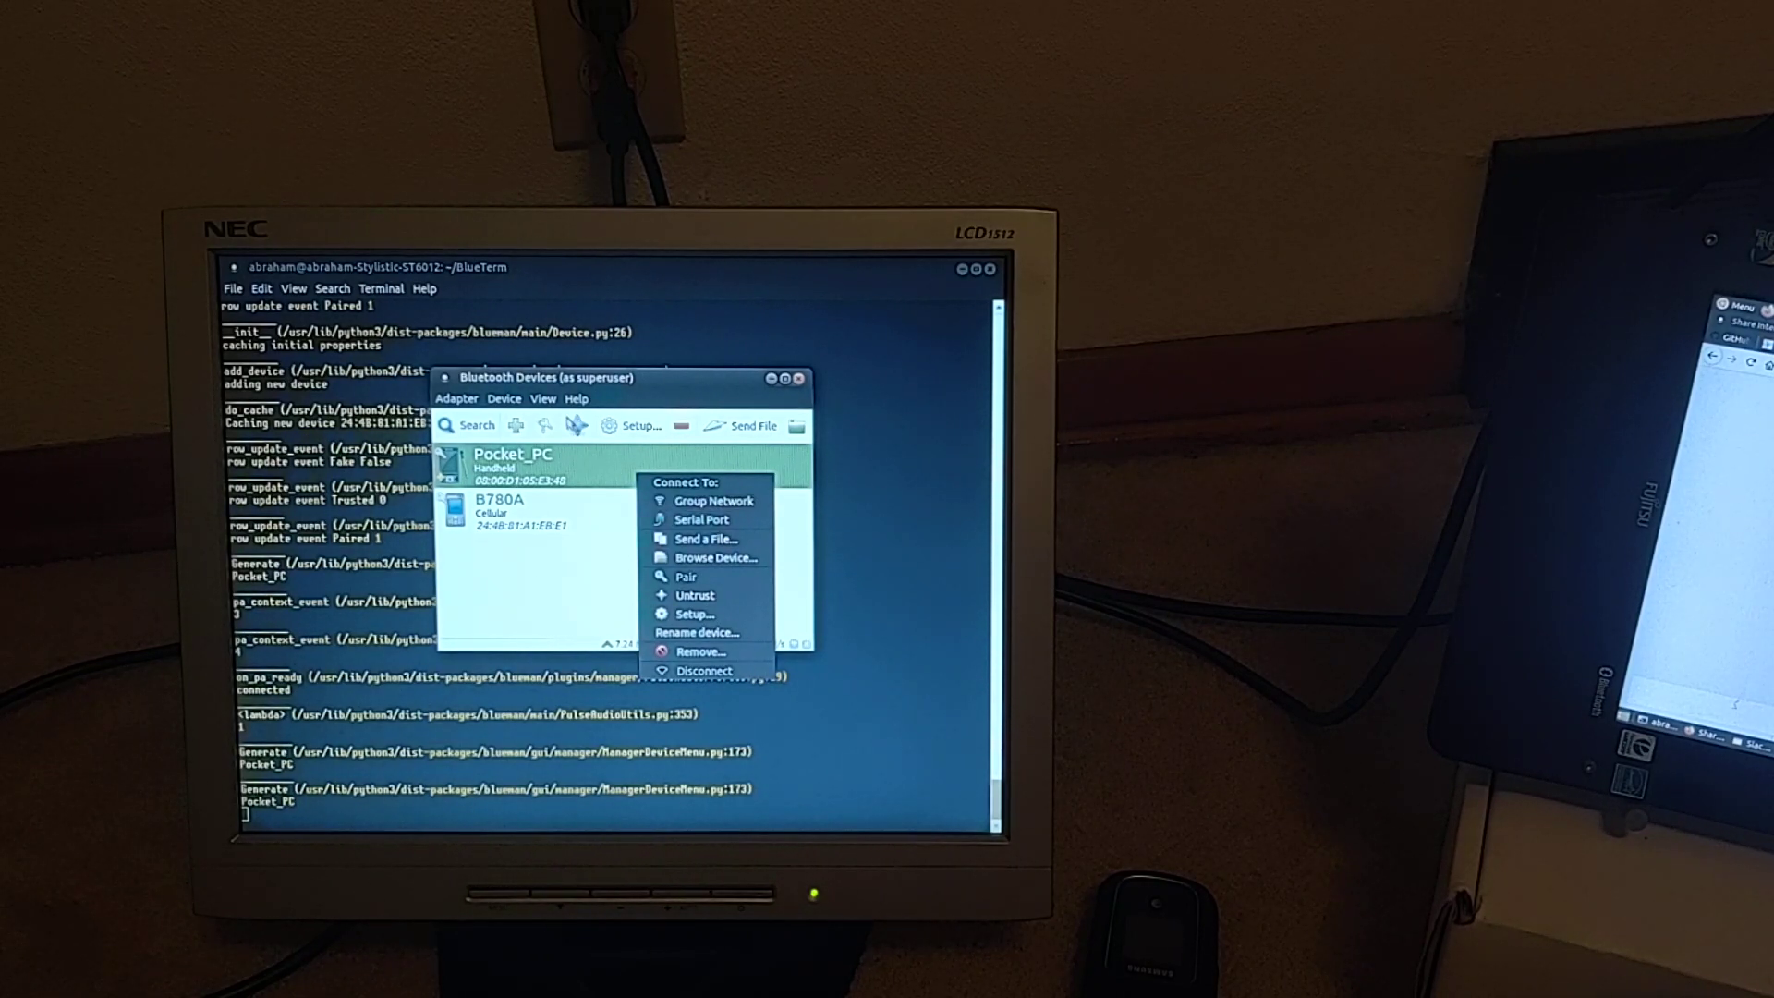
left_click(543, 398)
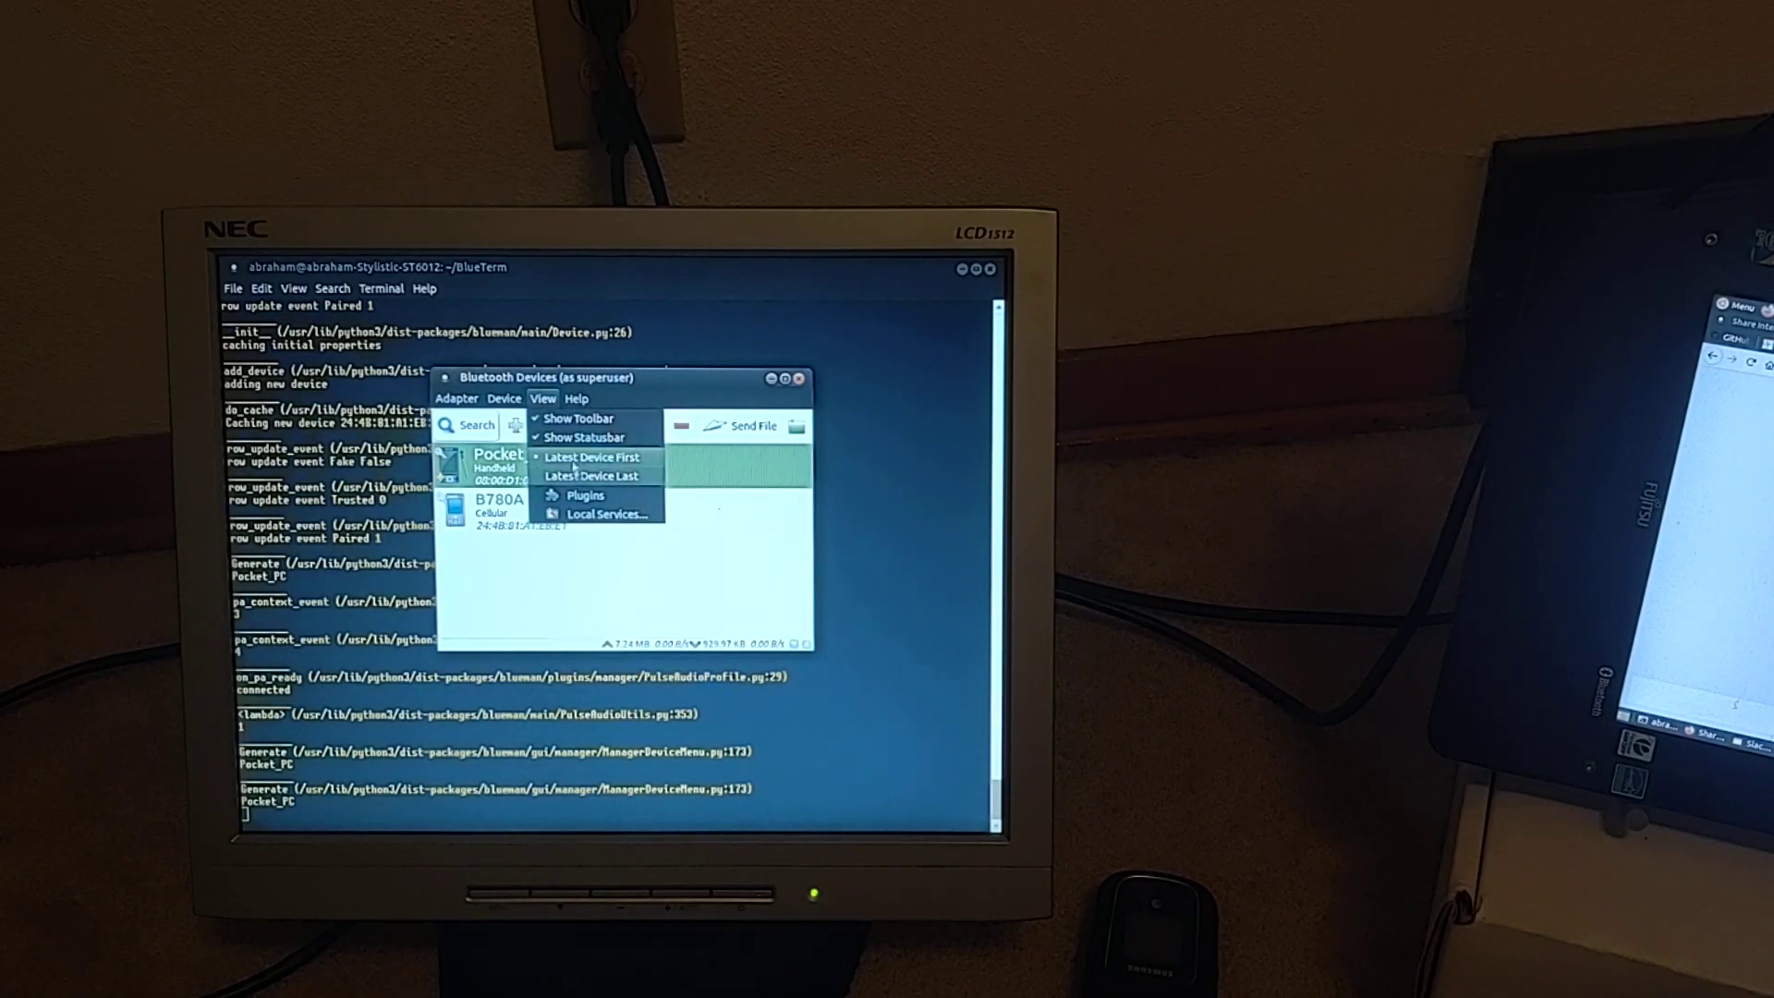
left_click(608, 513)
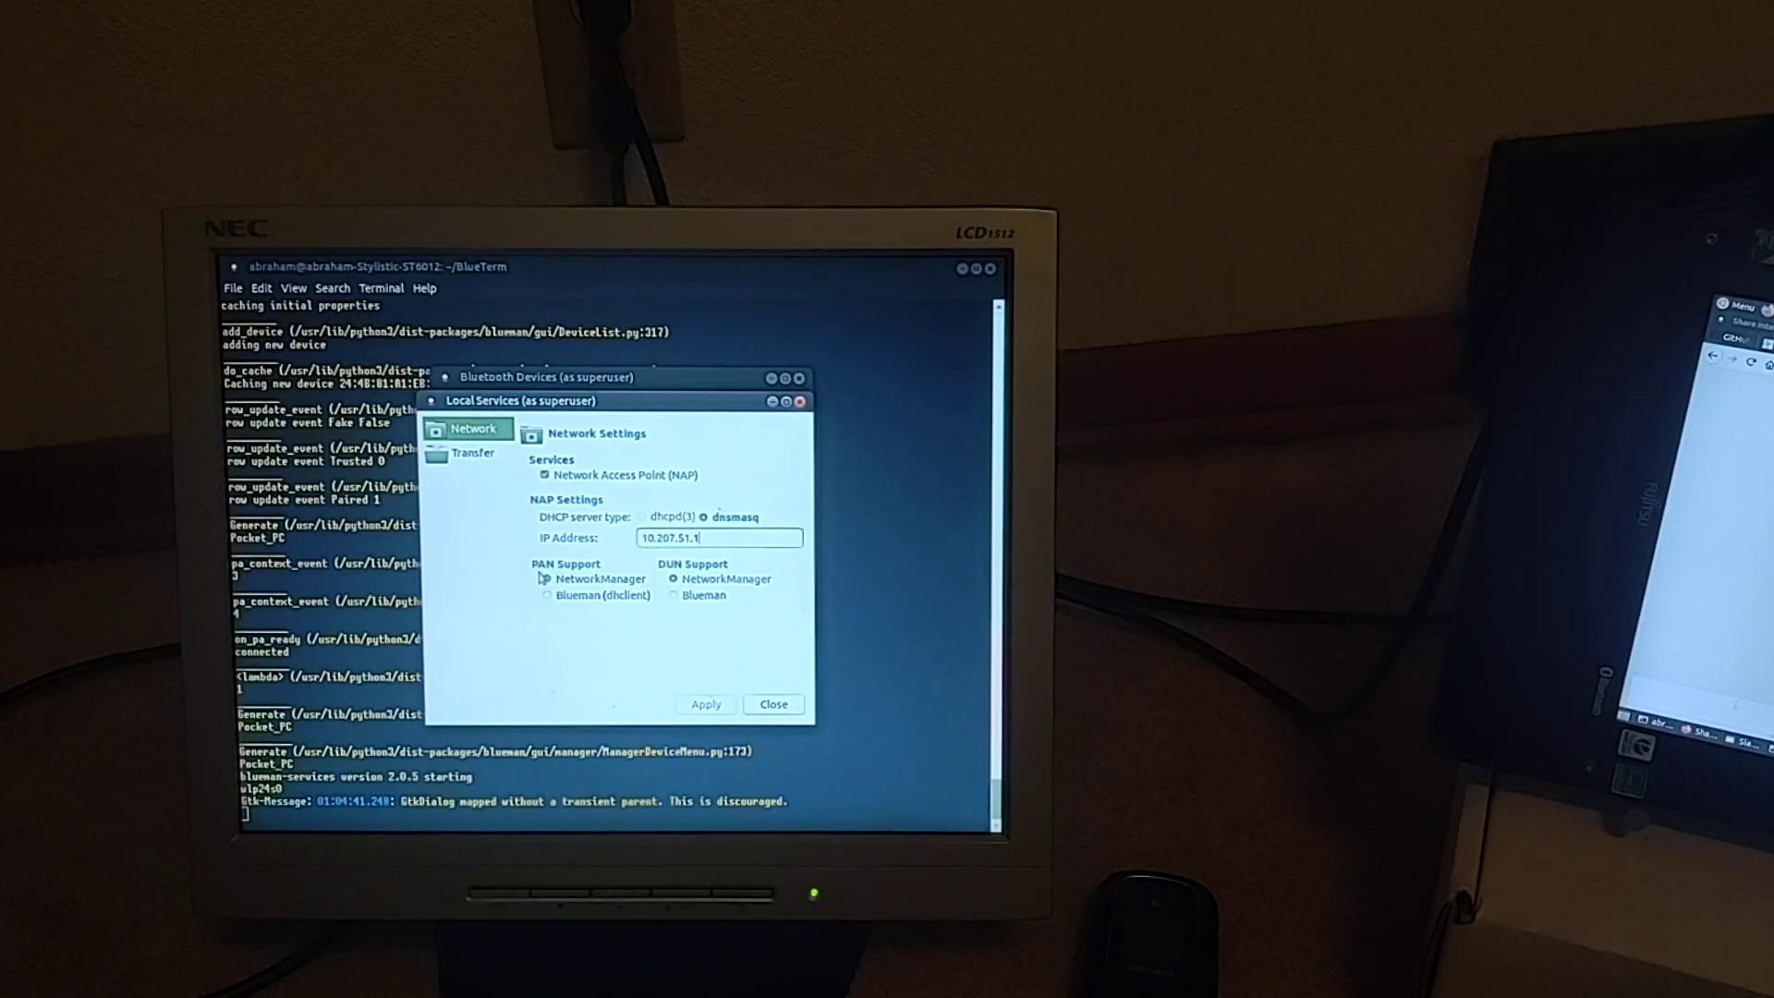
left_click(546, 578)
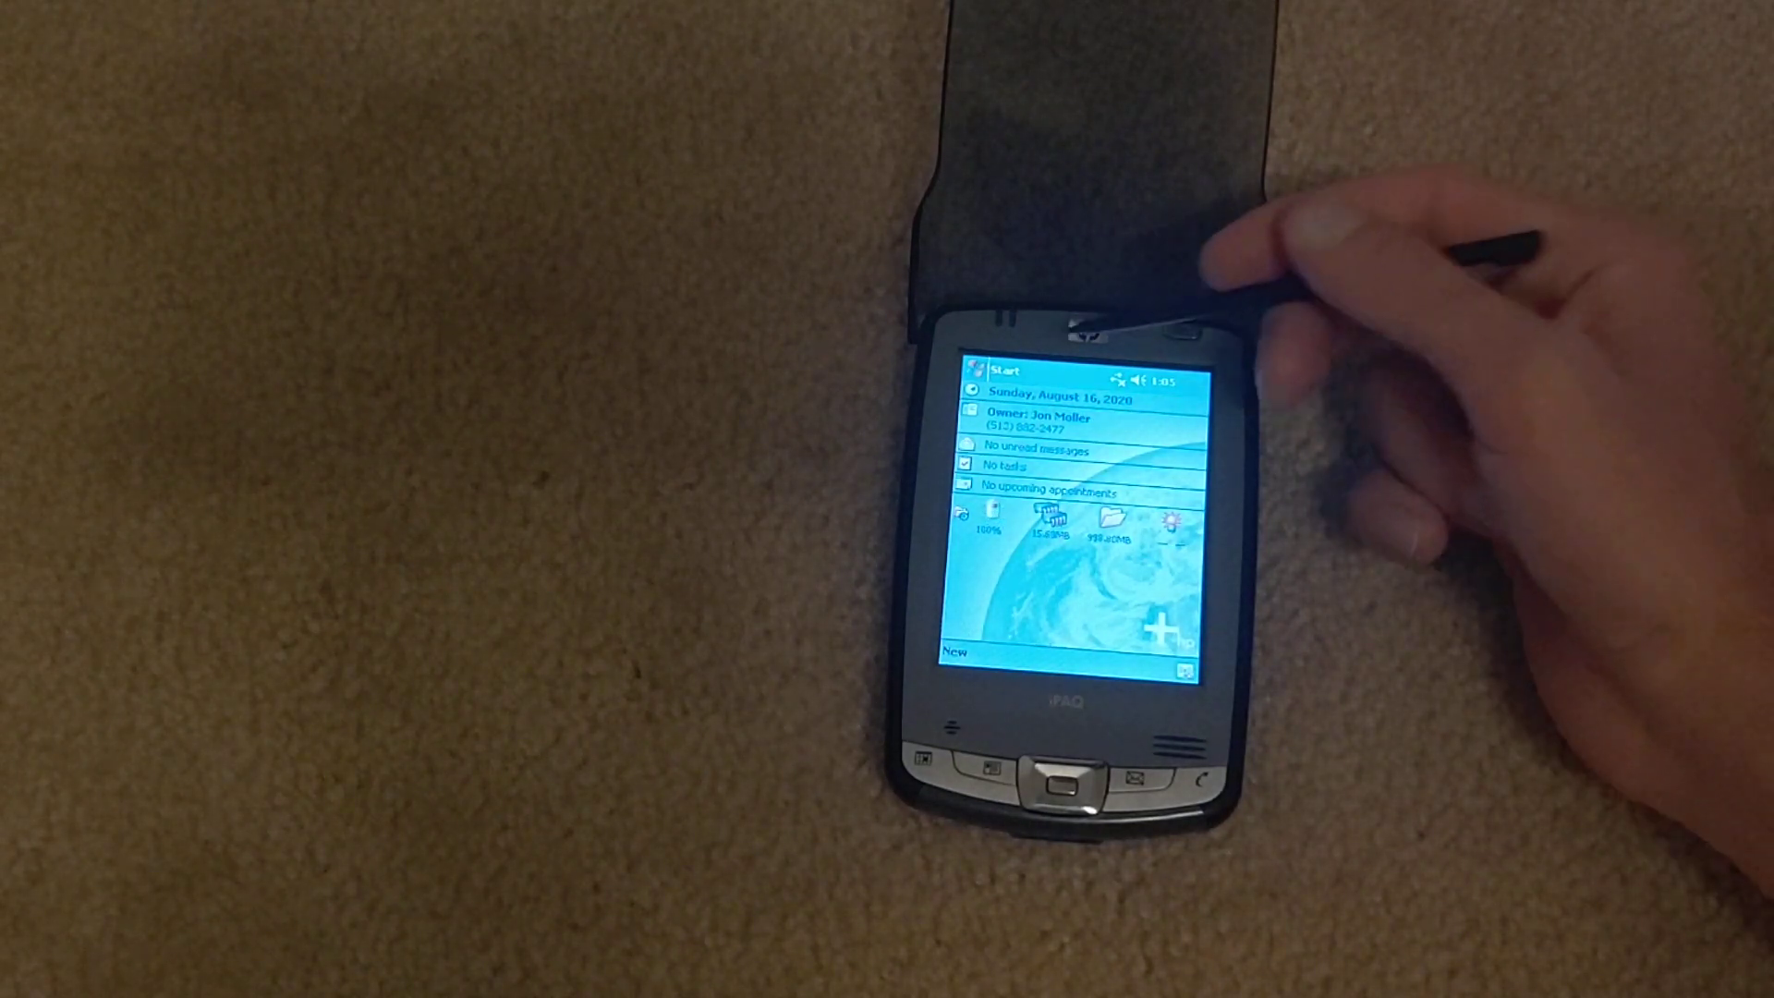
Step: Open the iPAQ's Bluetooth settings from Start > Settings > Connections, showing Bluetooth OFF
left_click(1005, 372)
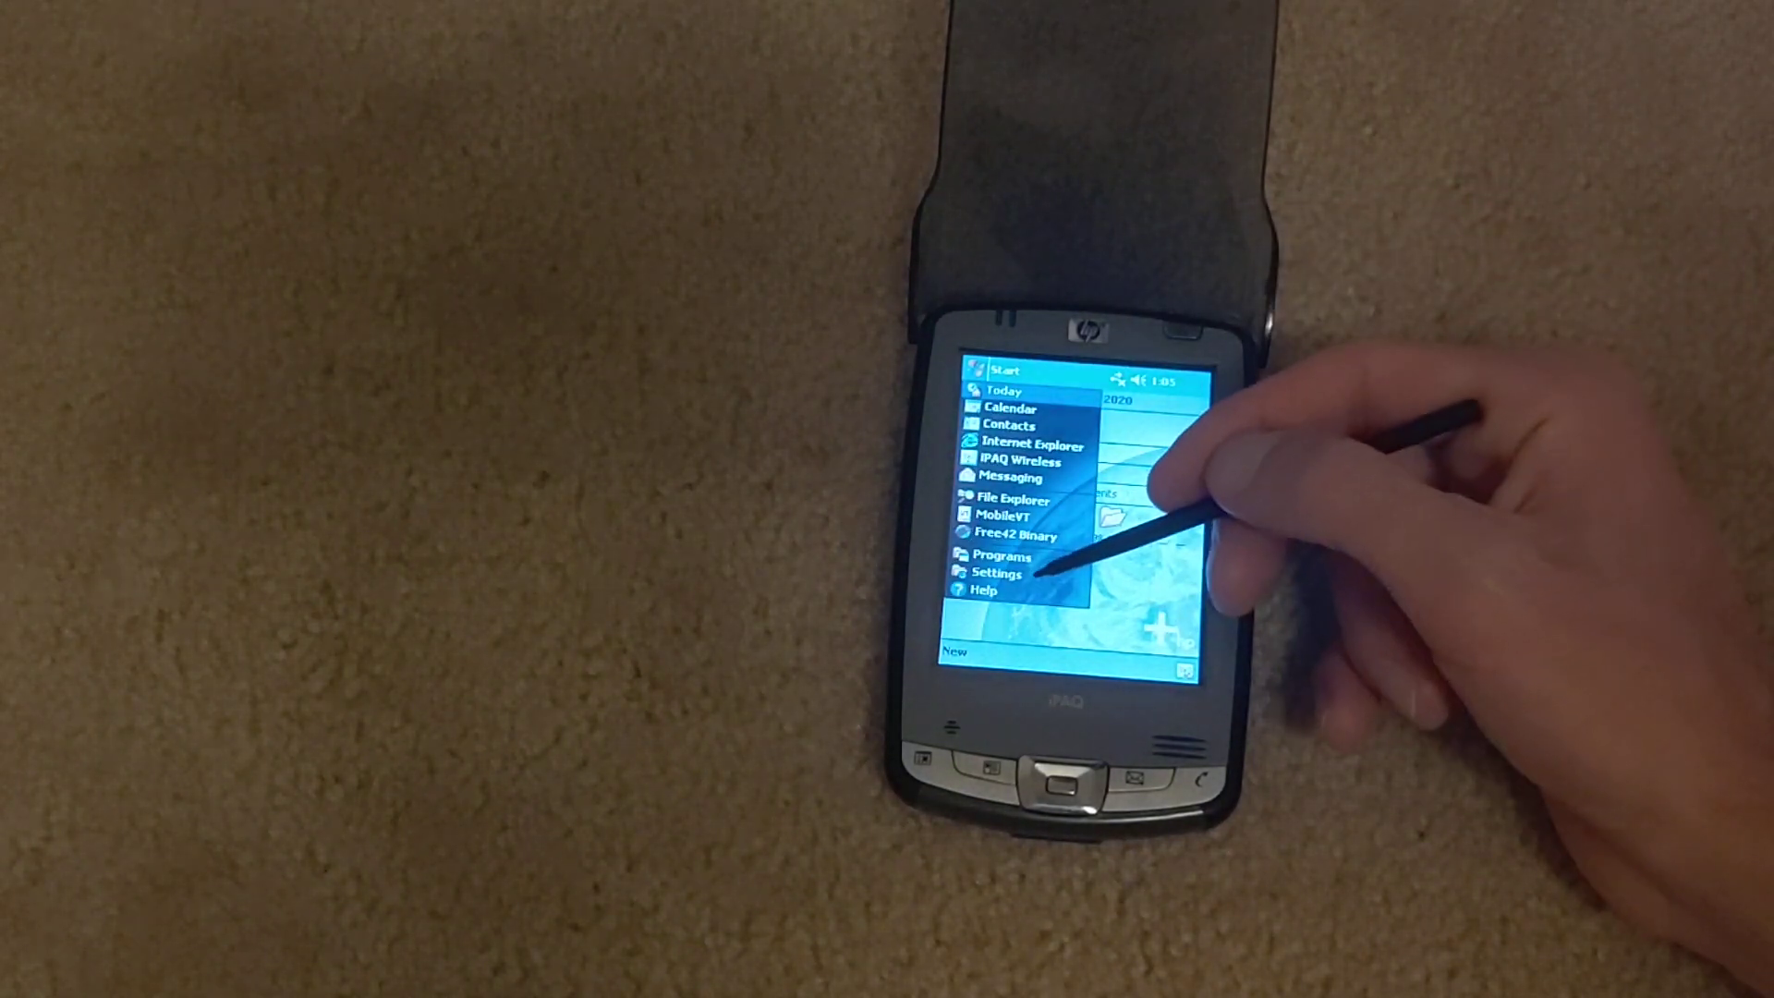
left_click(998, 574)
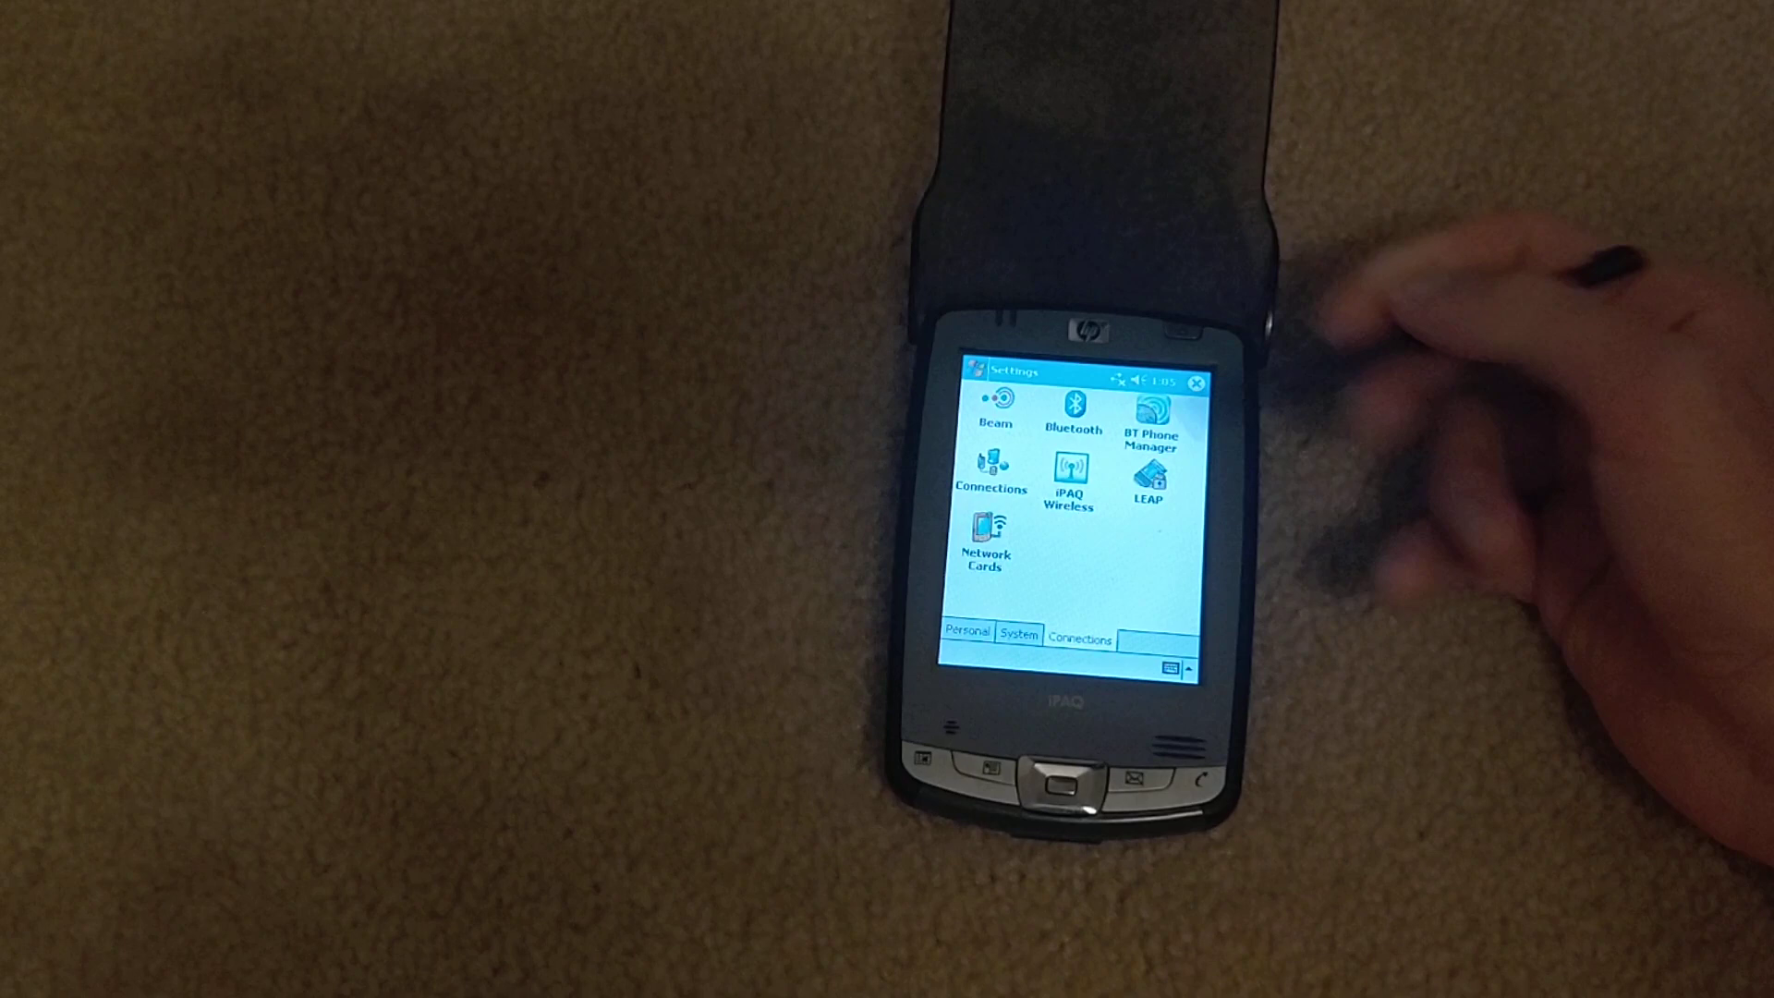
left_click(1070, 408)
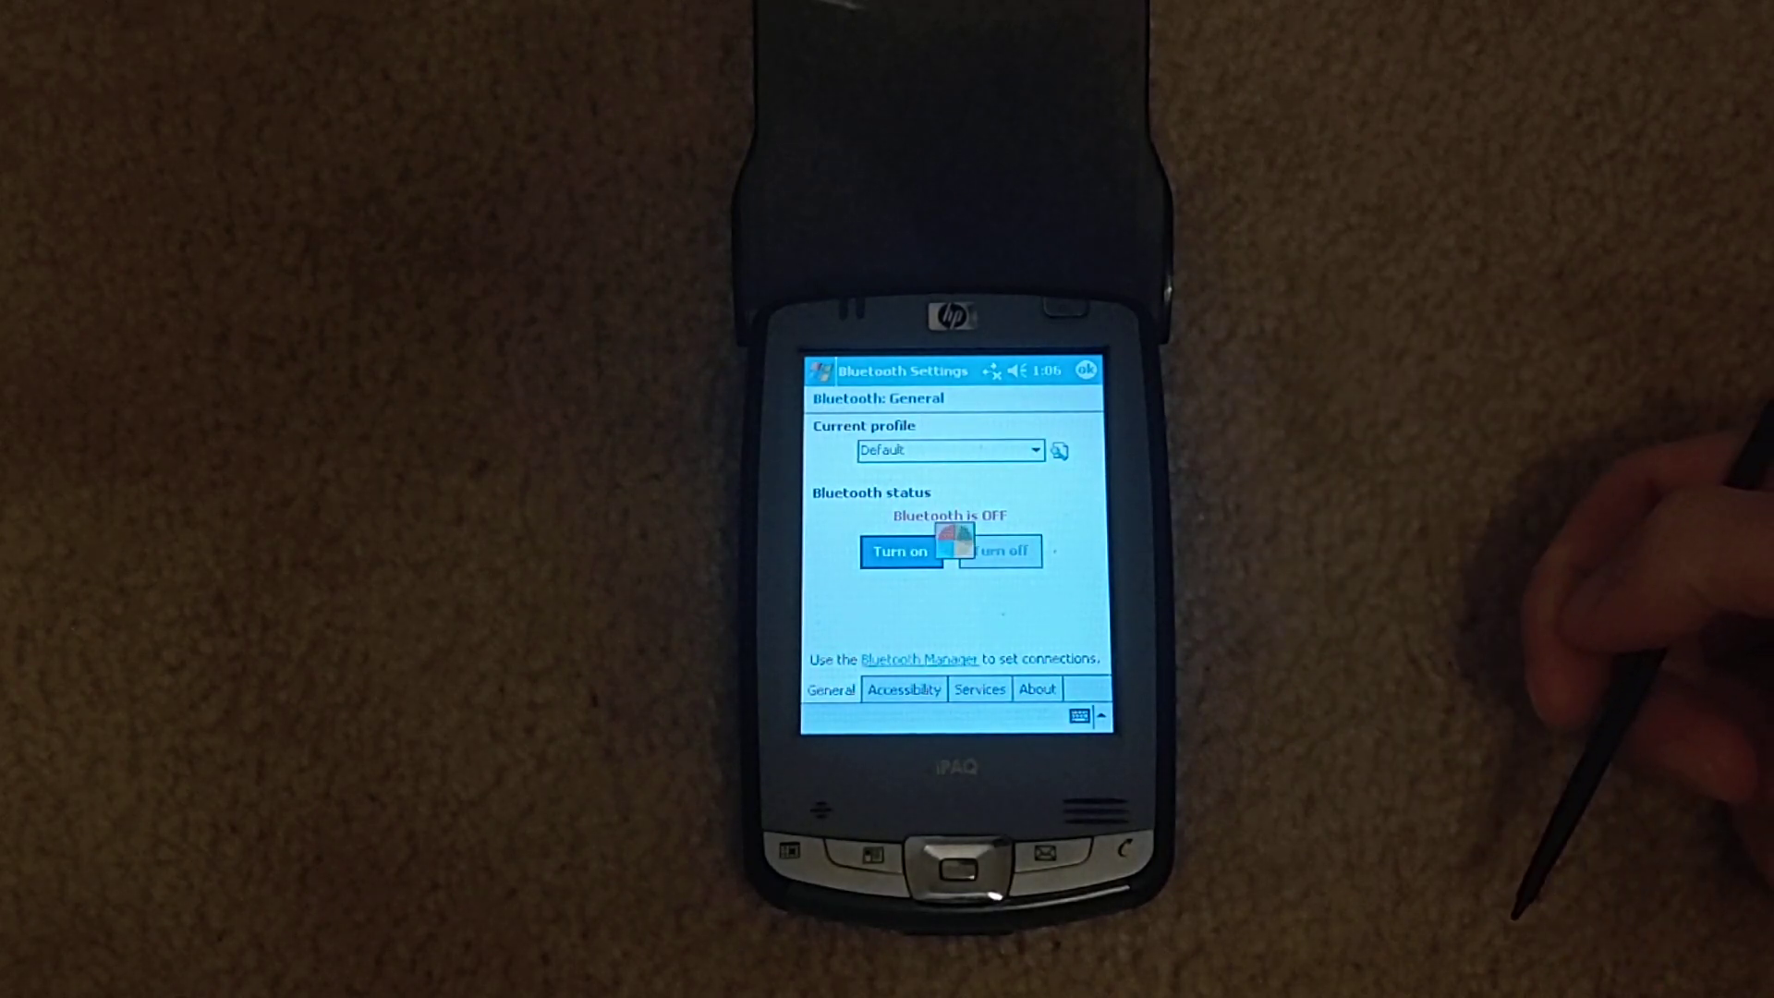
Step: Turn Bluetooth on, review the Services list, then open Bluetooth Manager
left_click(899, 551)
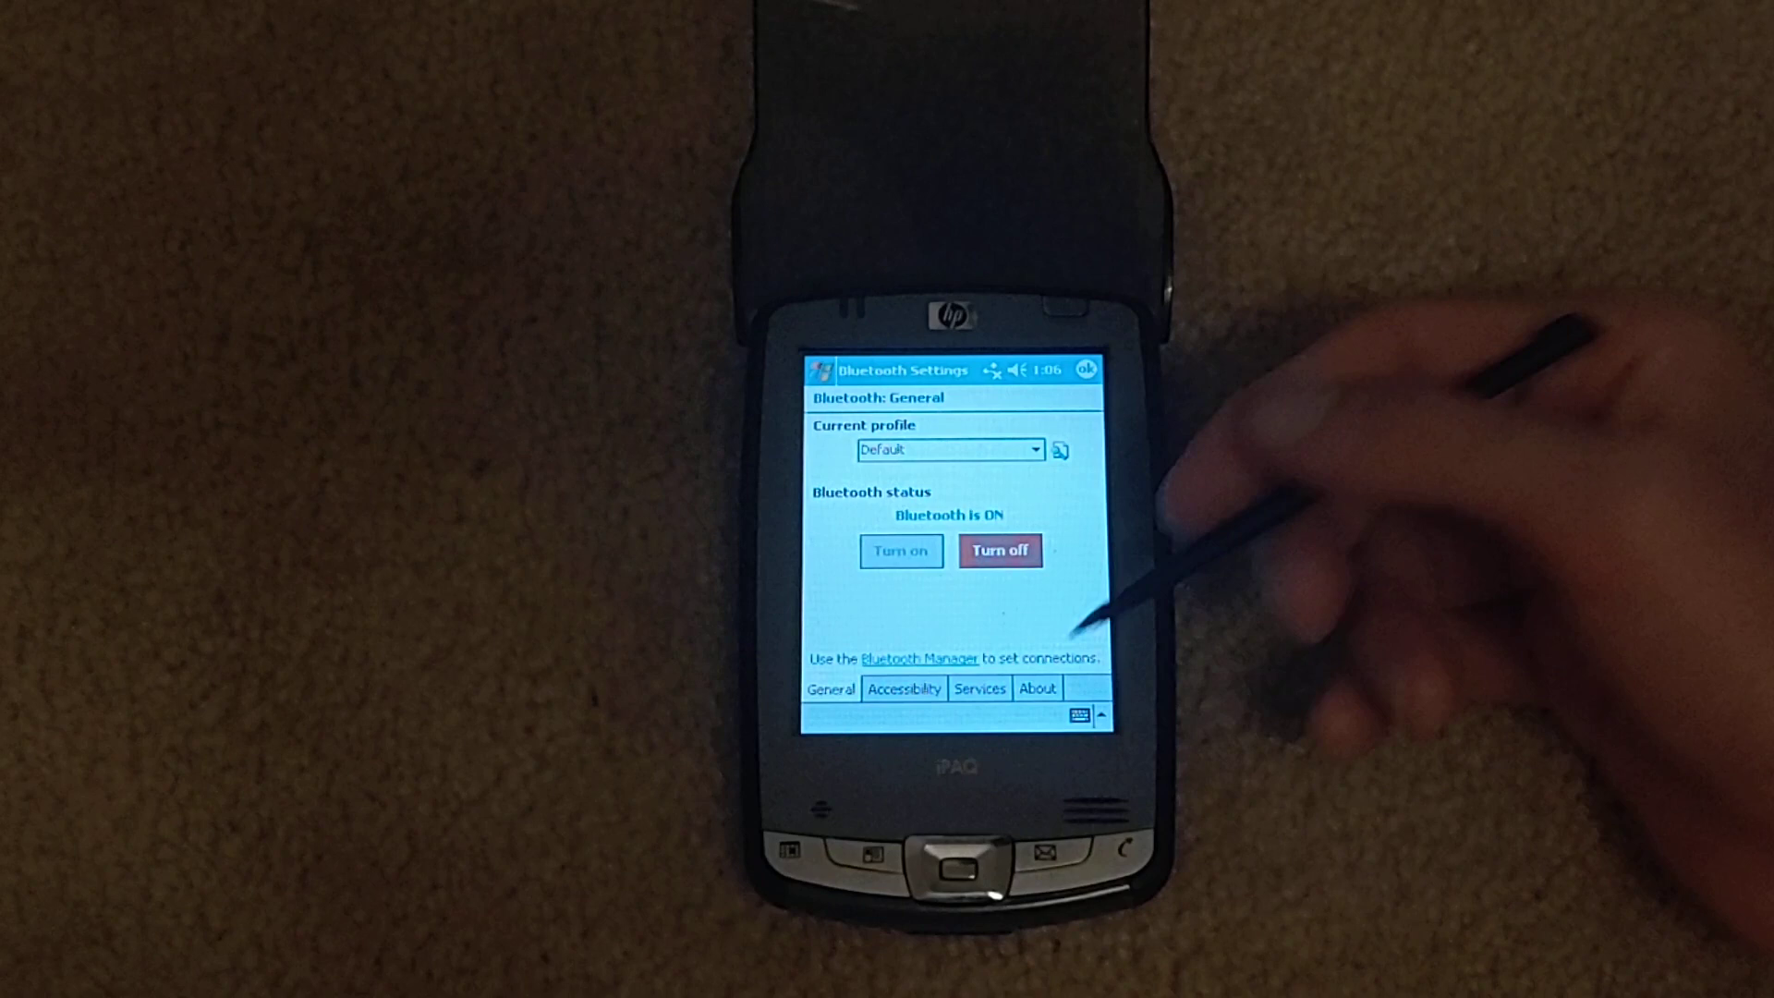
left_click(979, 688)
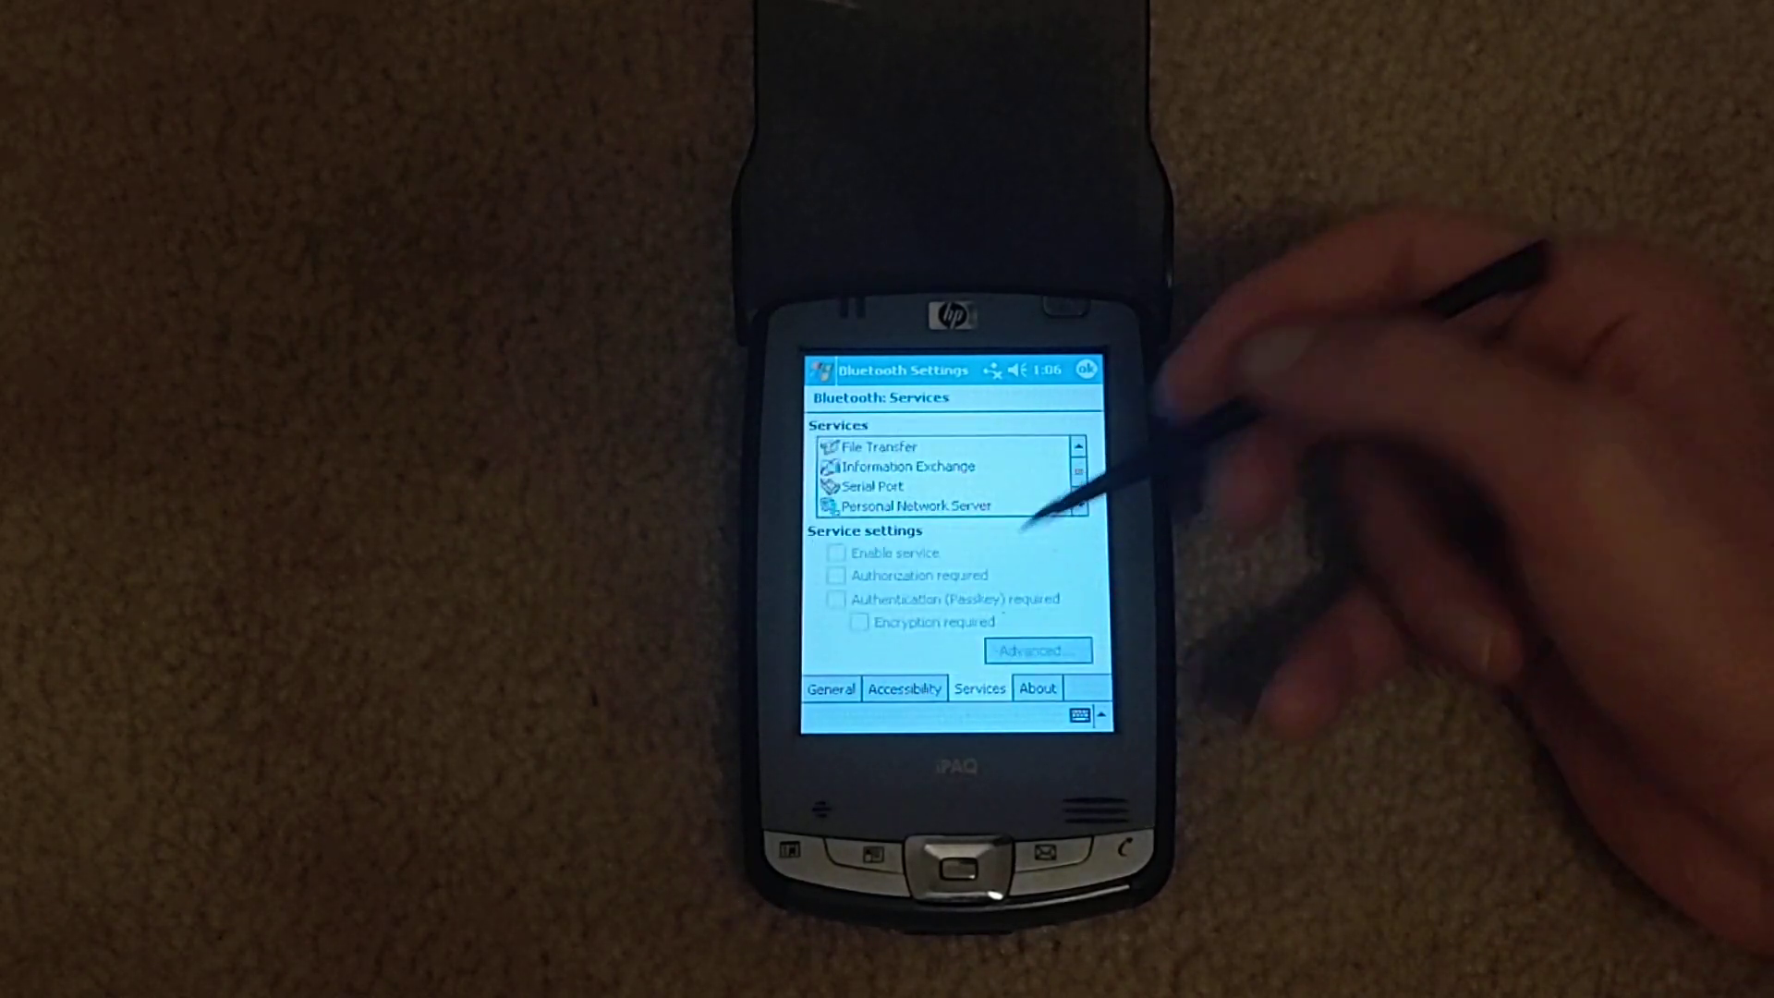
left_click(830, 687)
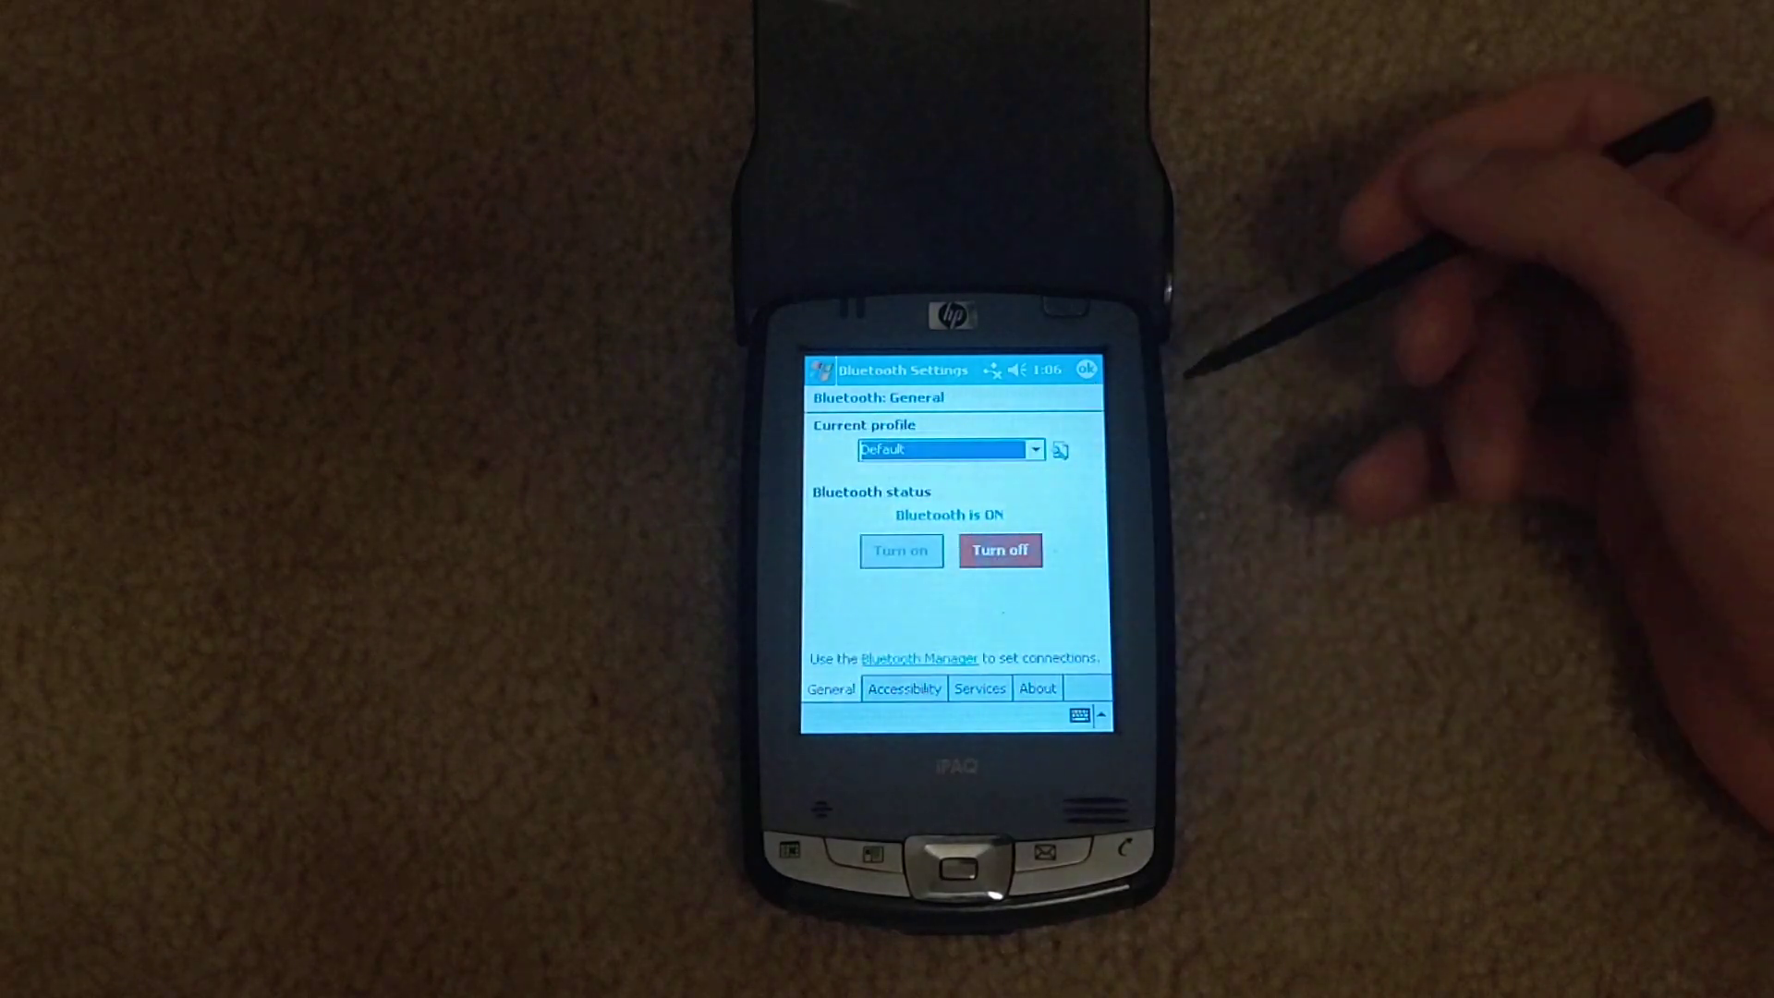
left_click(922, 657)
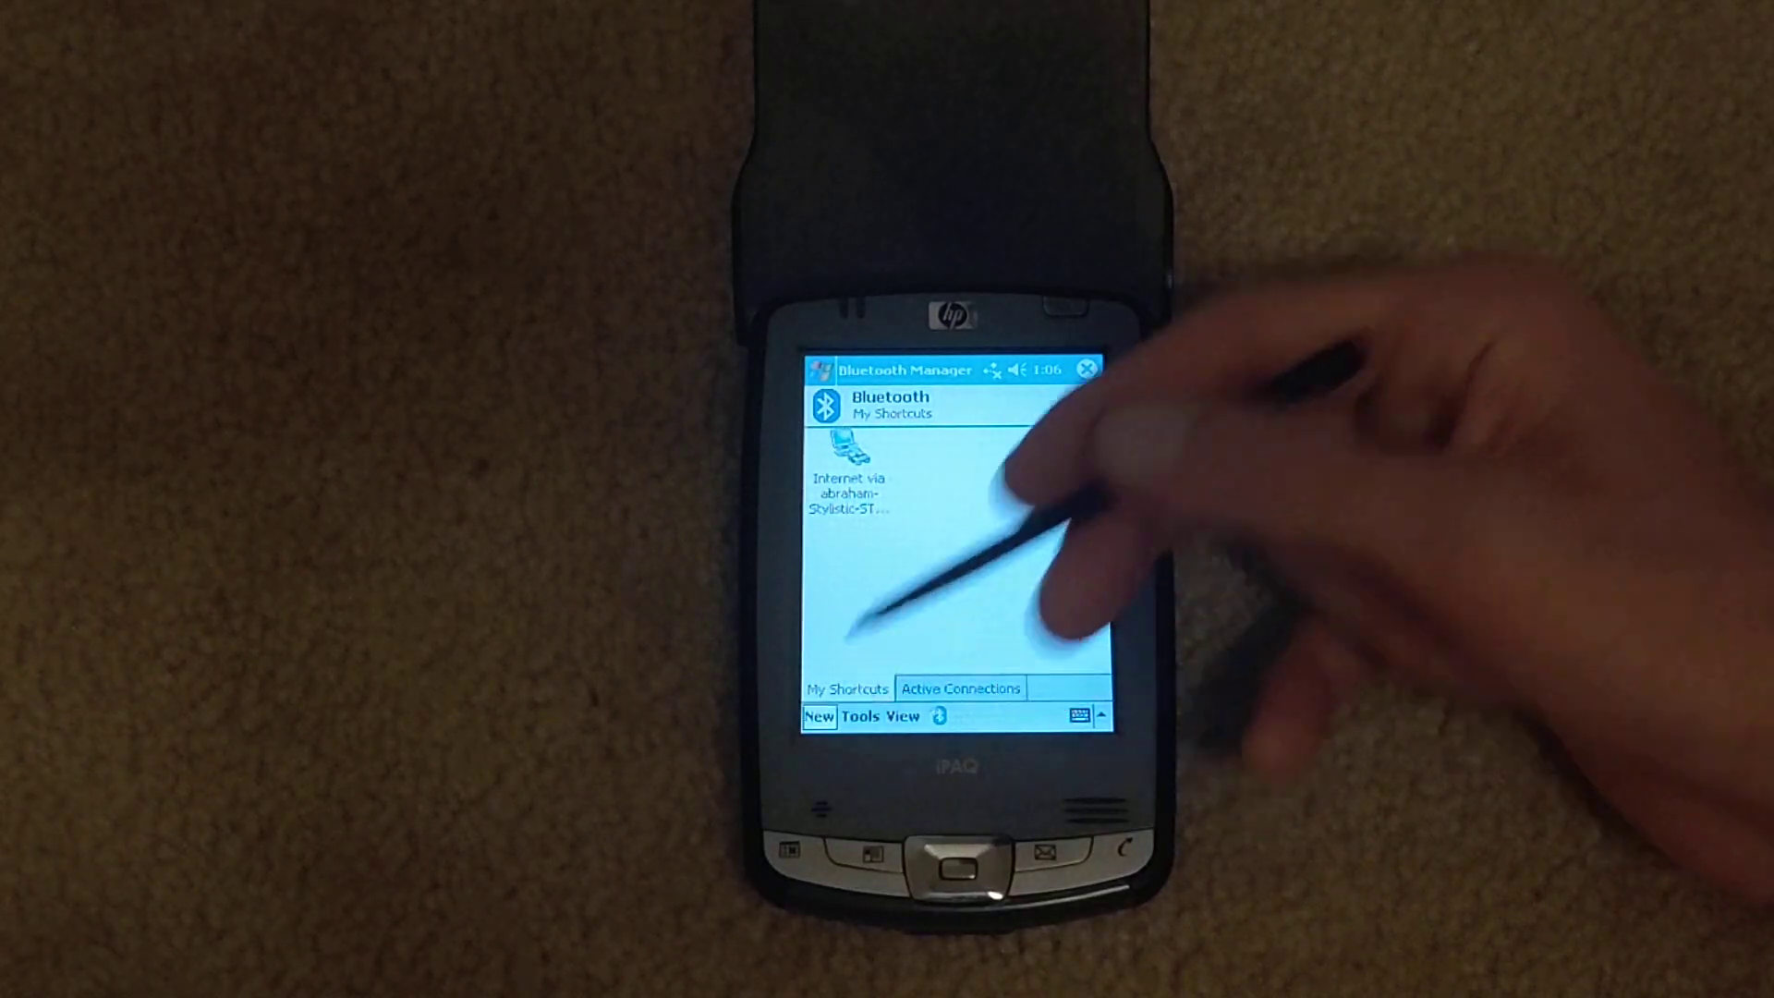
Step: Run the wizard to connect to the network via abraham-Stylistic-ST6012, saving a named shortcut
left_click(817, 715)
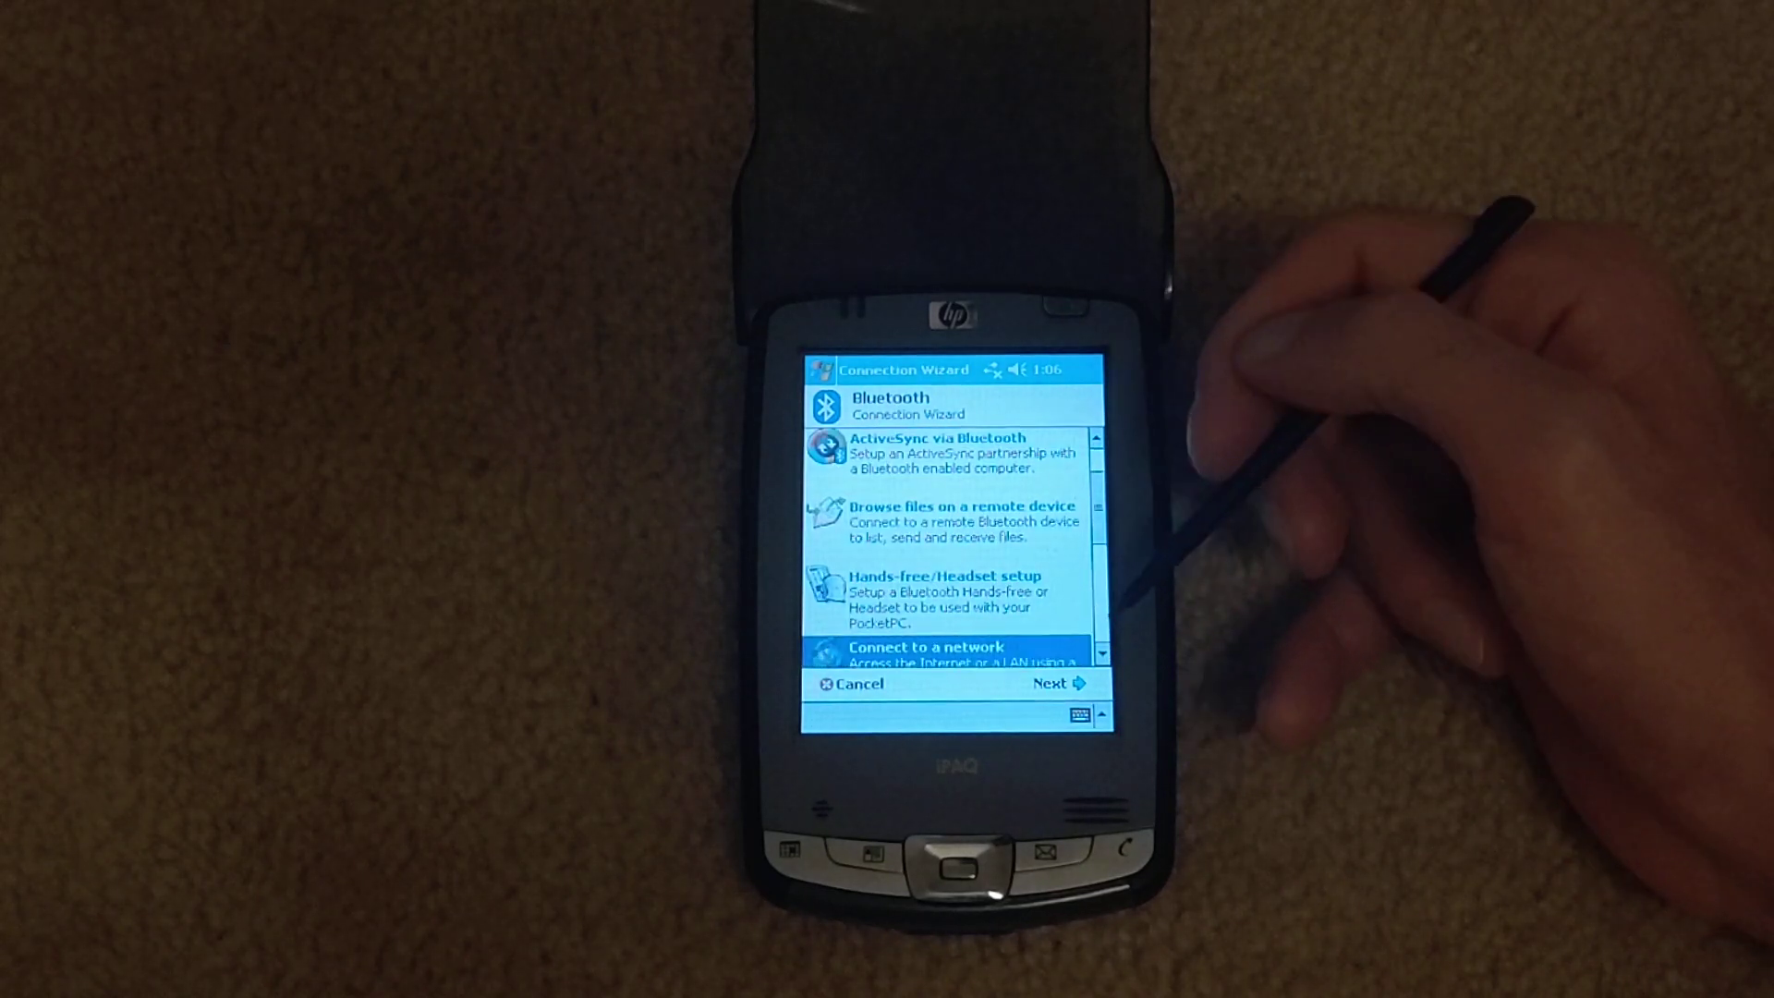
left_click(1052, 684)
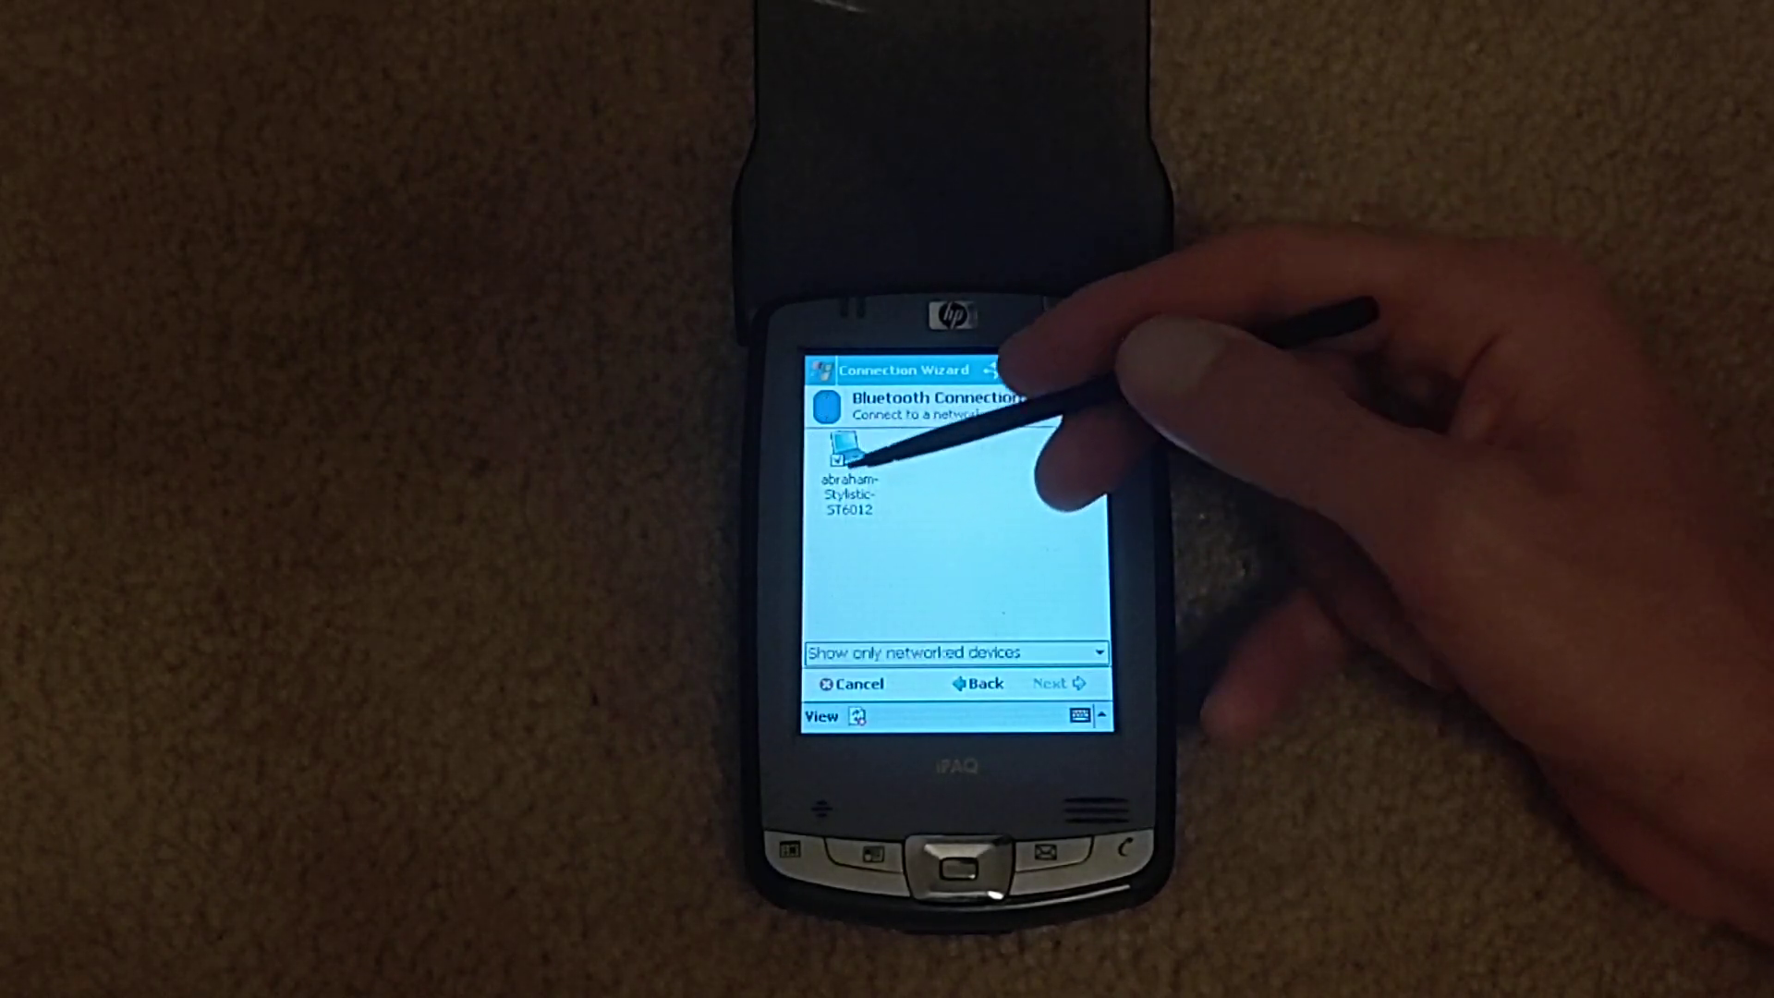
left_click(846, 452)
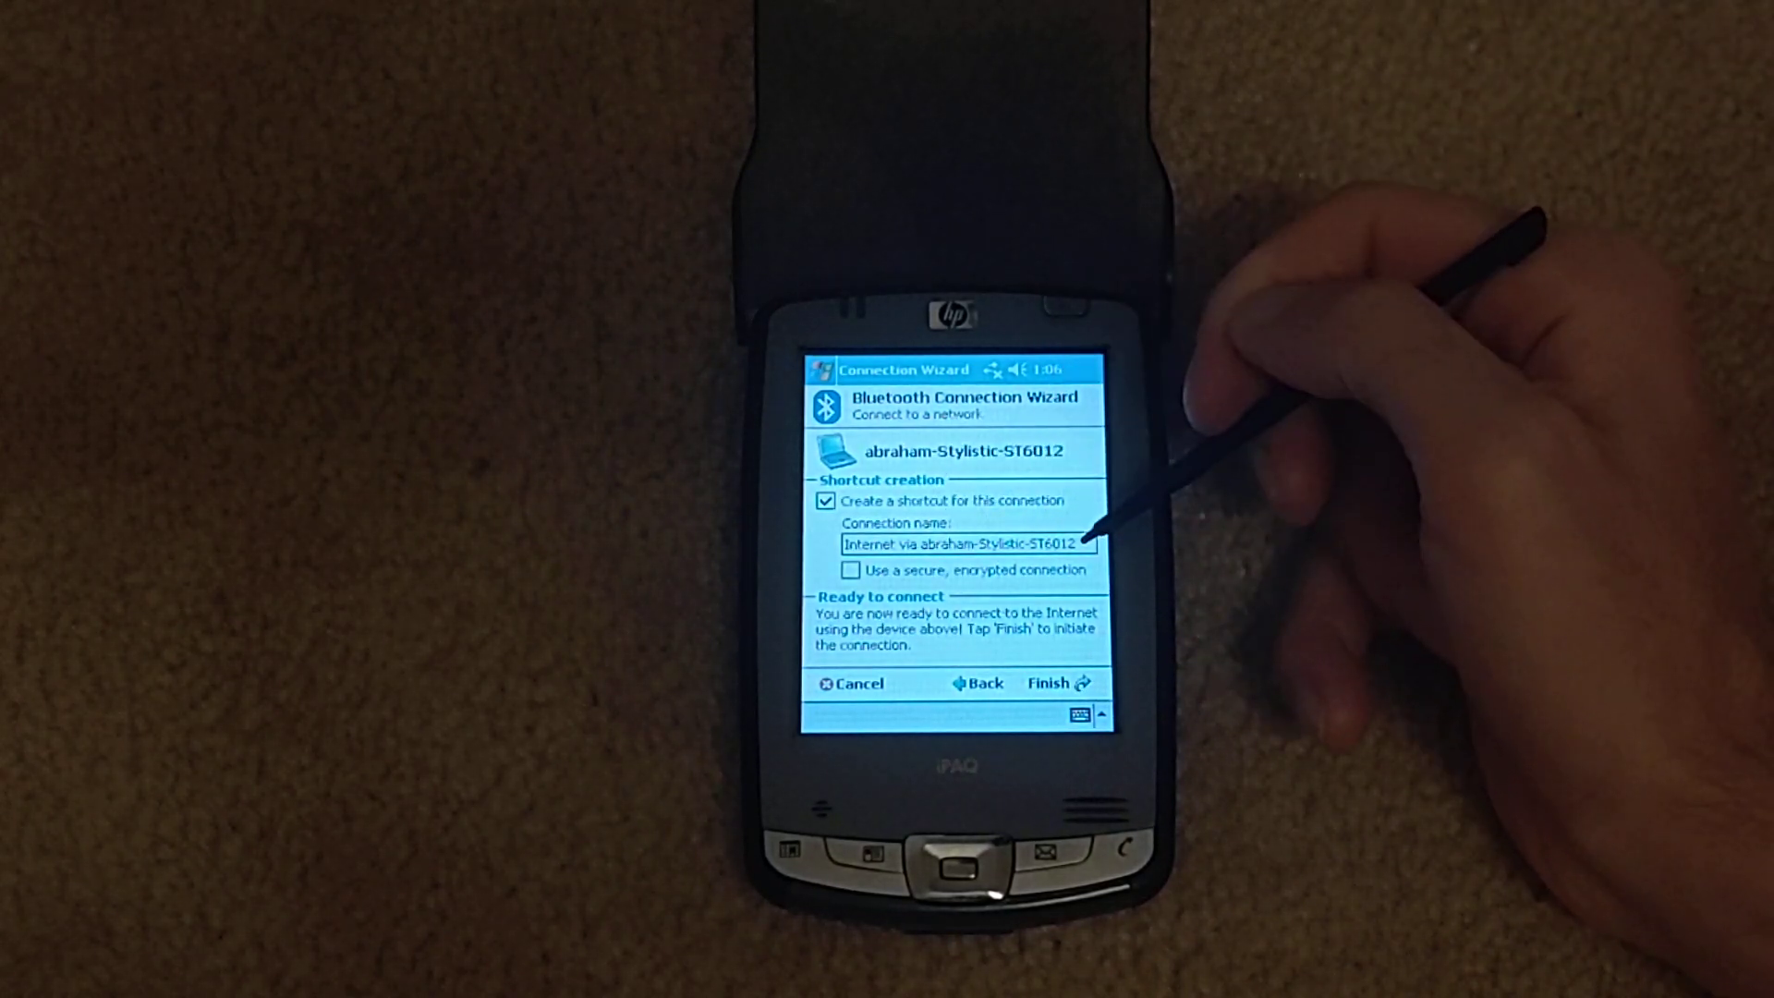
left_click(1083, 715)
type(" 2")
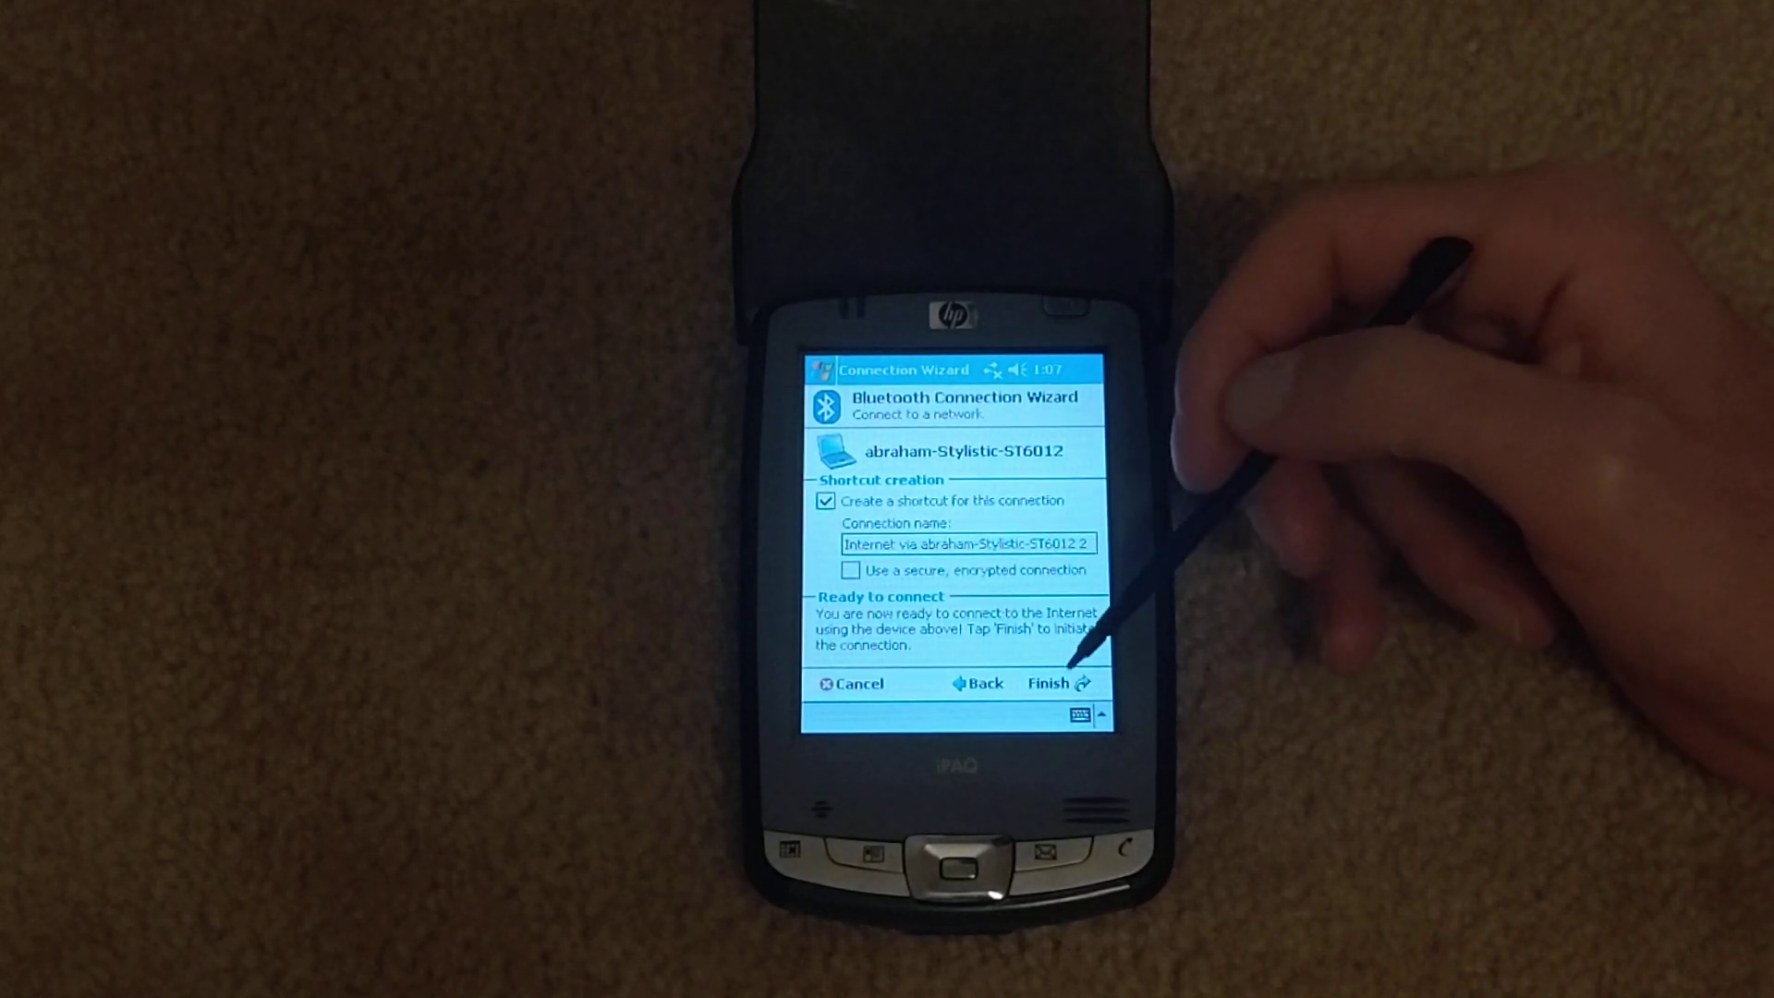
left_click(1050, 684)
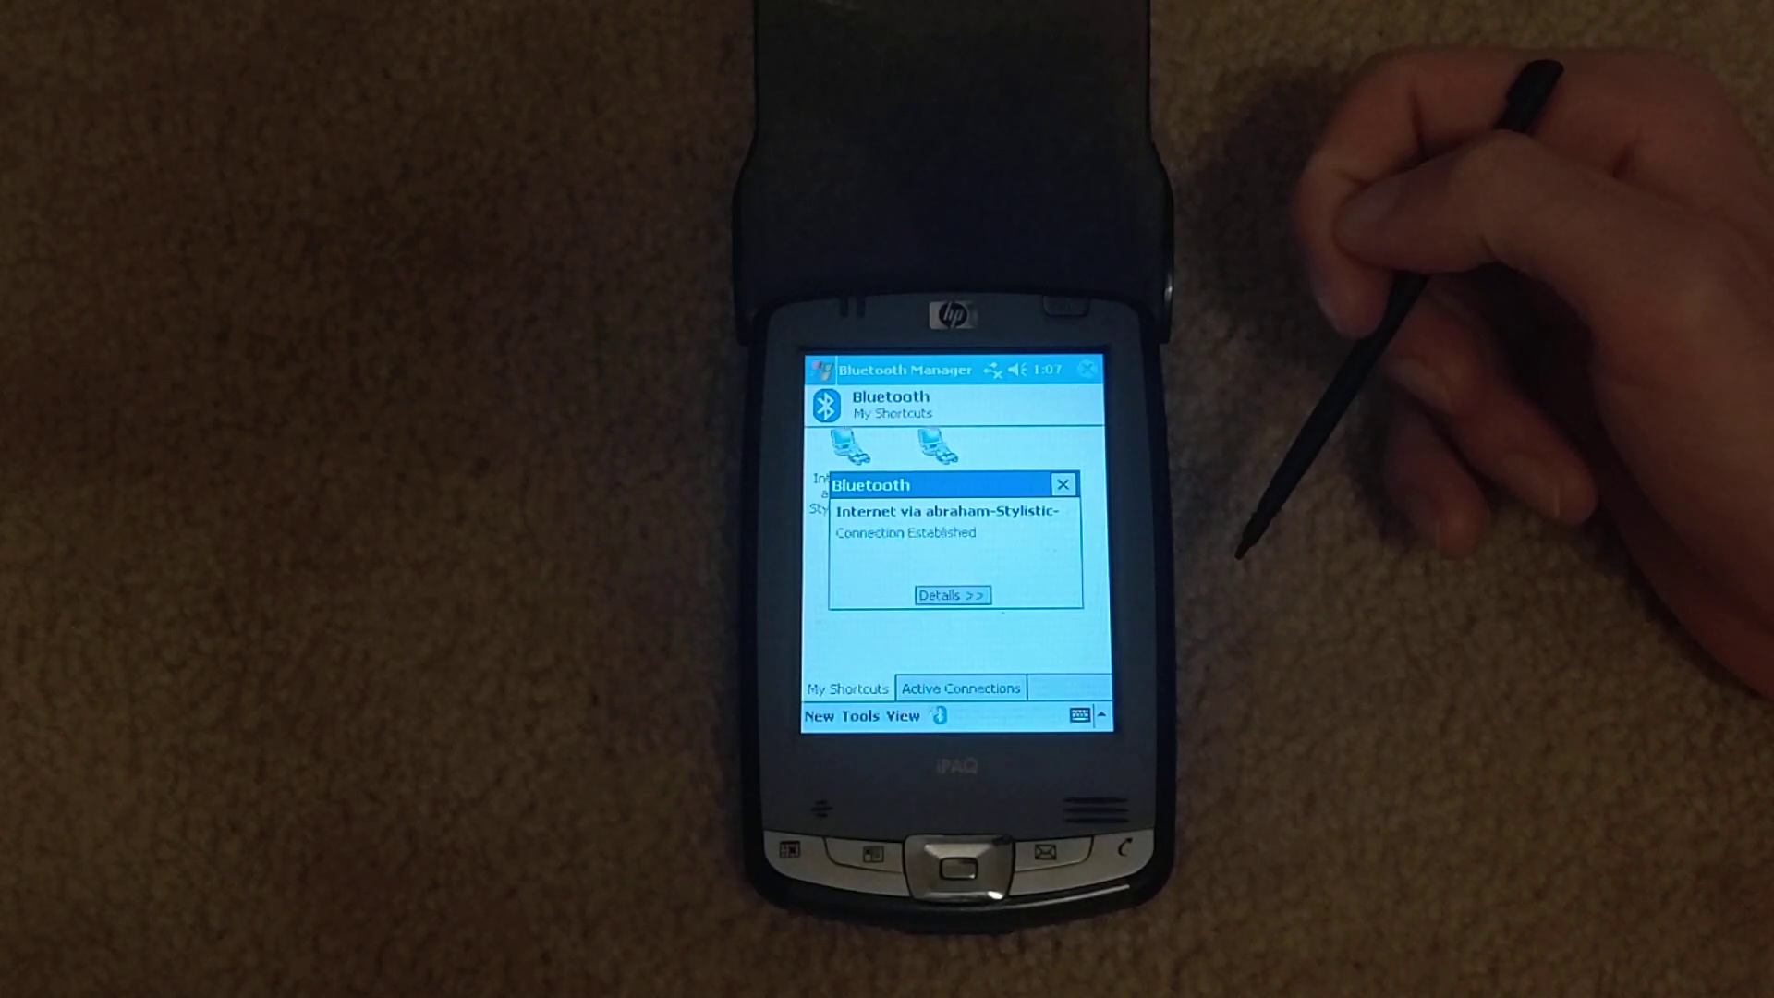
Step: Dismiss the Connection Established notice, check Active Connections, and close Bluetooth Manager
left_click(1062, 484)
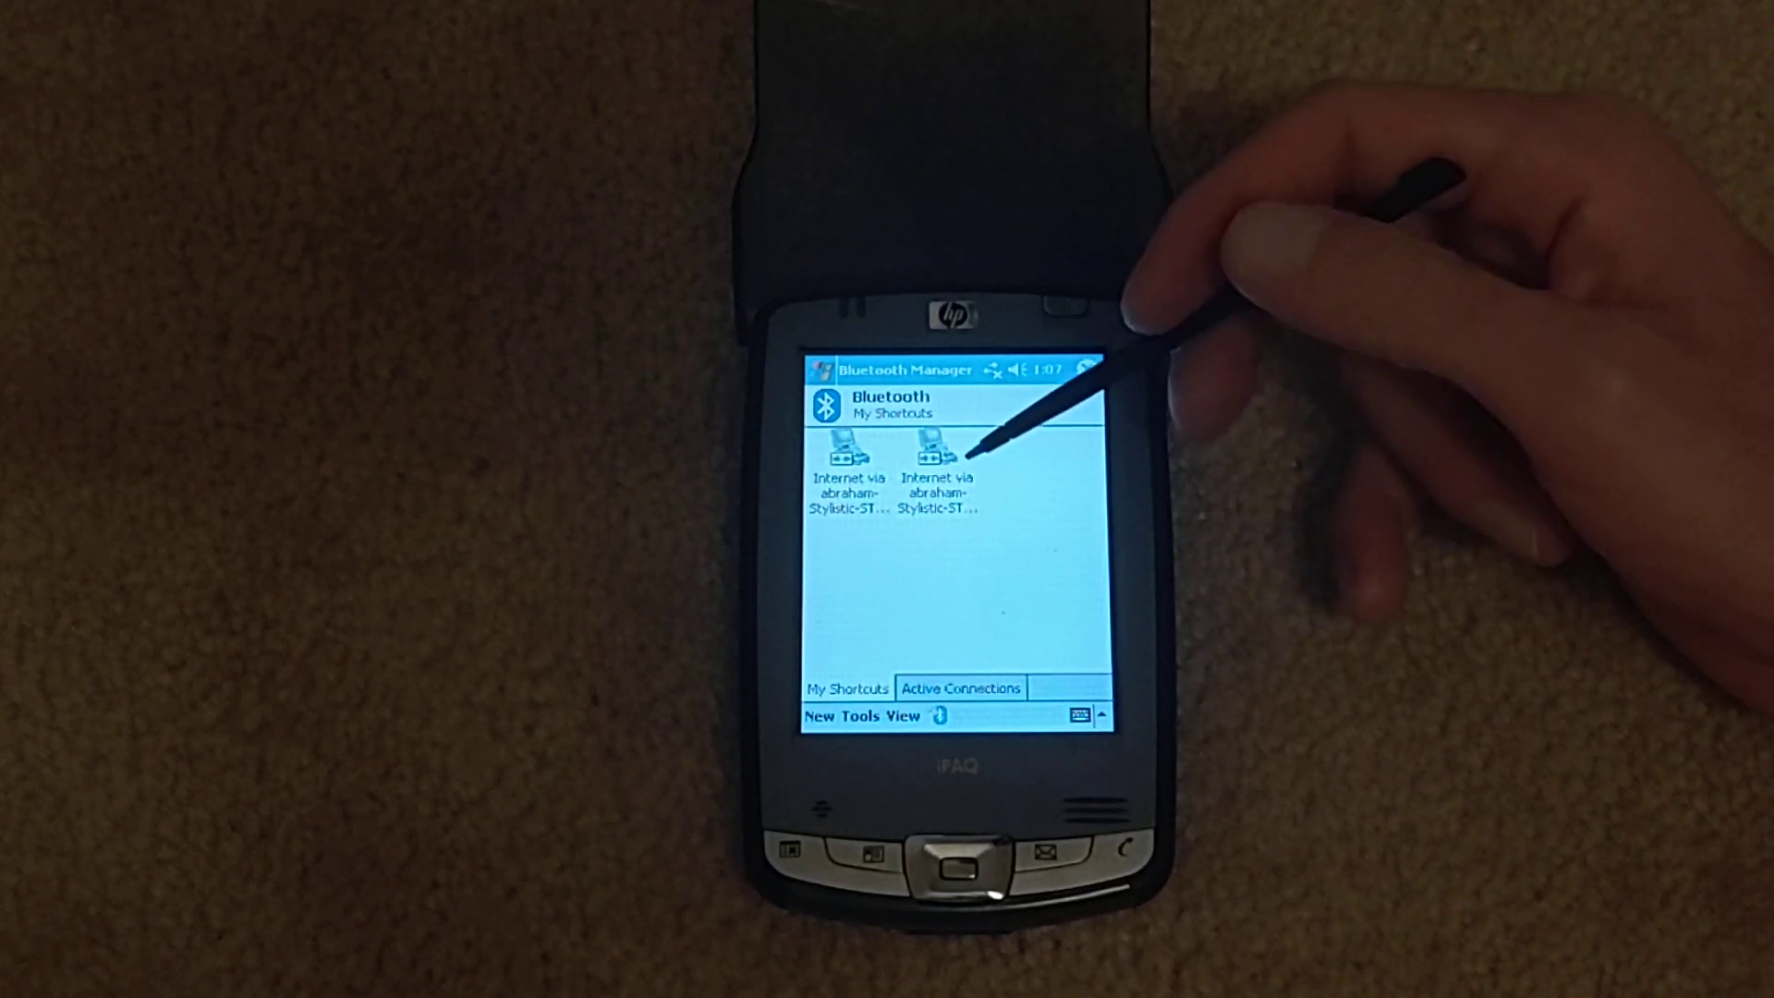
left_click(961, 687)
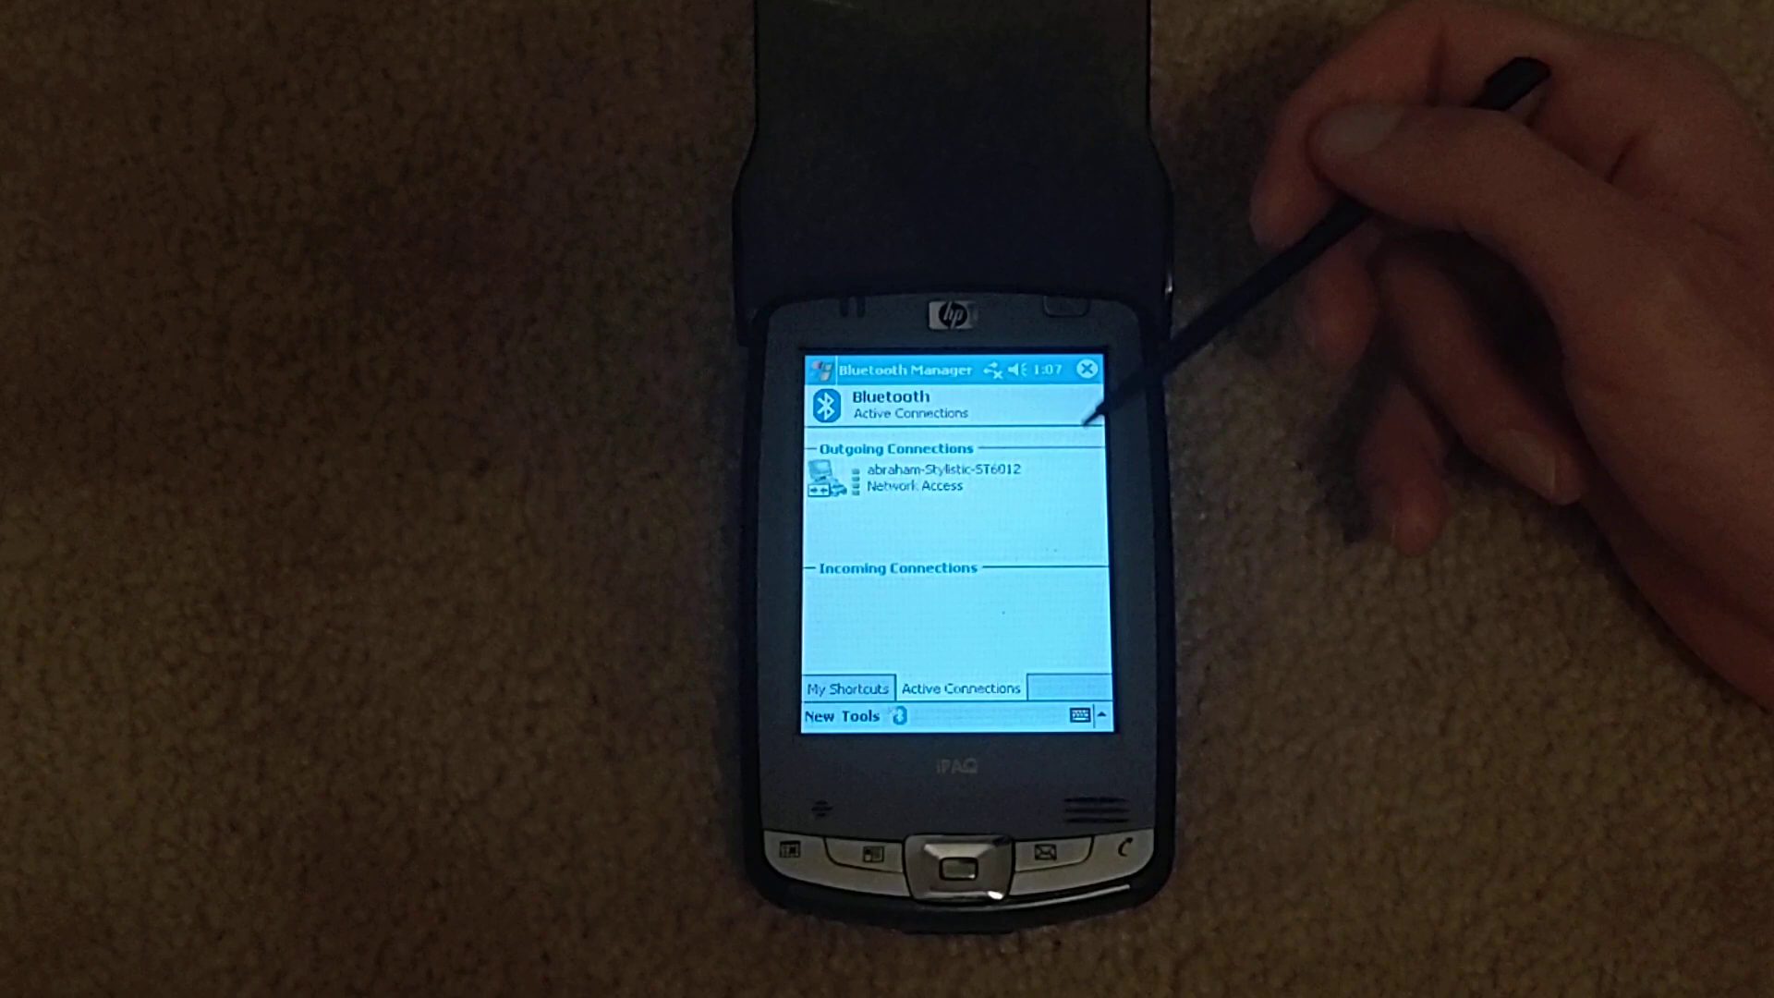
left_click(849, 687)
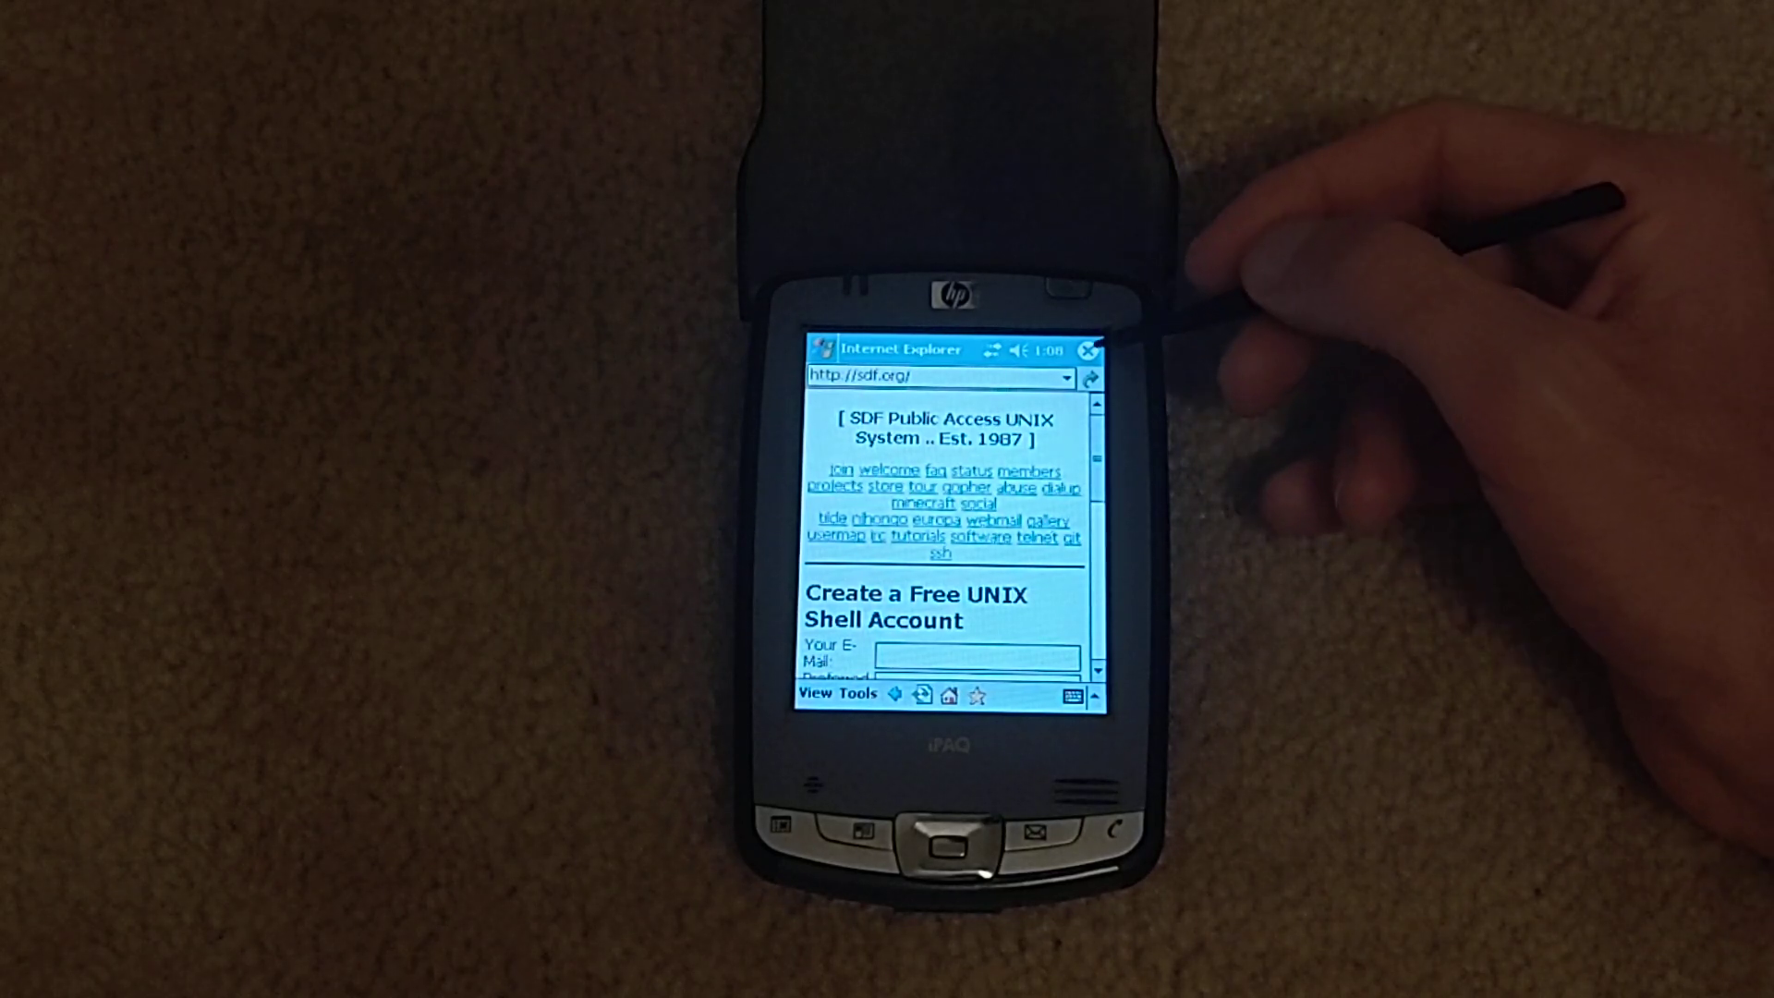
Step: Close Pocket Internet Explorer after viewing sdf.org, returning to the Today screen
left_click(1087, 350)
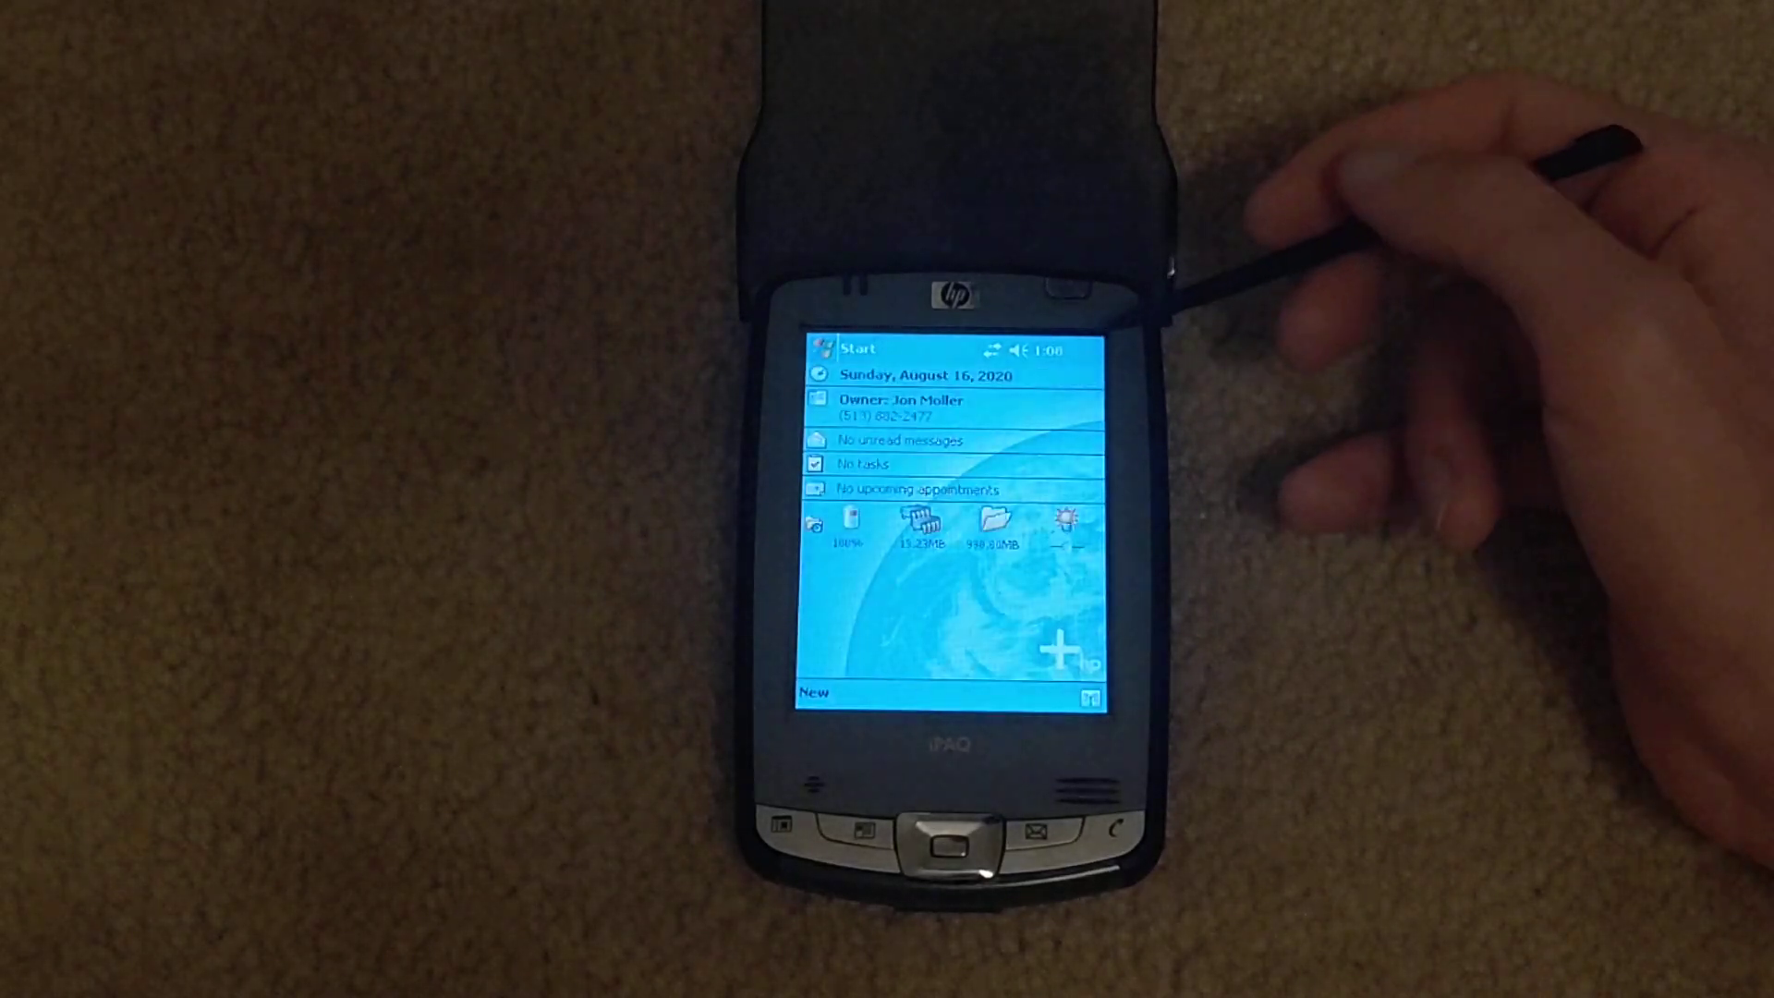
Step: Briefly open and close Settings, then launch PocketPuTTY from the Start menu
left_click(854, 347)
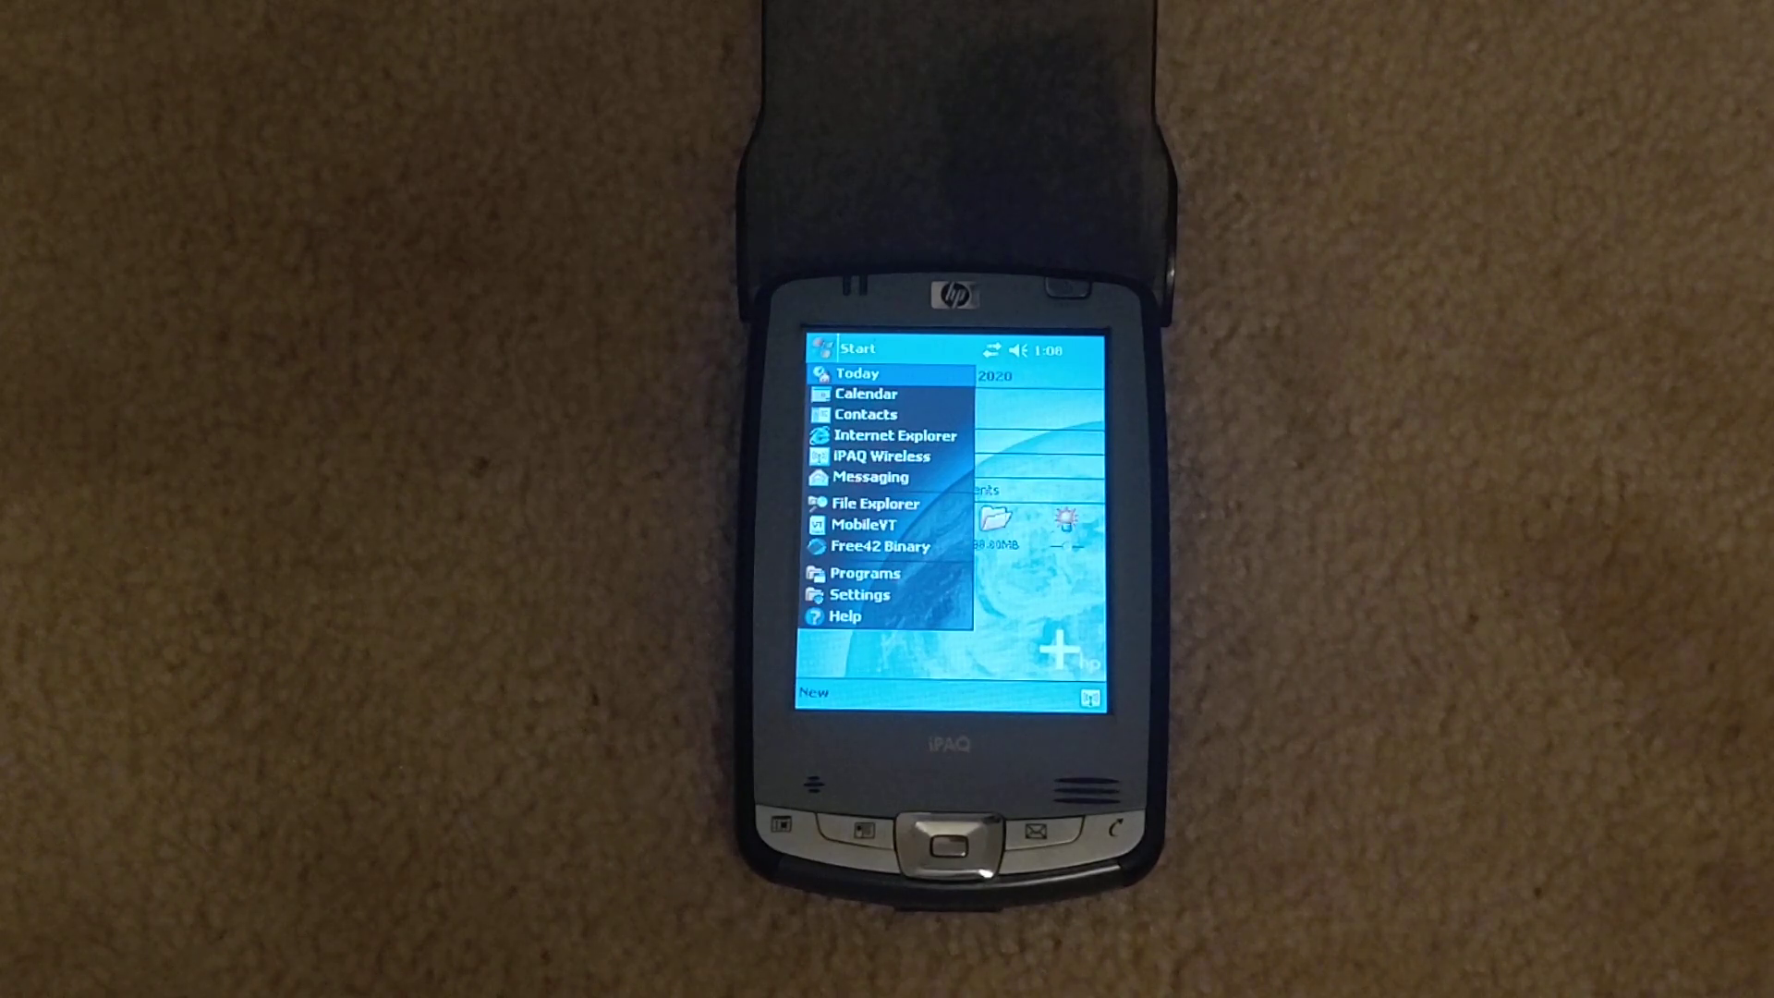
left_click(861, 594)
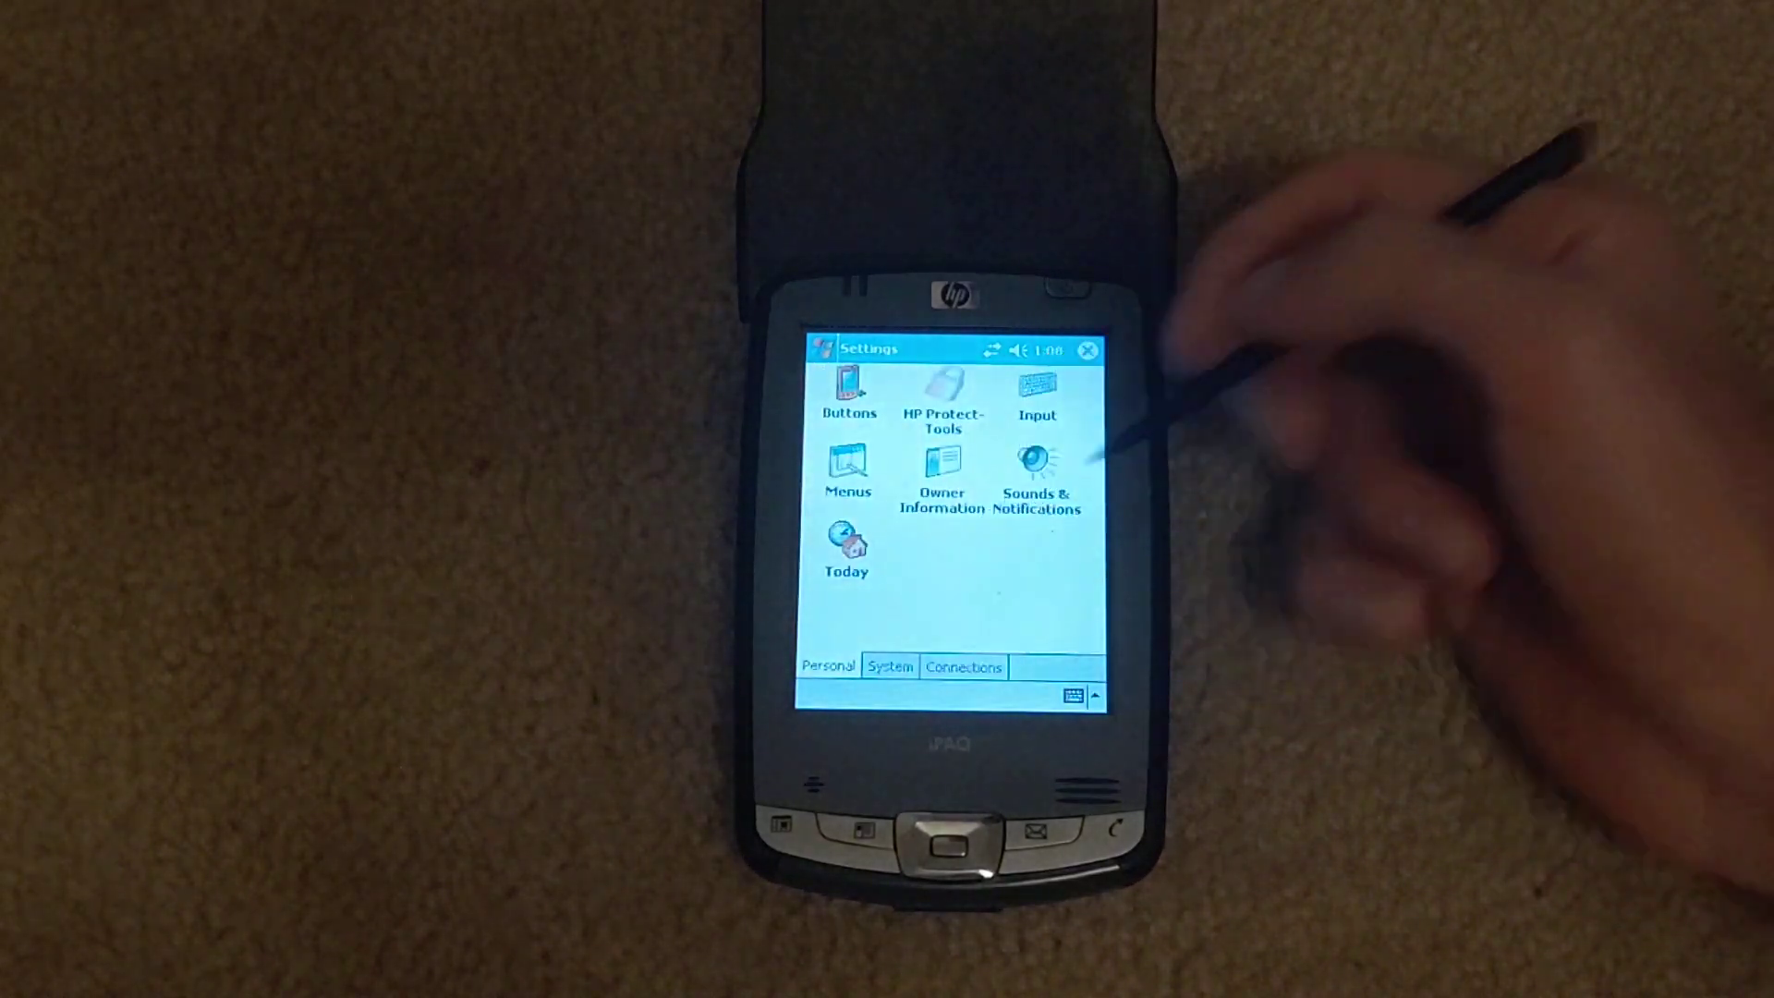
left_click(962, 666)
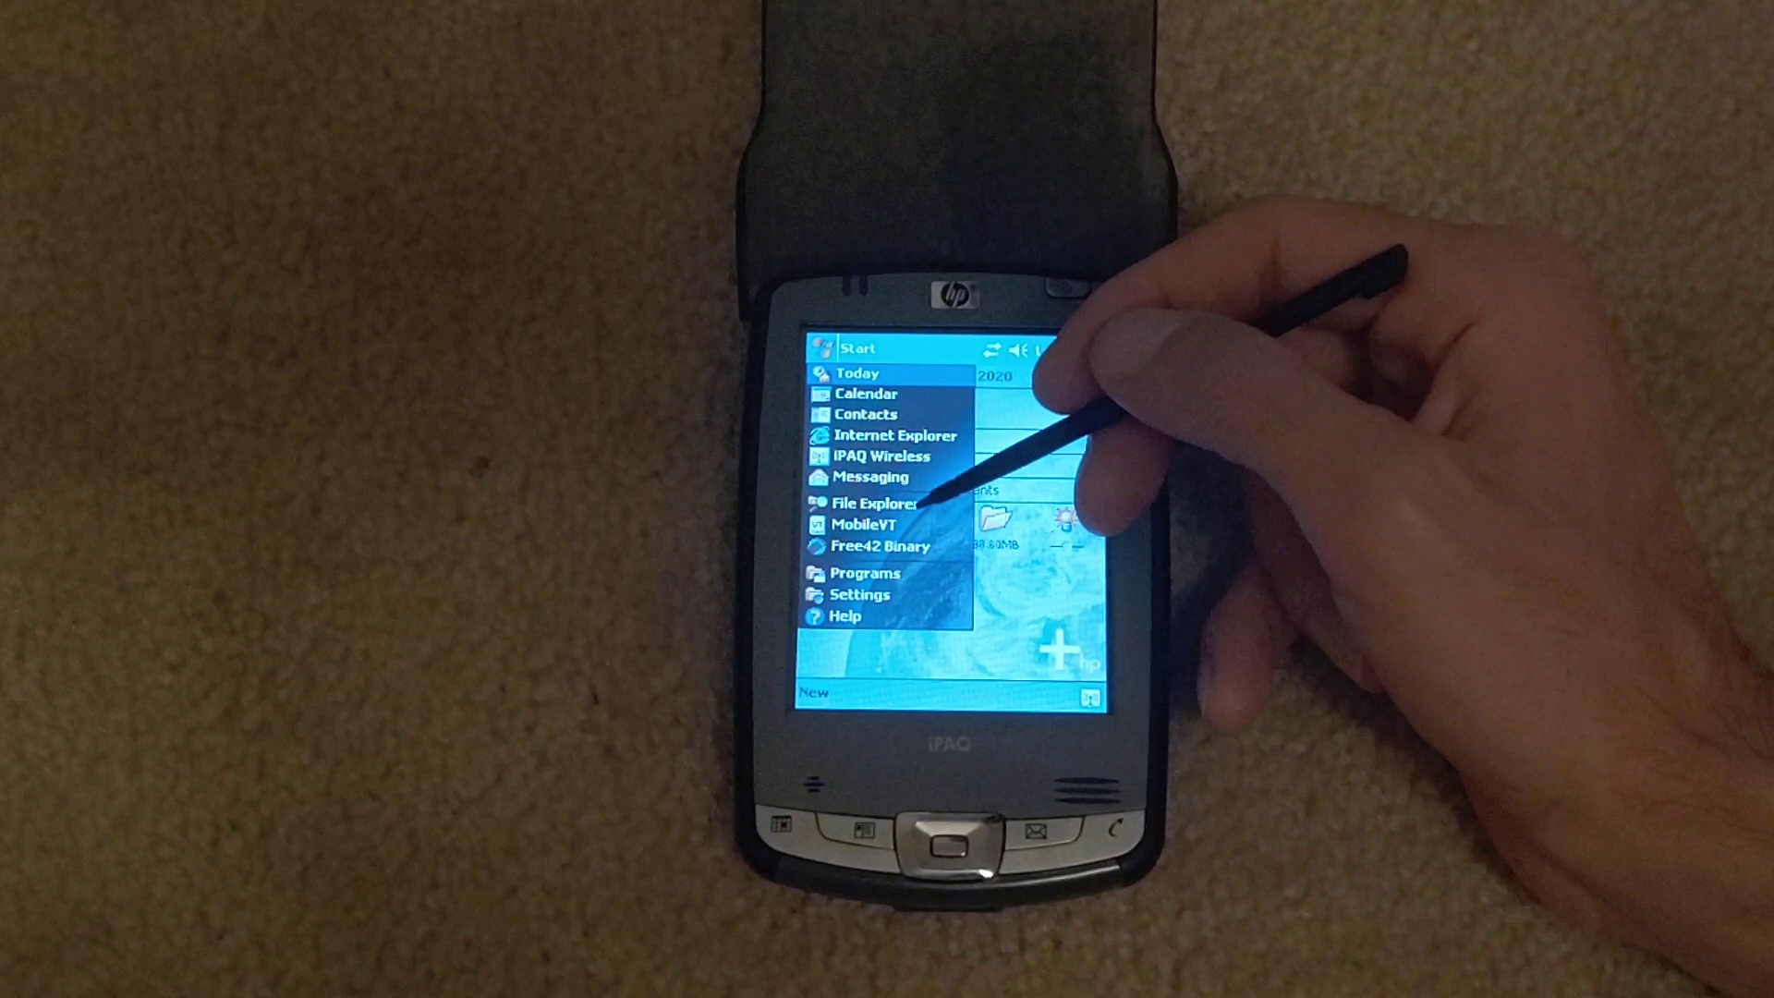
left_click(883, 503)
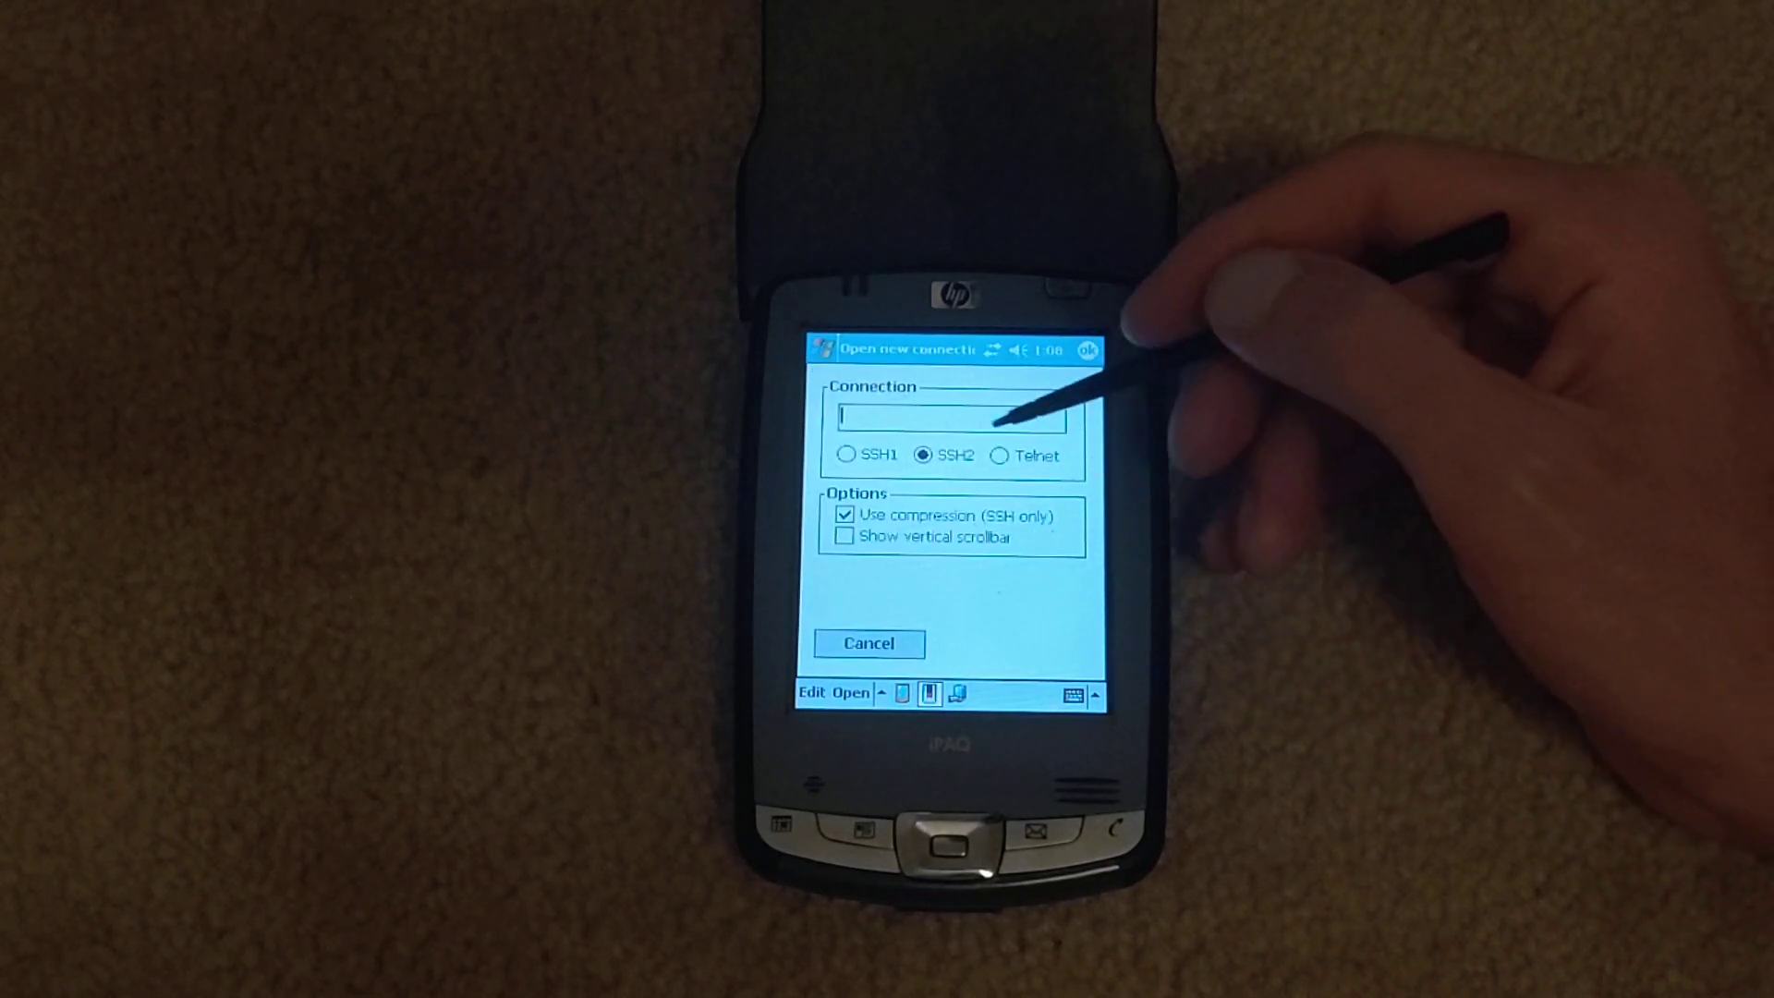
Step: Connect by Telnet to bbs.fozztexx.com
left_click(1000, 455)
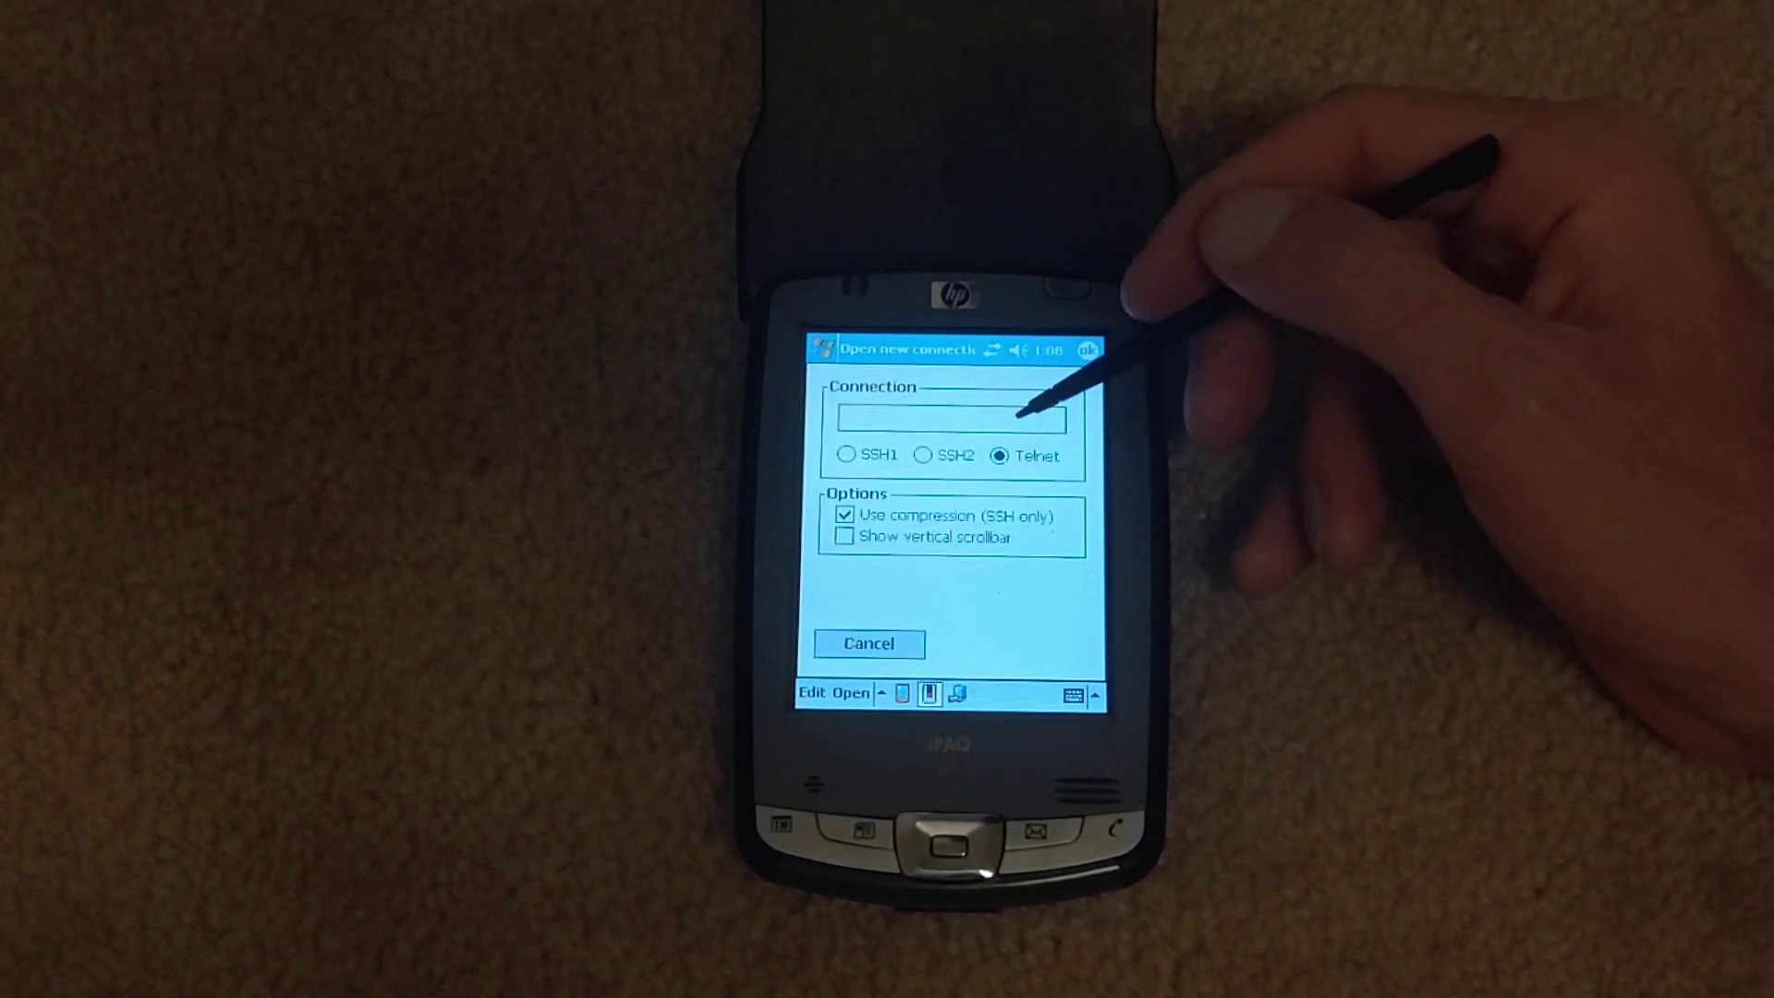
left_click(1070, 694)
type("bbs.fozztexx.com")
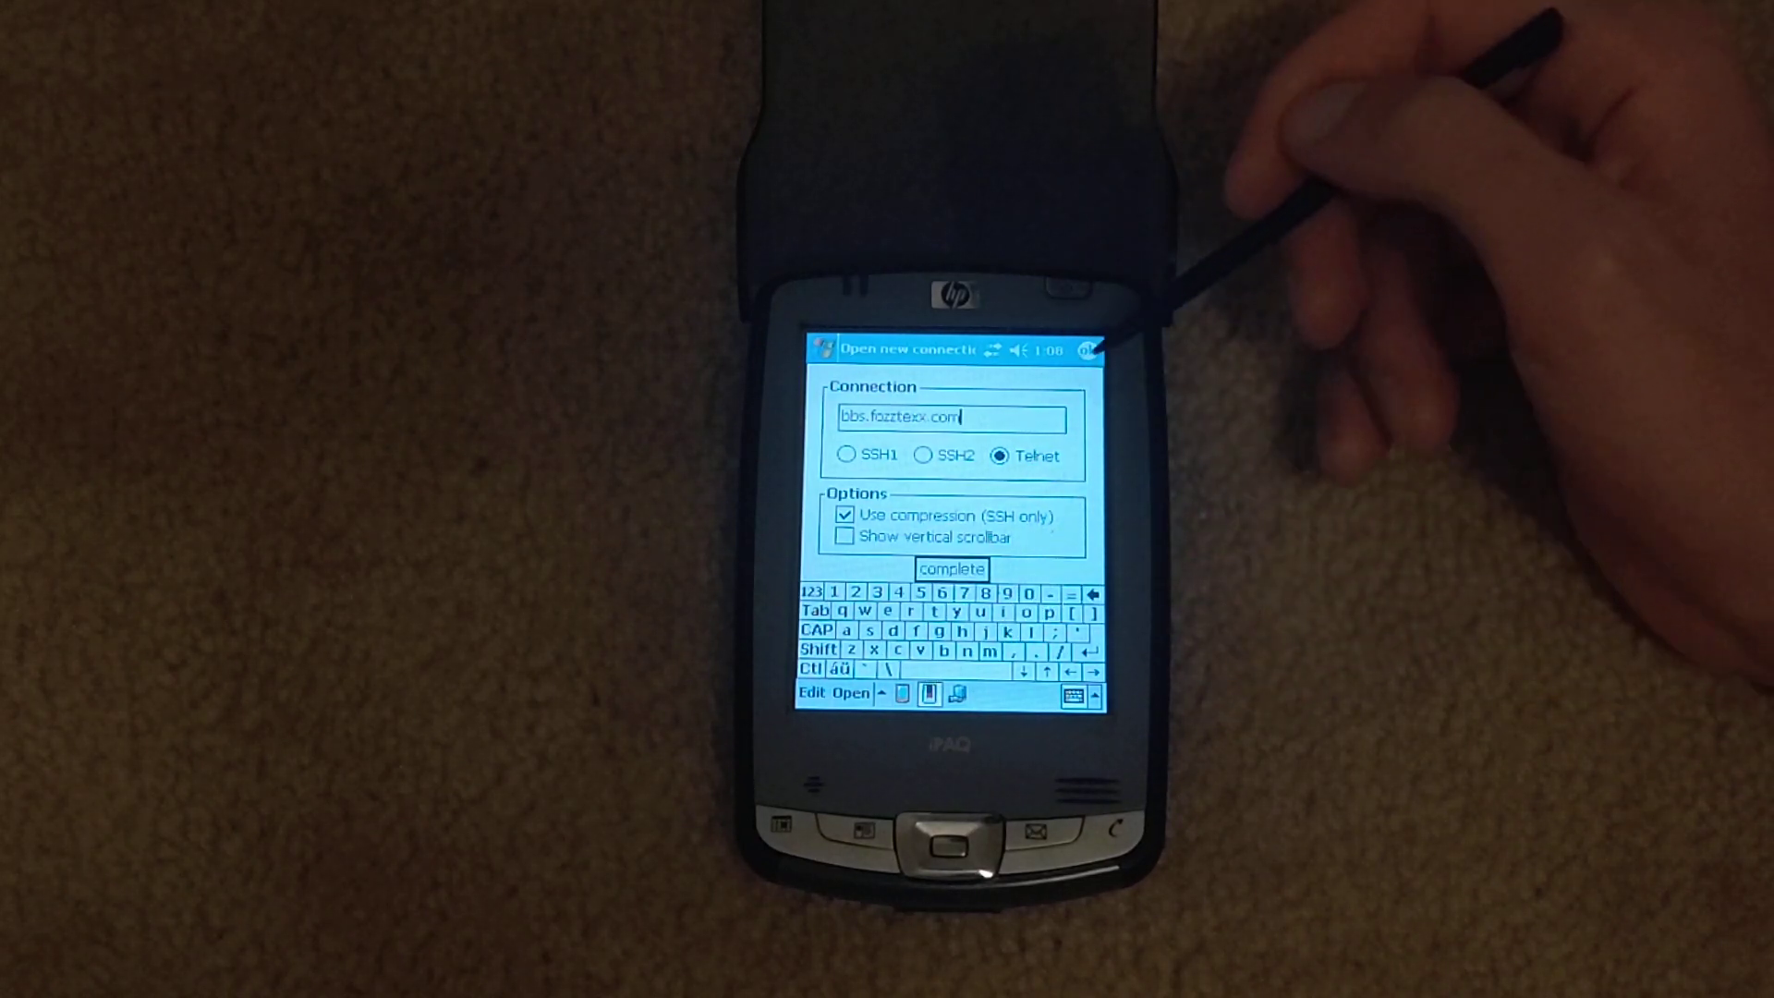
left_click(951, 569)
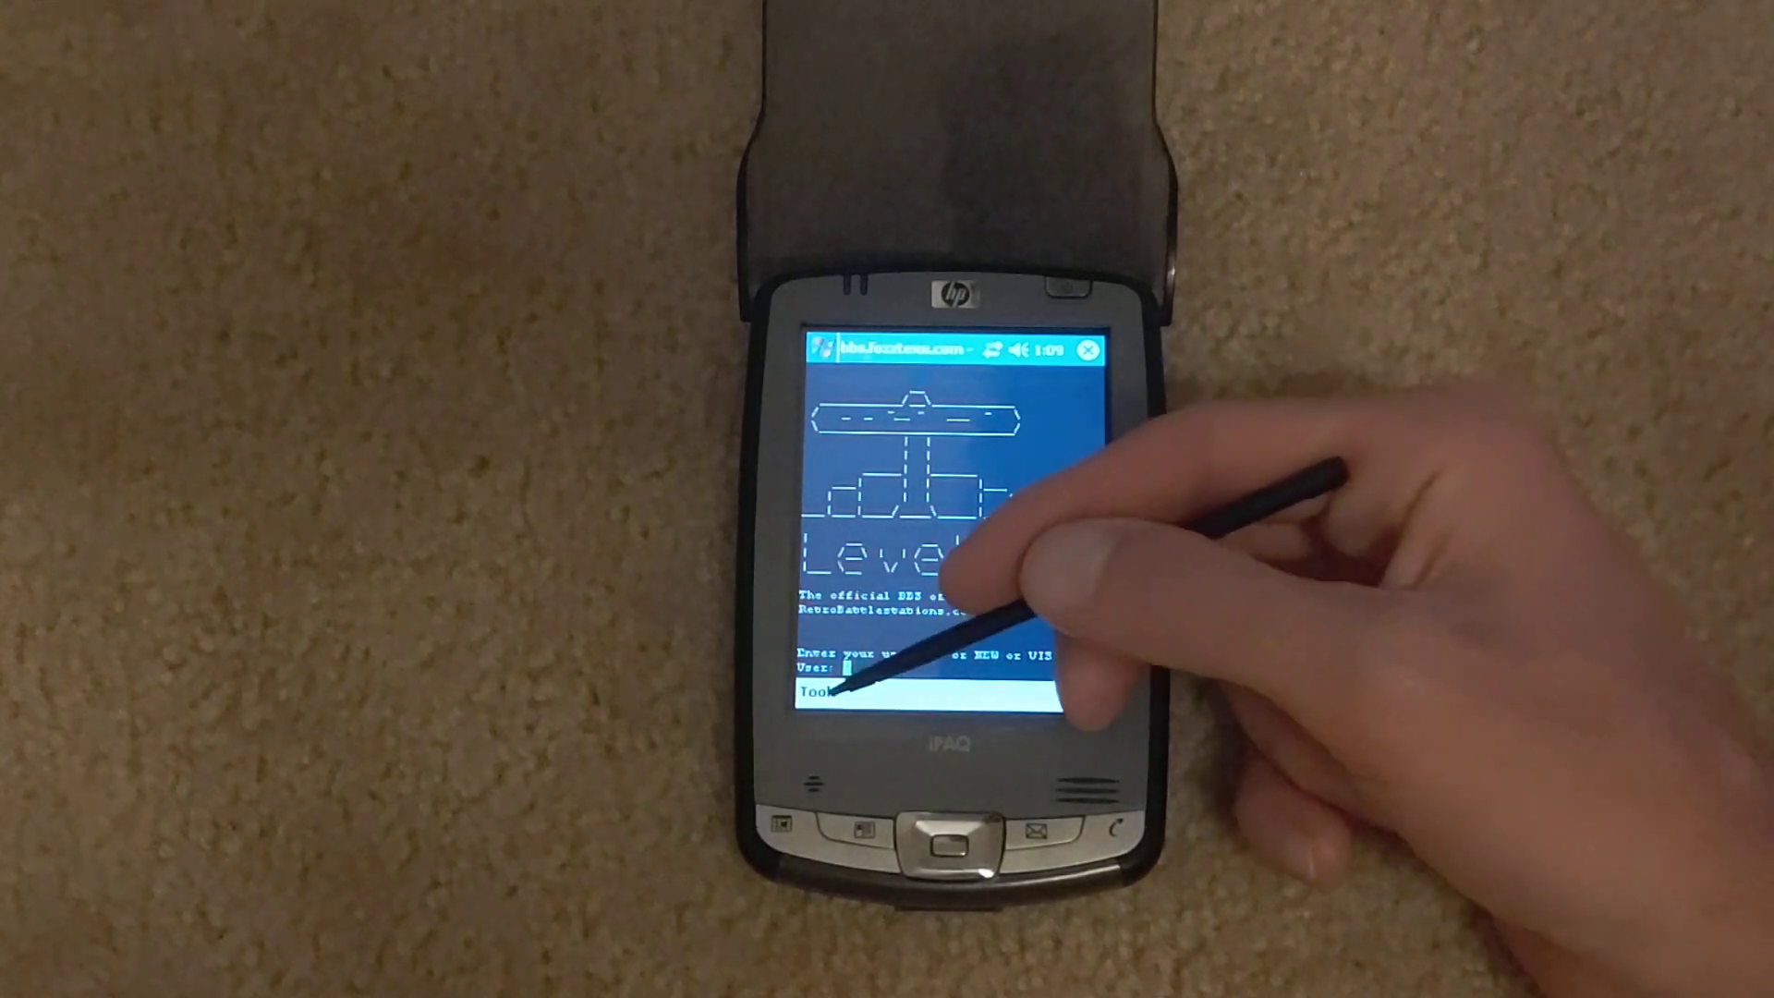
Step: End the BBS session with Tools > Close, returning to the Today screen
left_click(822, 690)
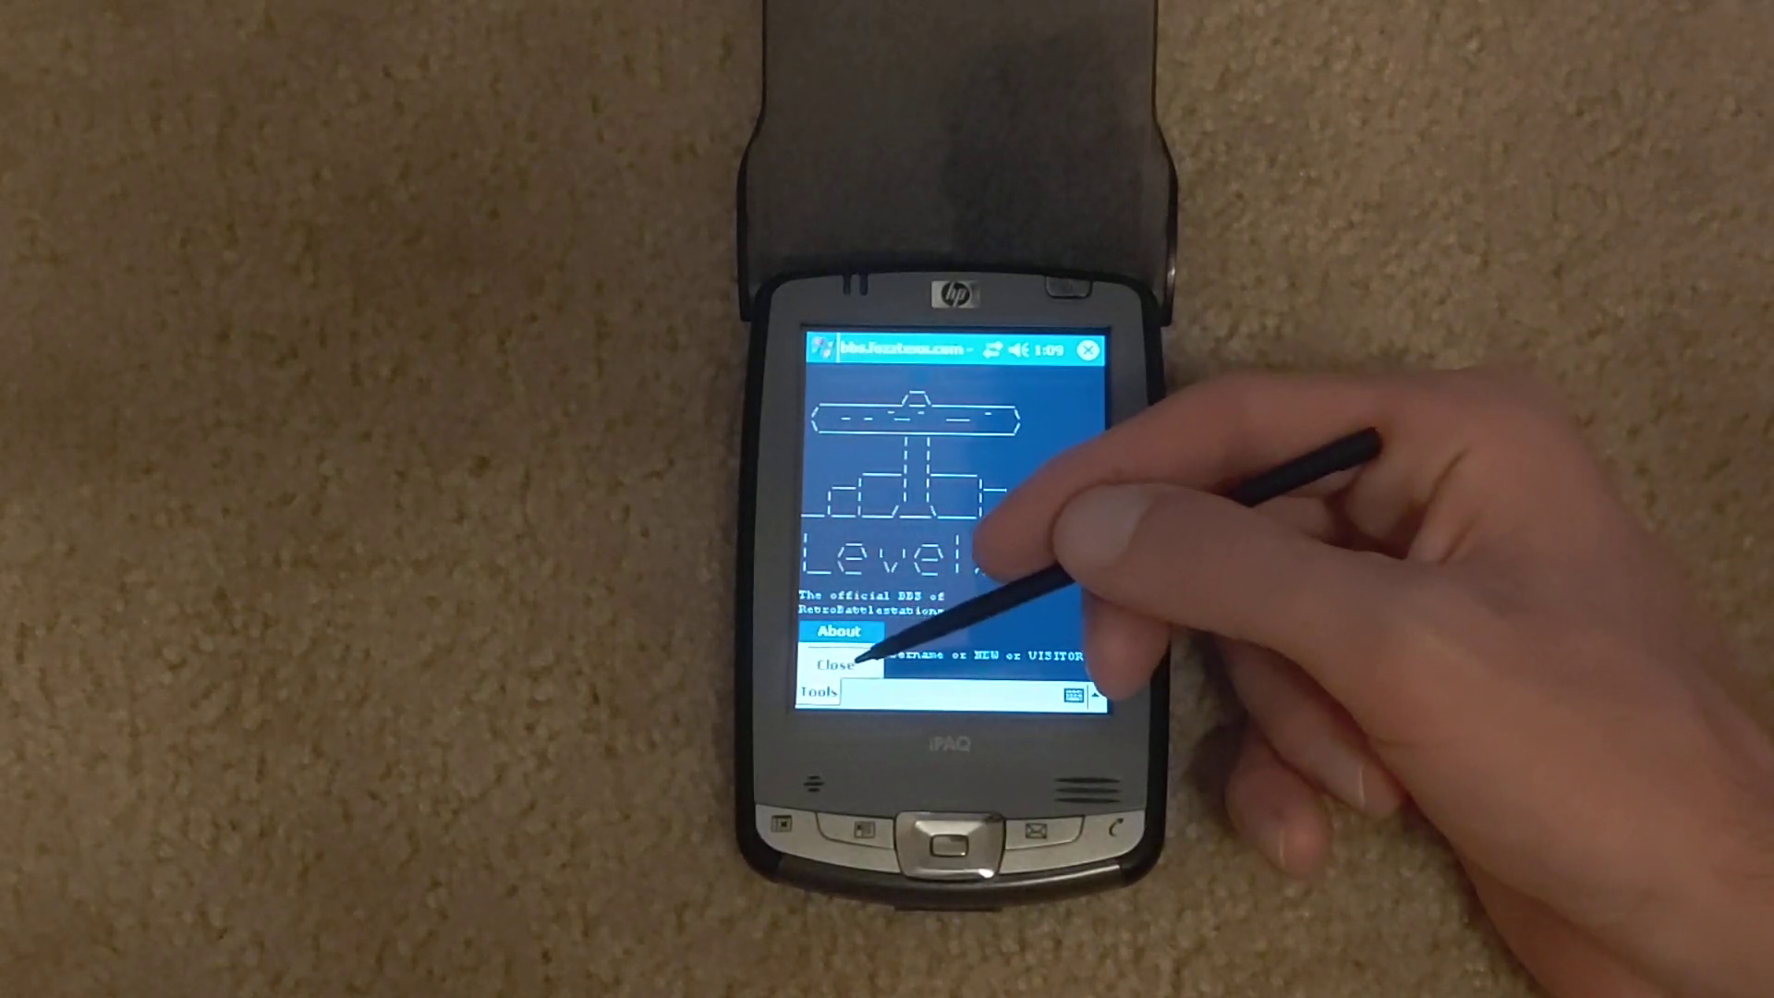
left_click(822, 660)
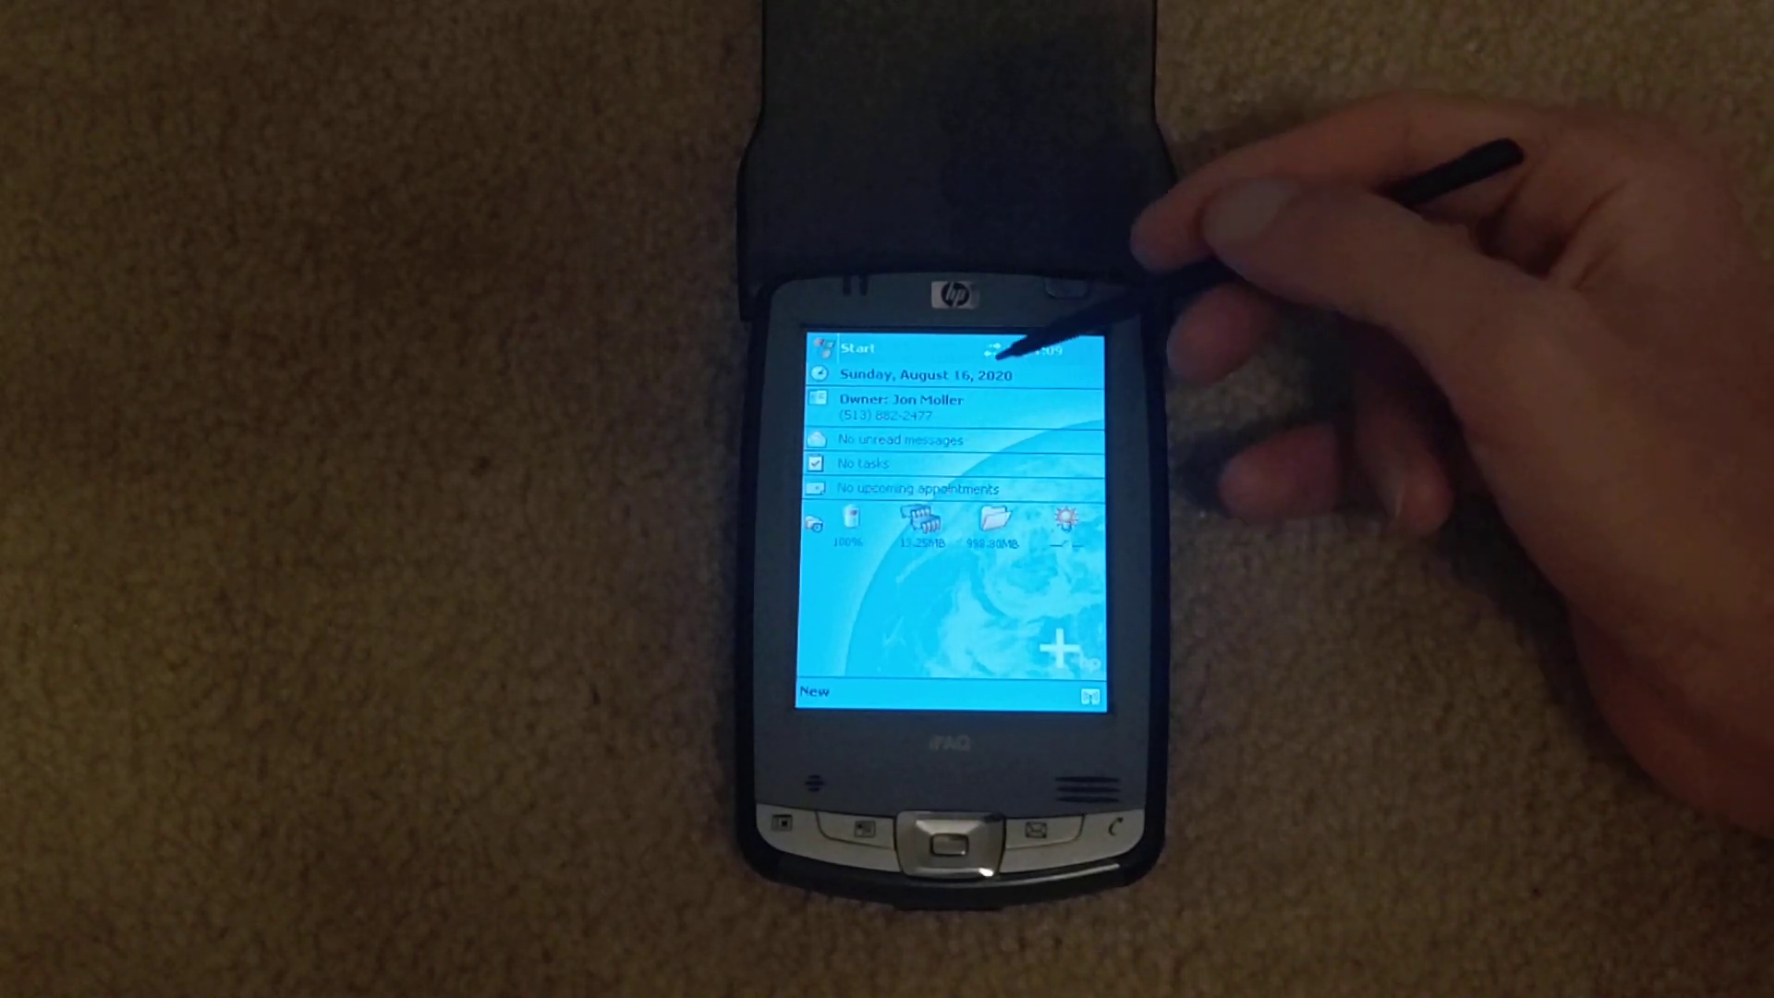
Step: Open Bluetooth settings from the Today screen's connectivity icon
left_click(1007, 344)
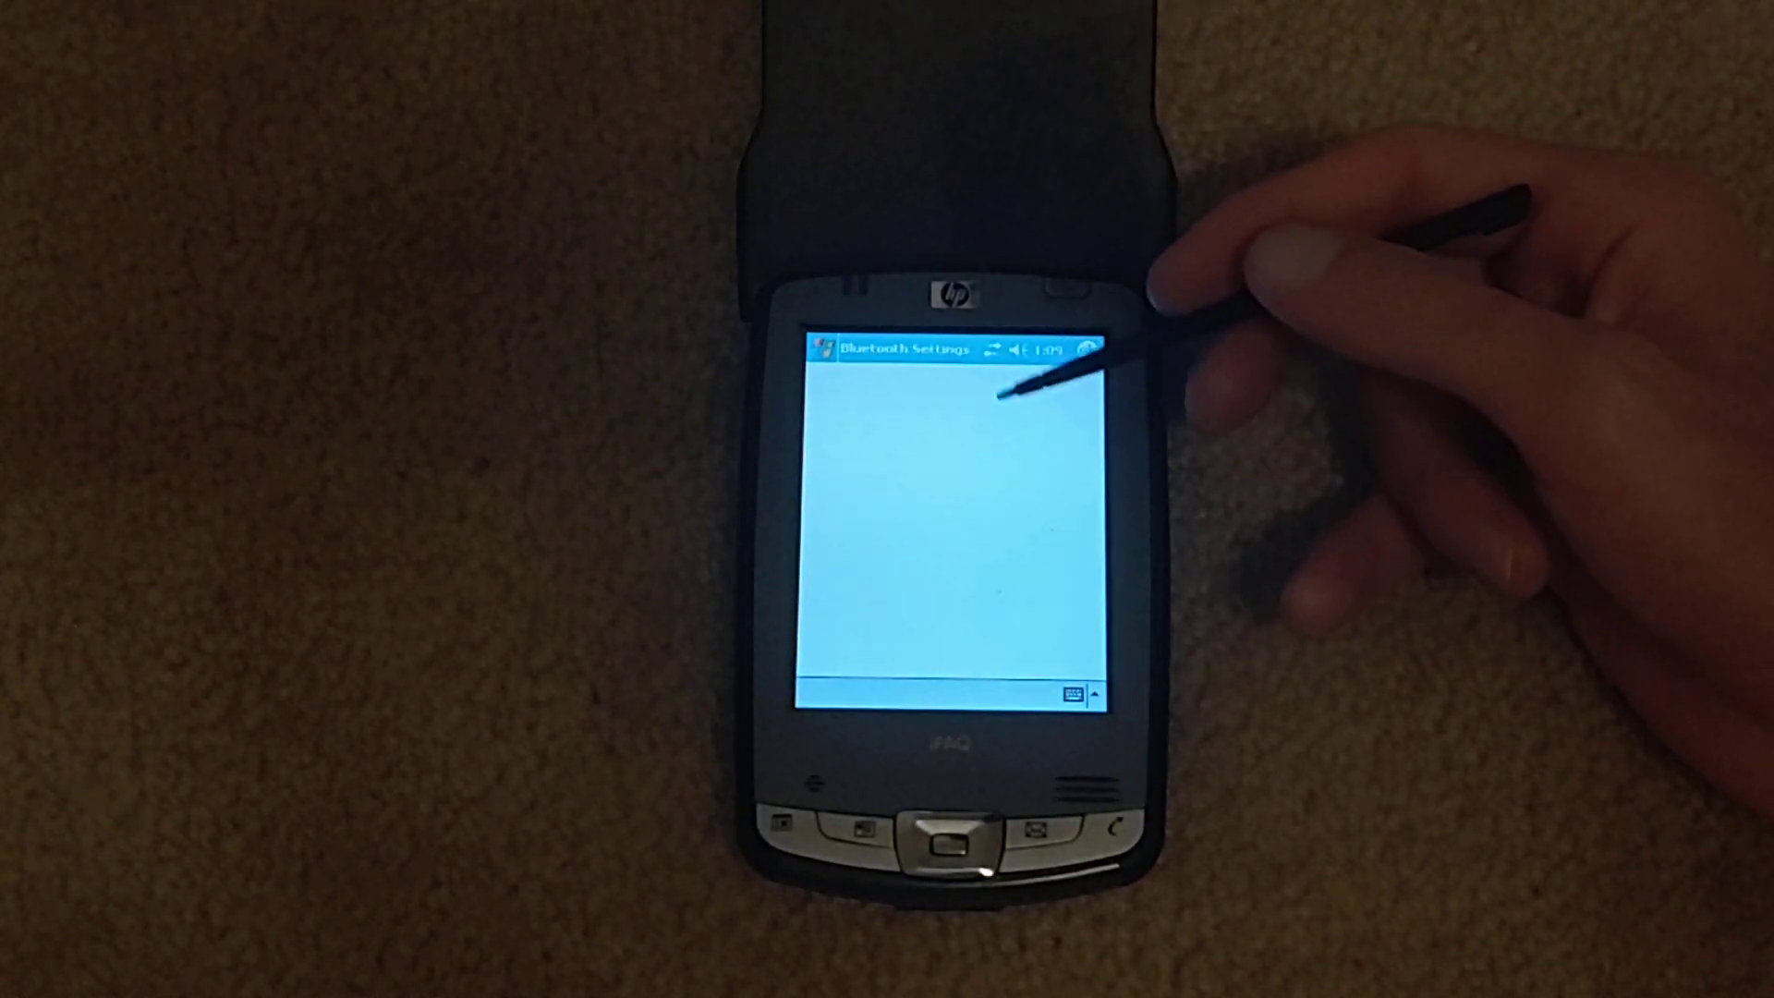
Step: View Active Connections and select the outgoing Network Access link to abraham-Stylistic-ST6012
left_click(1031, 666)
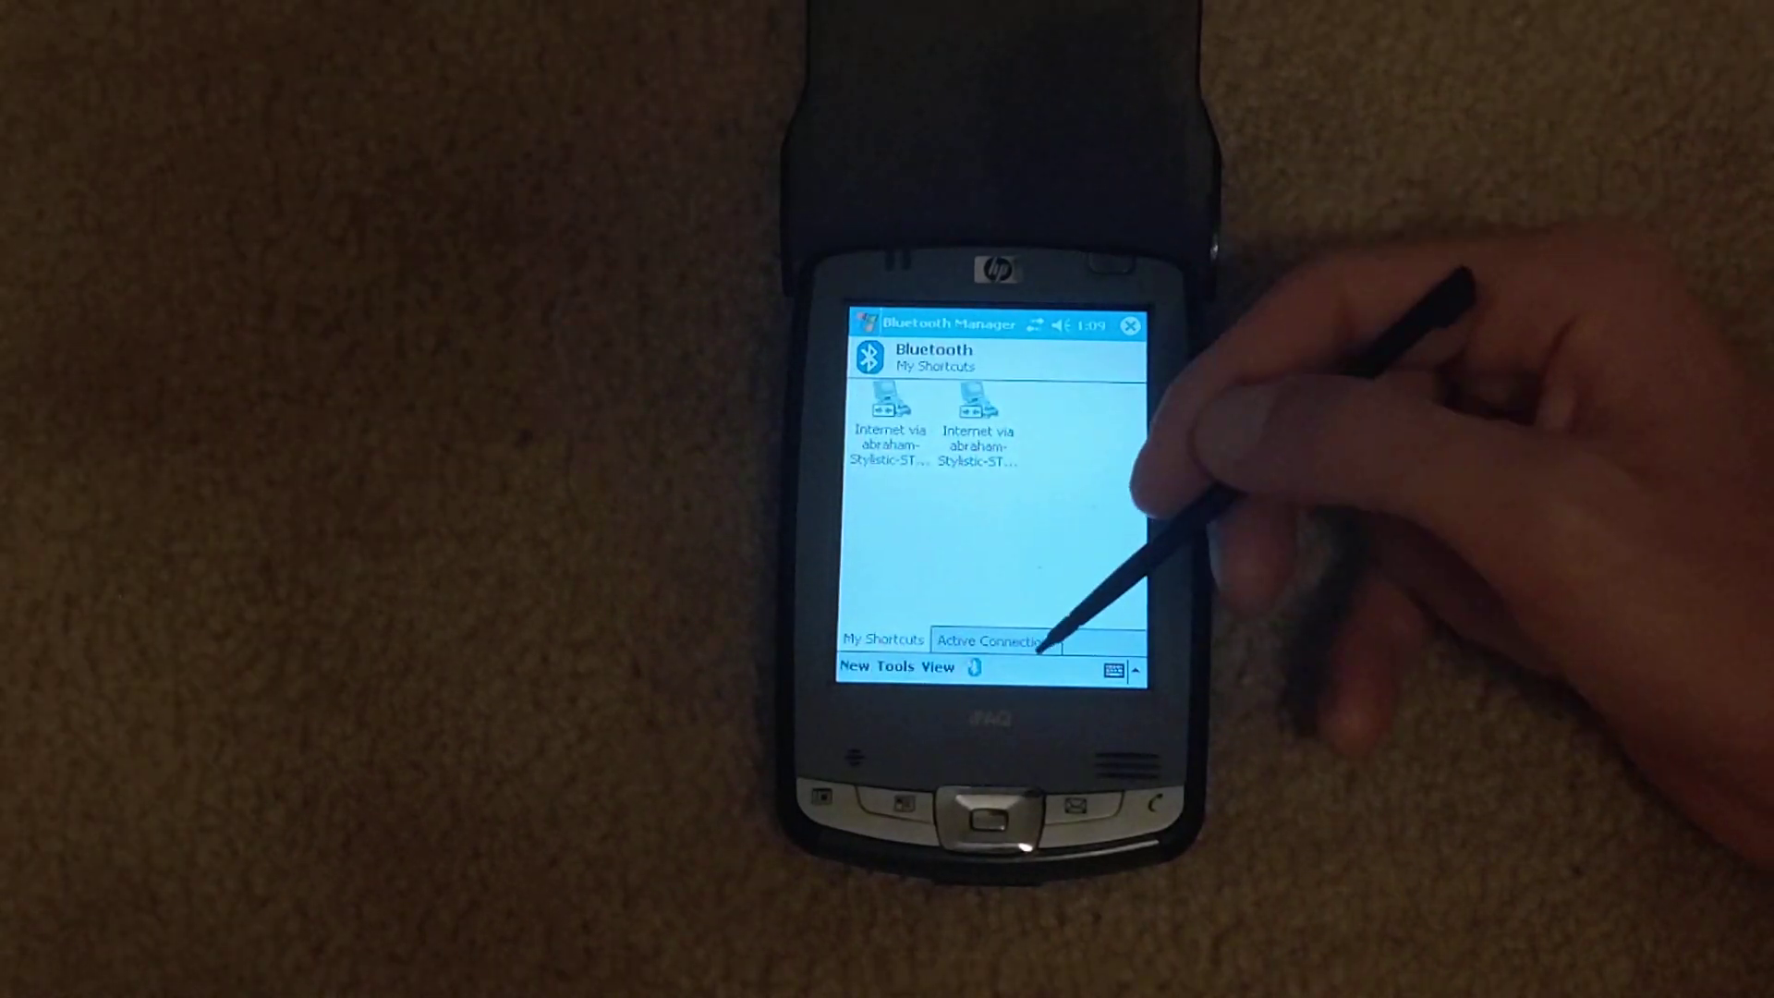
left_click(993, 639)
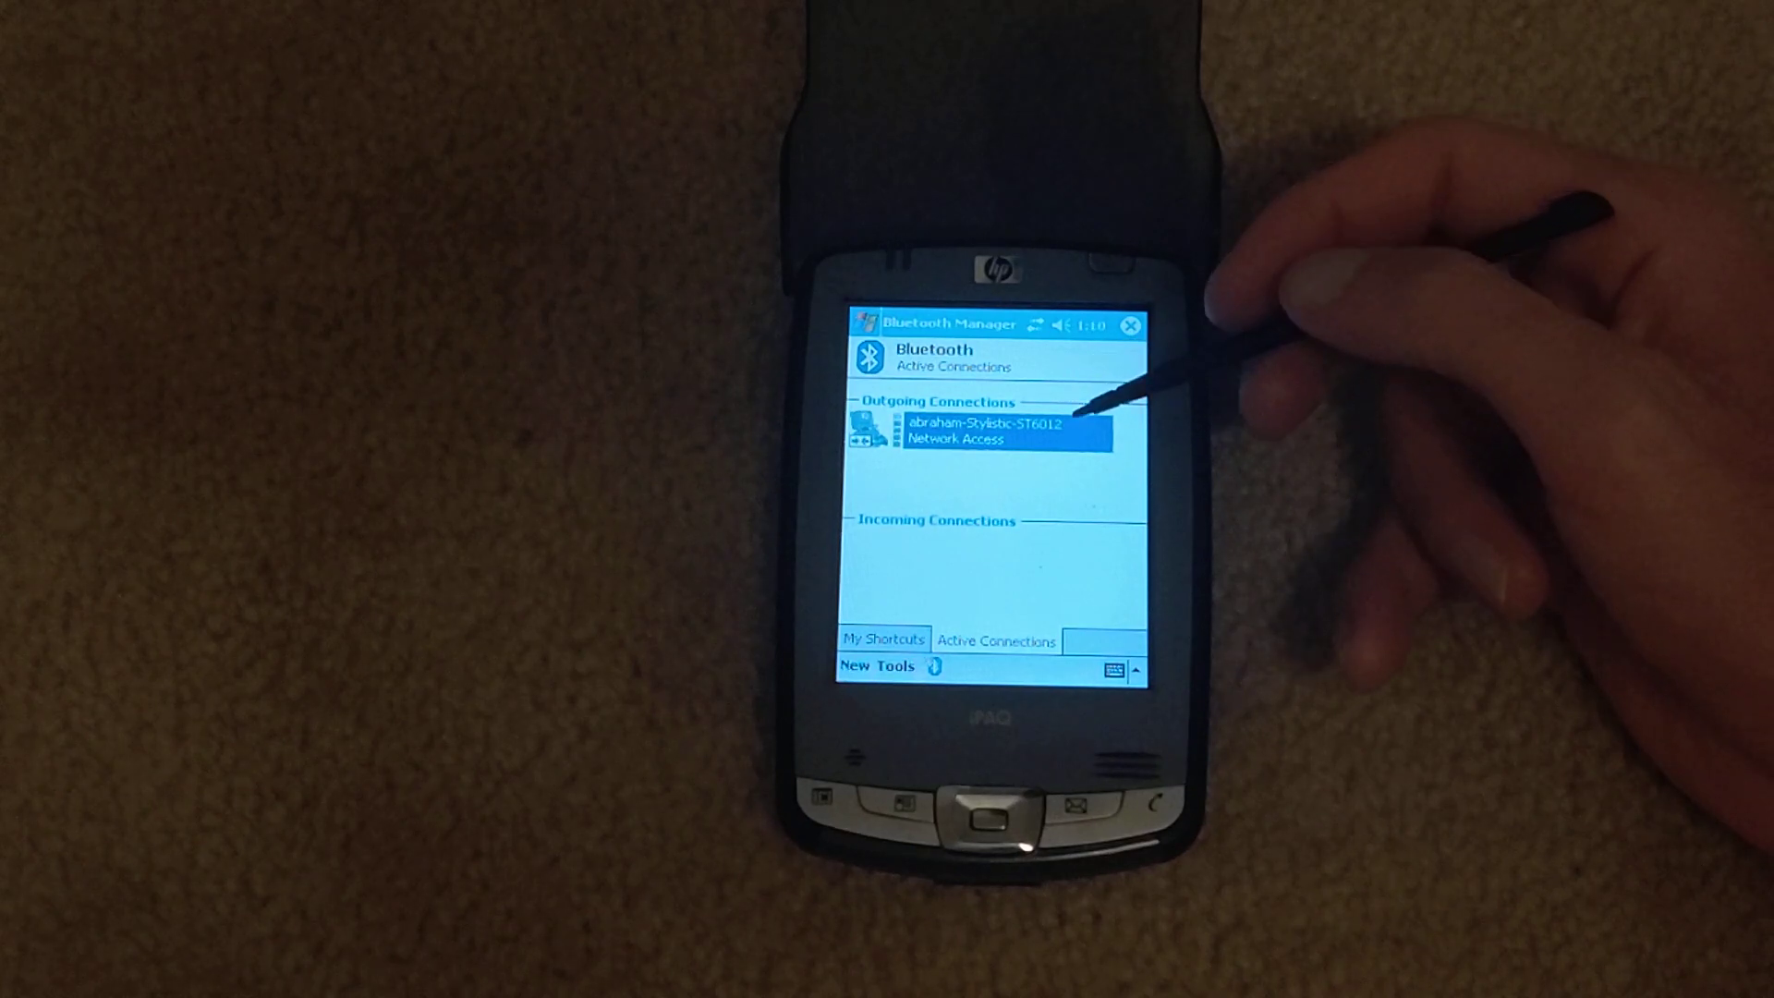
left_click(858, 665)
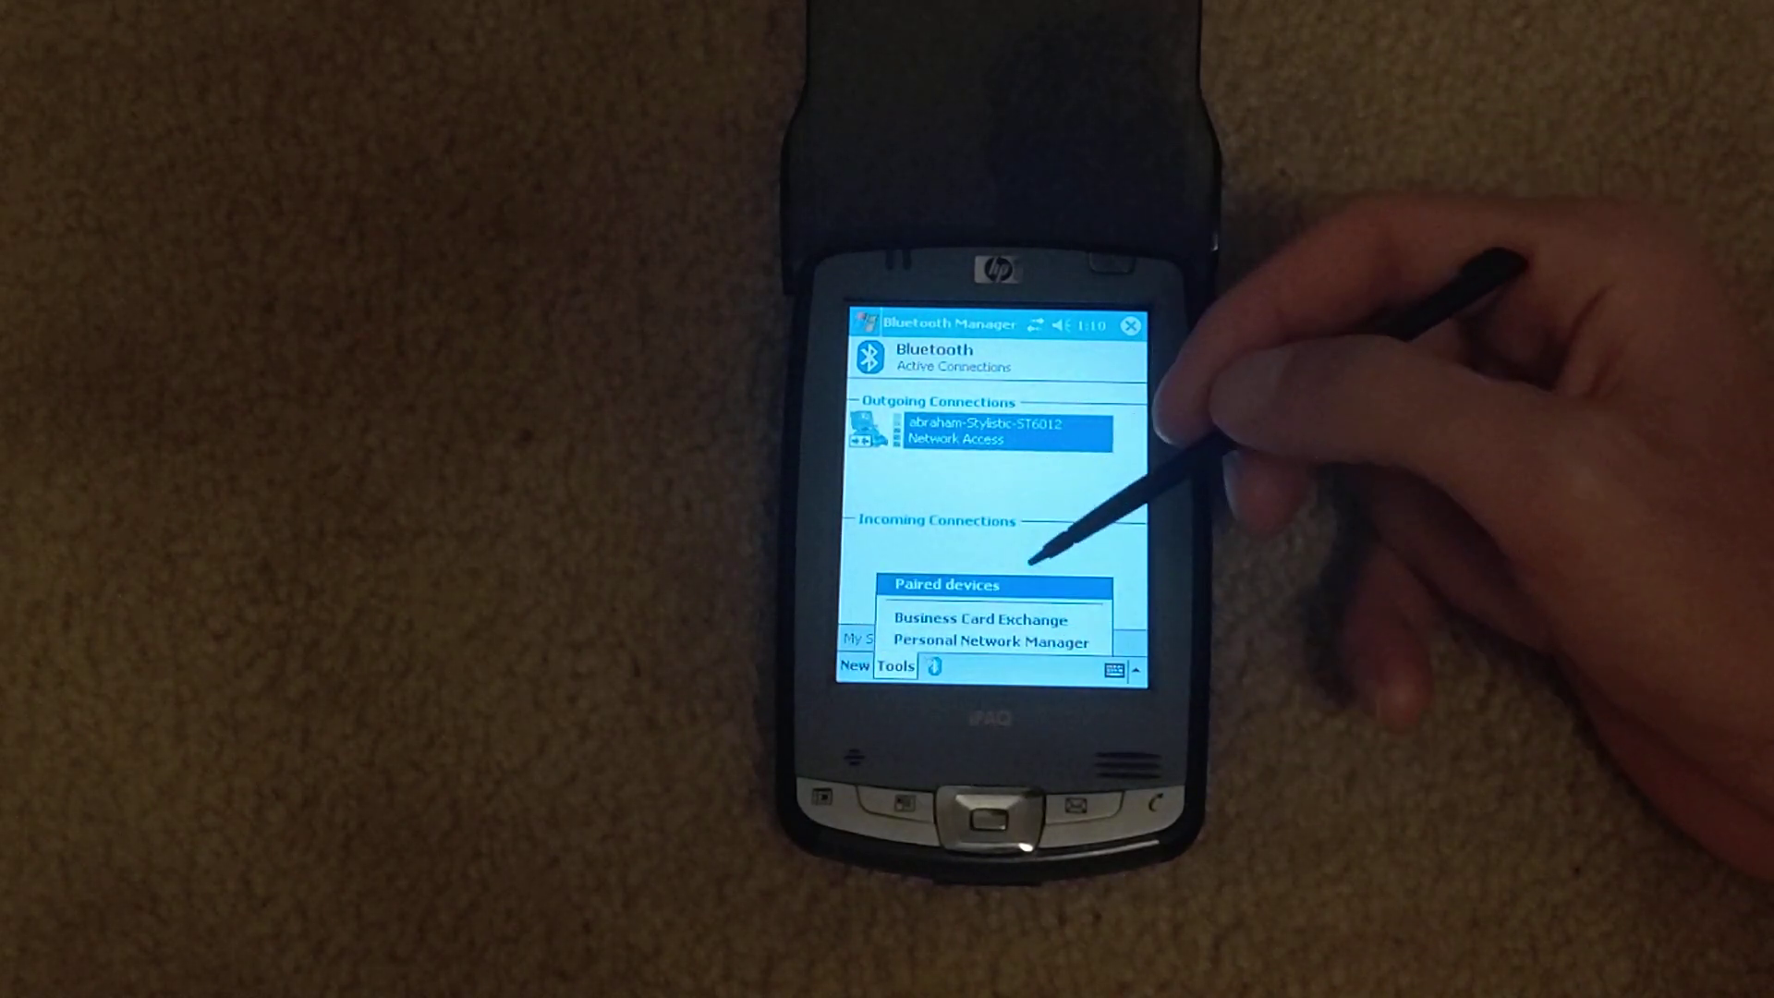
left_click(941, 585)
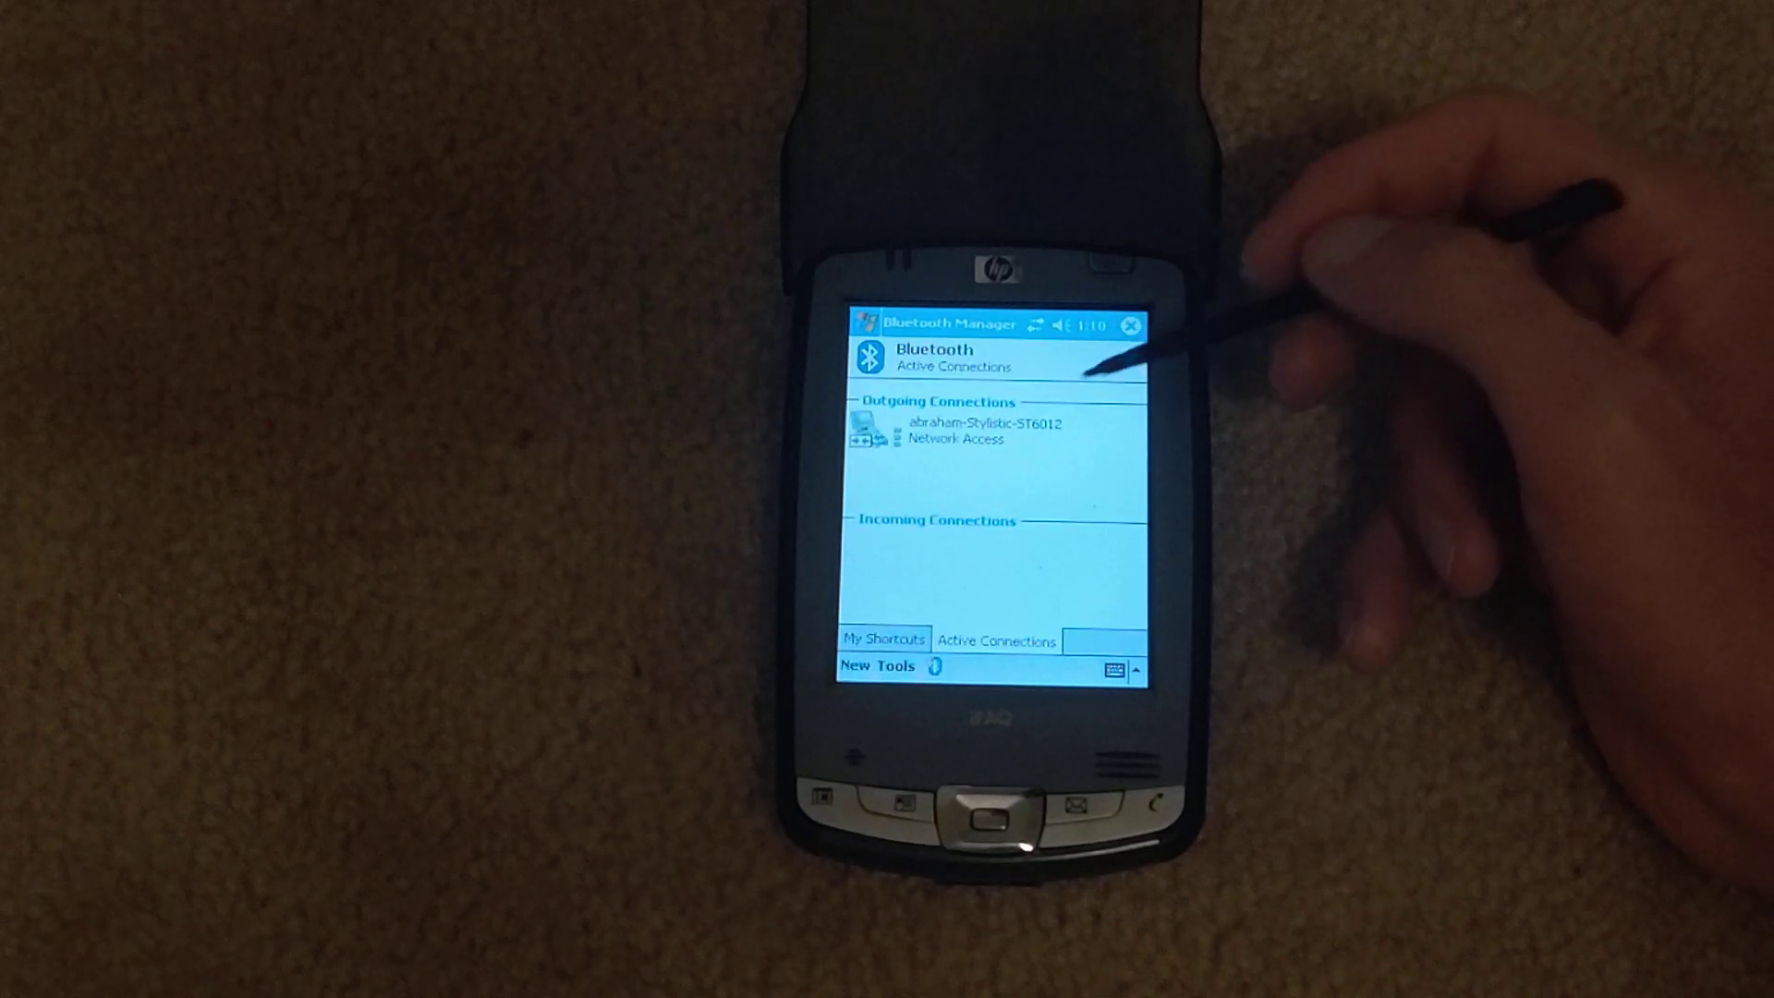
left_click(984, 433)
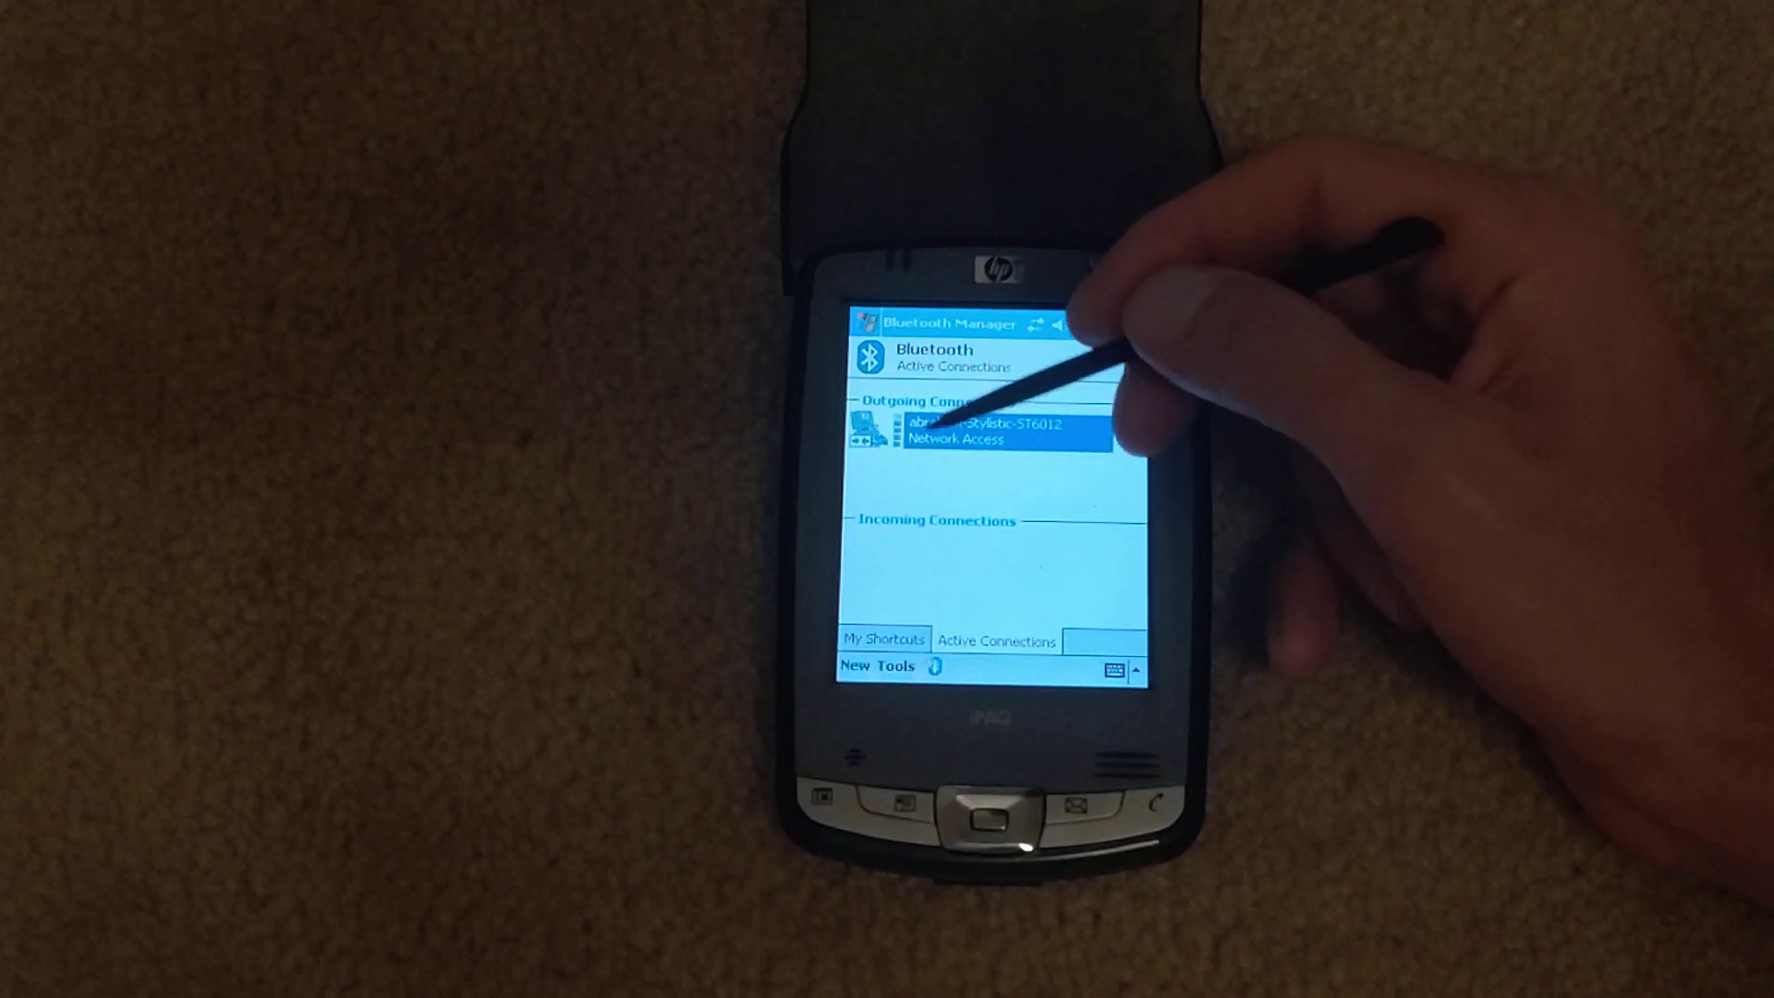